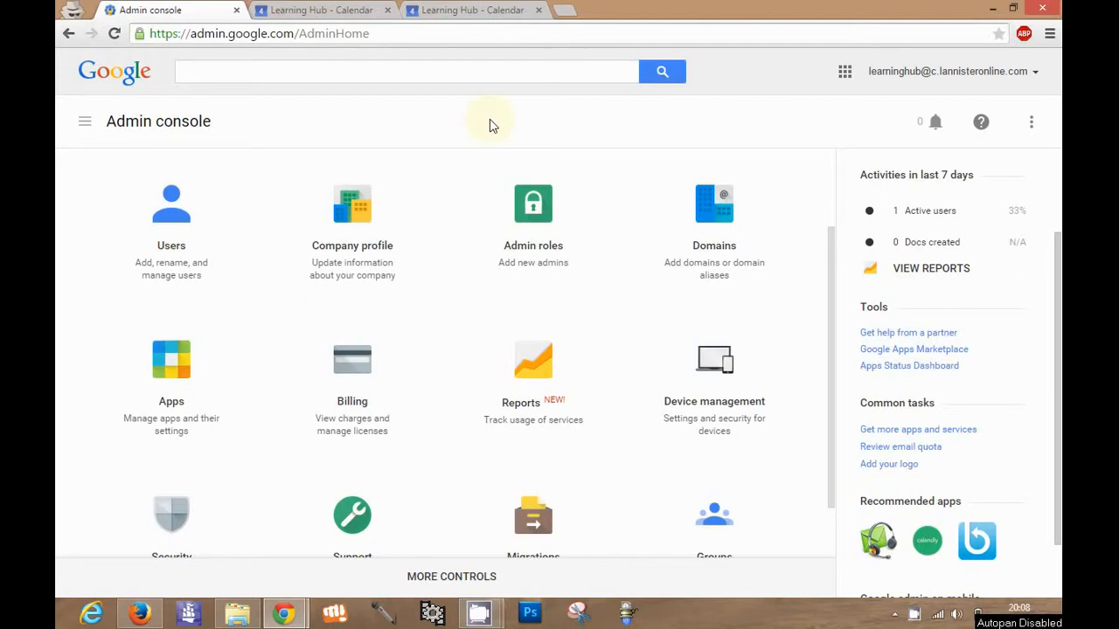
mouse_move(761, 96)
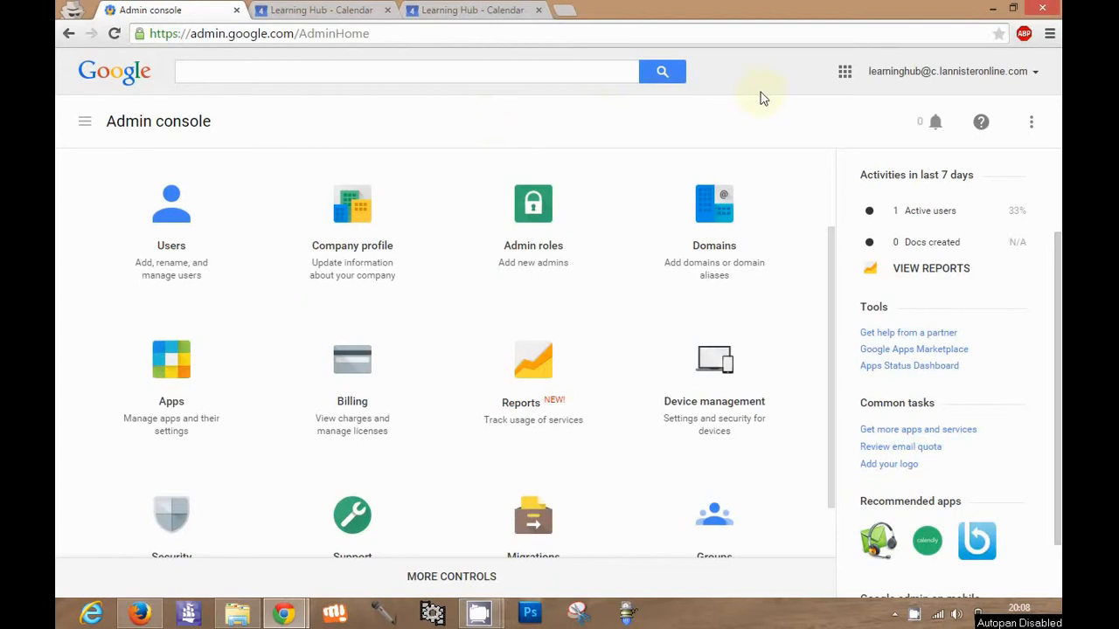
mouse_move(844, 72)
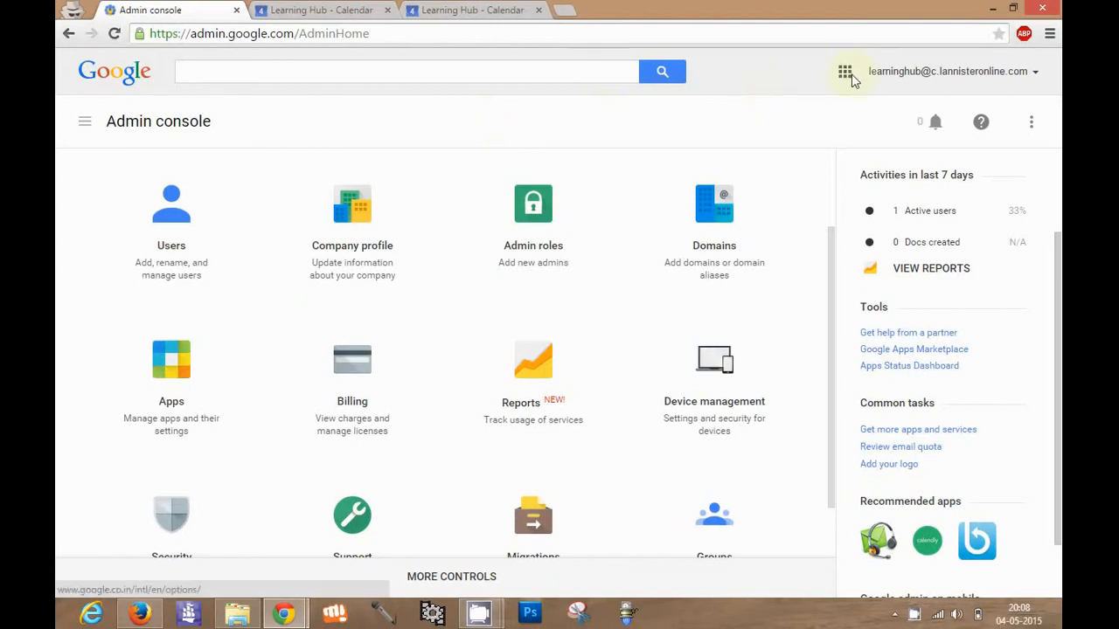
Show the Google apps launcher from the Admin console header
click(845, 72)
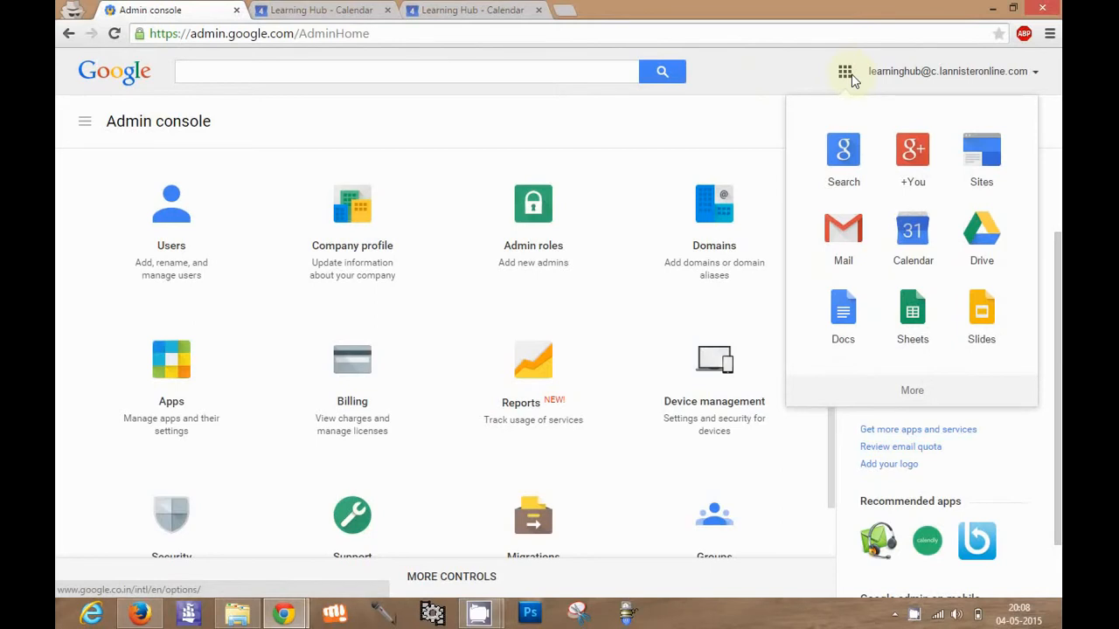
mouse_move(913, 236)
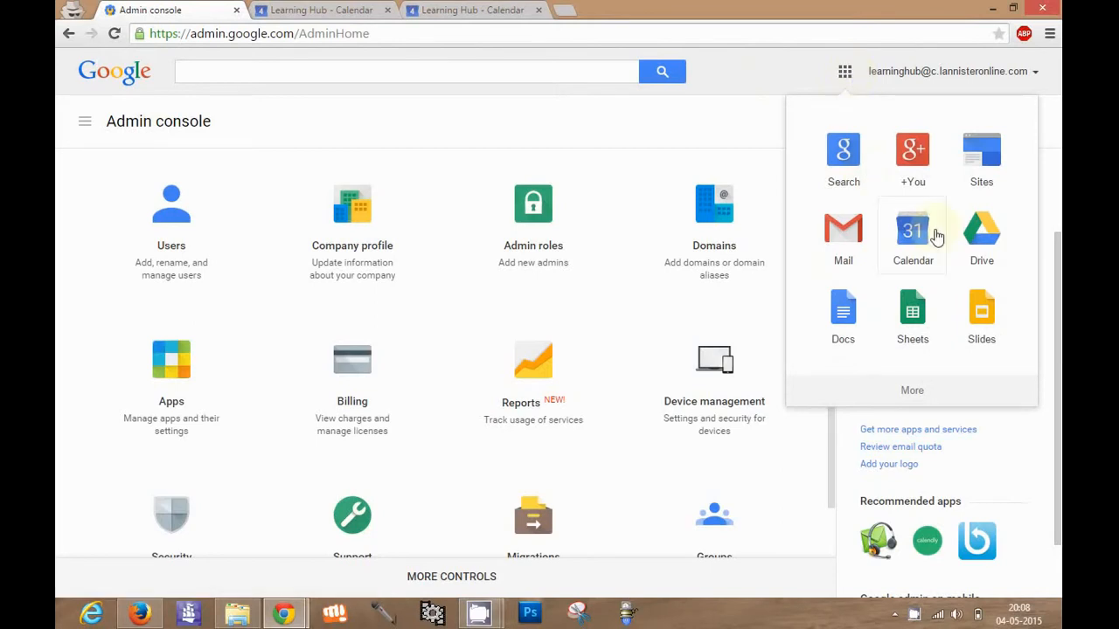
Launch Google Calendar from the apps launcher, landing on the week of May 3–9, 2015
click(912, 236)
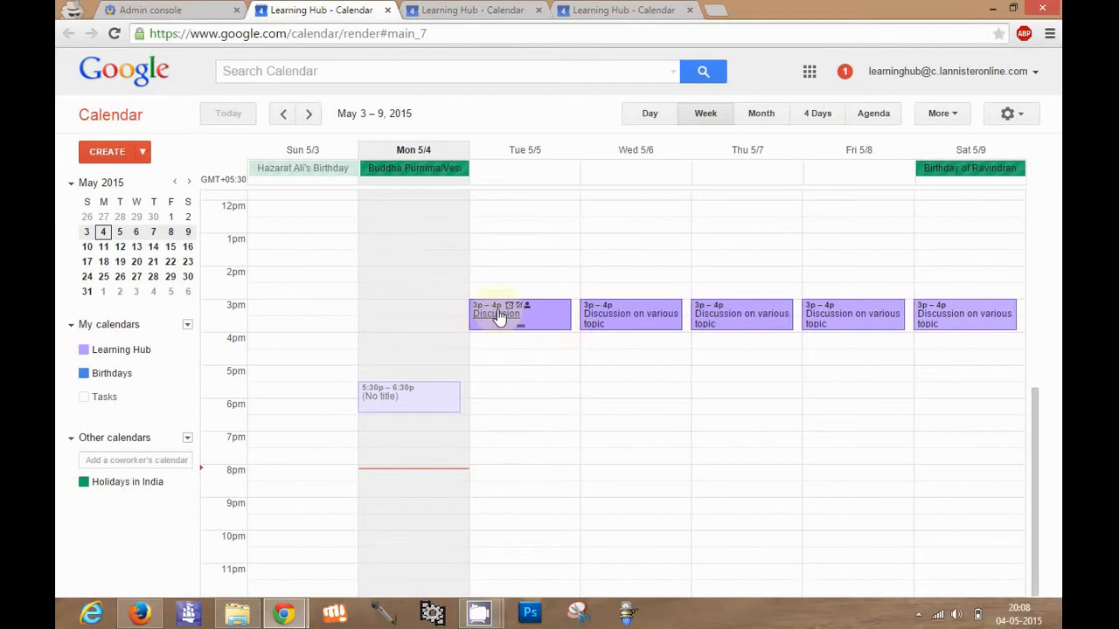
mouse_move(458, 313)
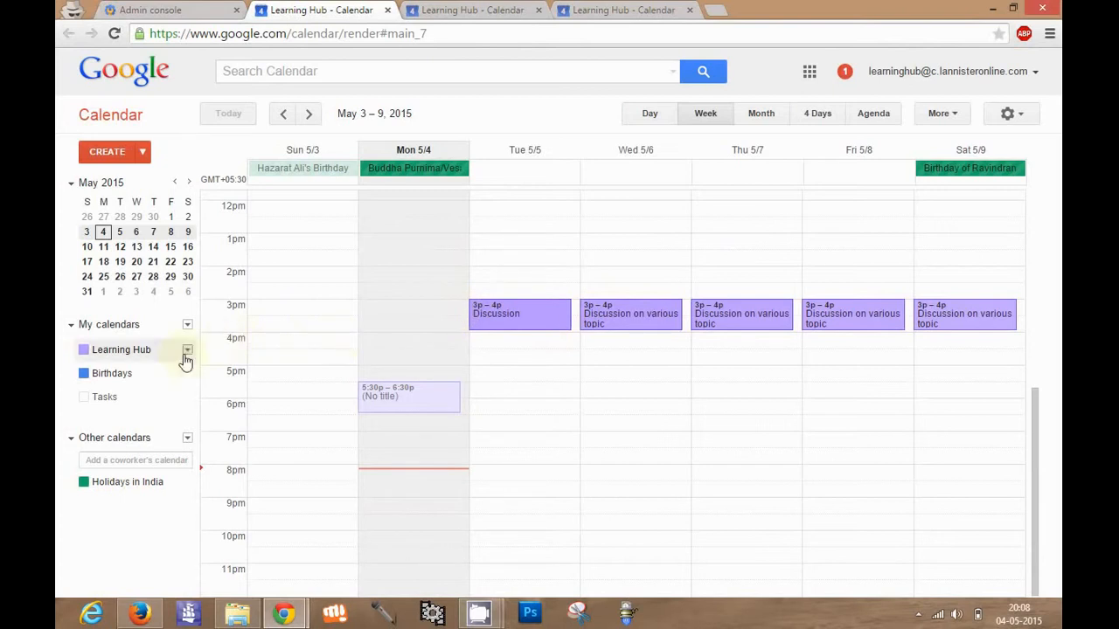
mouse_move(185, 380)
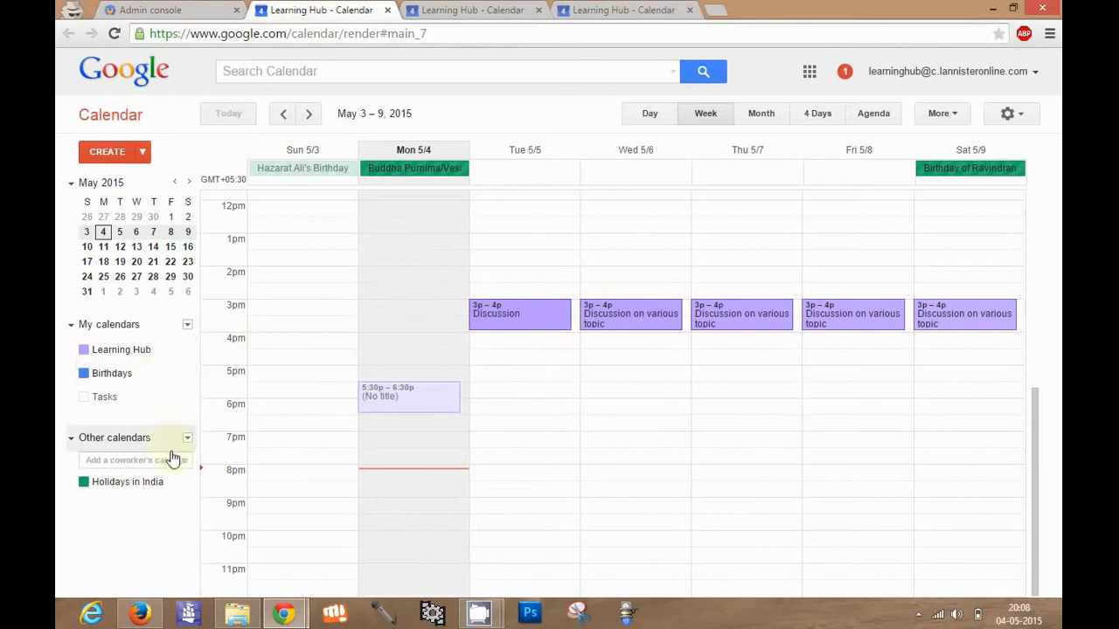
Add the coworker 'sas das' under Other calendars so their events show beside Learning Hub's
click(134, 459)
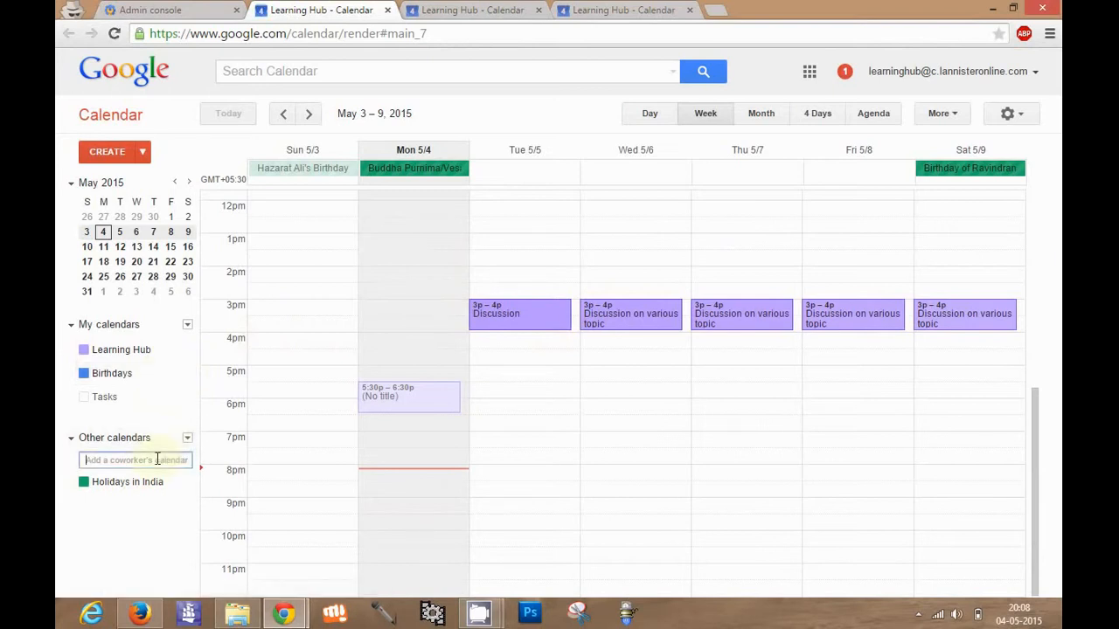
text(sa)
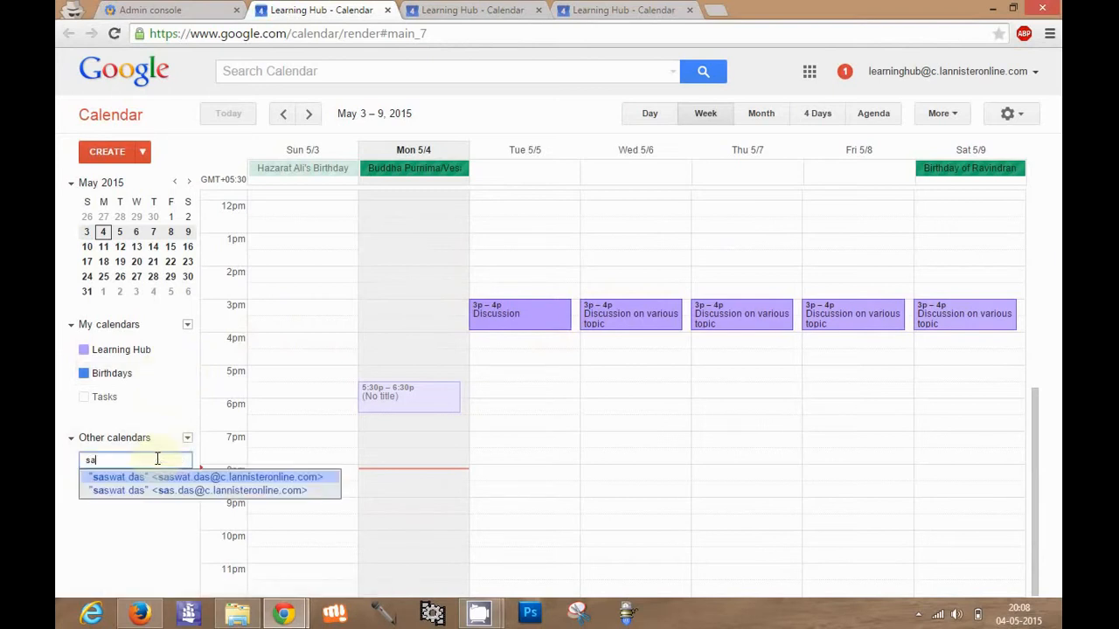
mouse_move(190, 482)
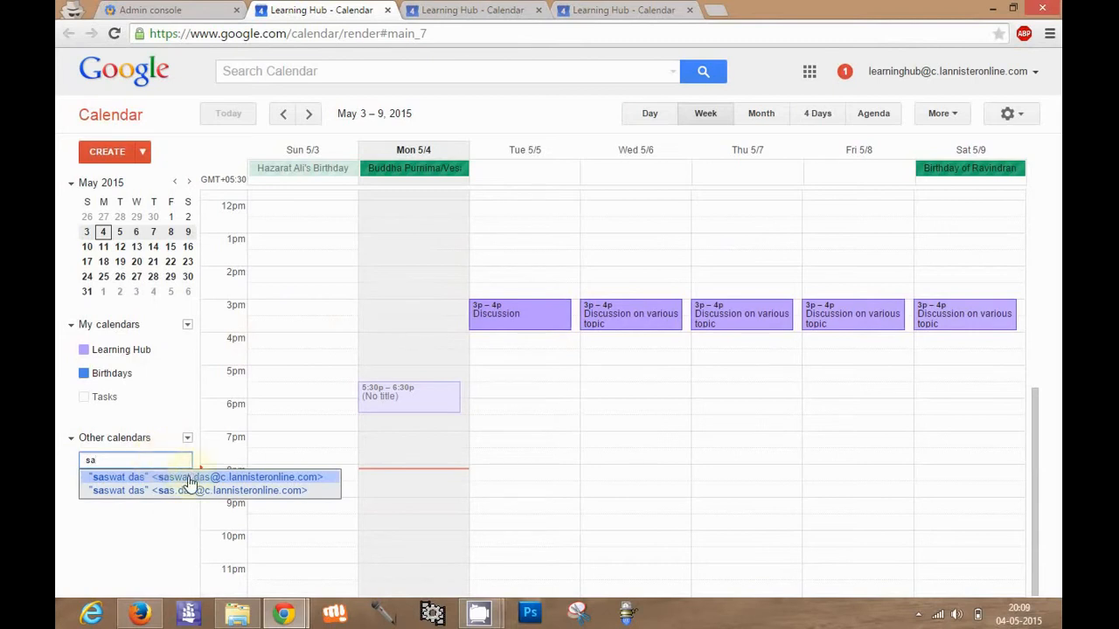
click(210, 475)
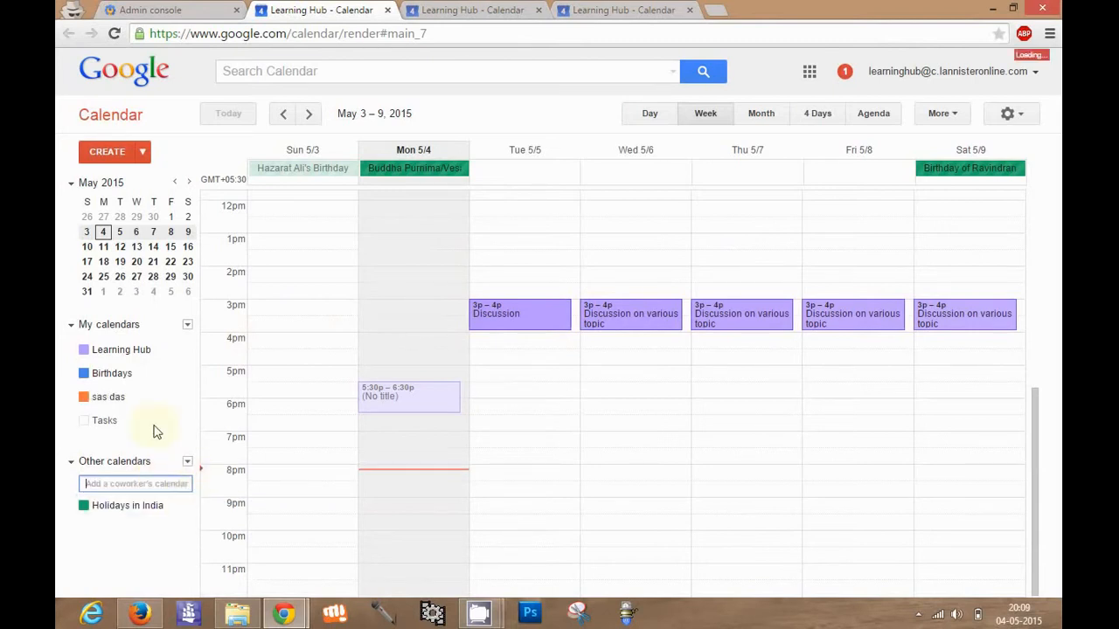
click(108, 397)
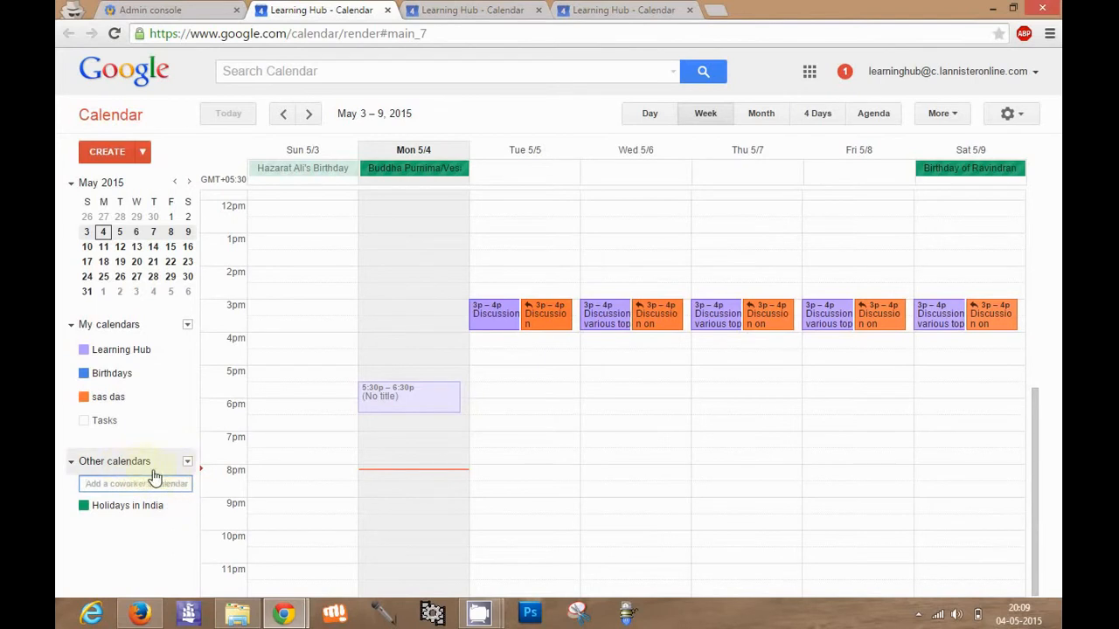
click(135, 483)
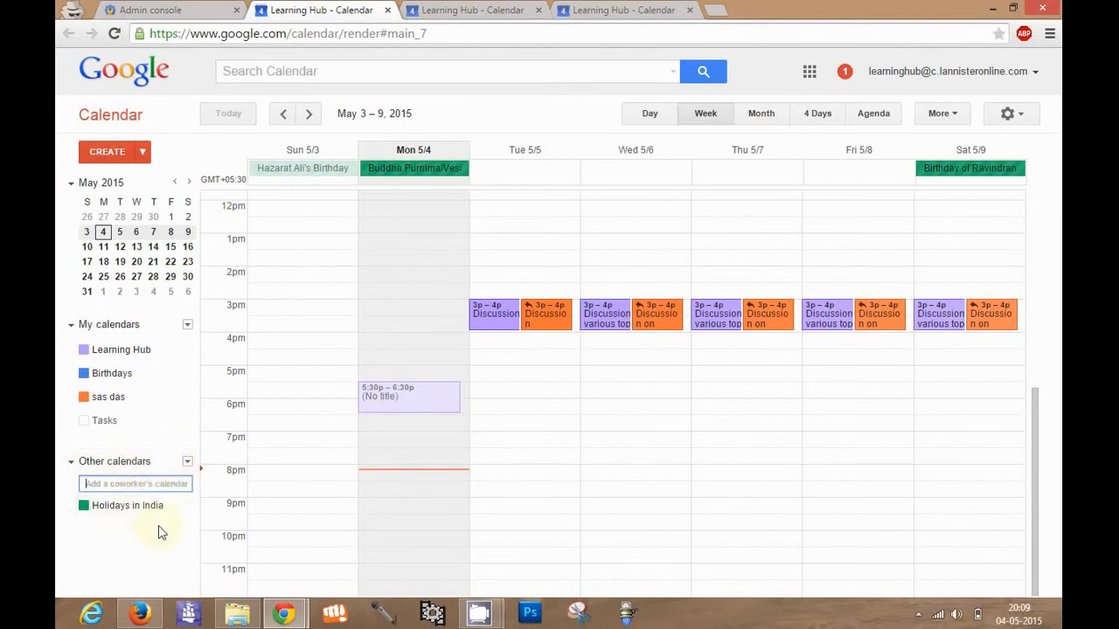
mouse_move(147, 395)
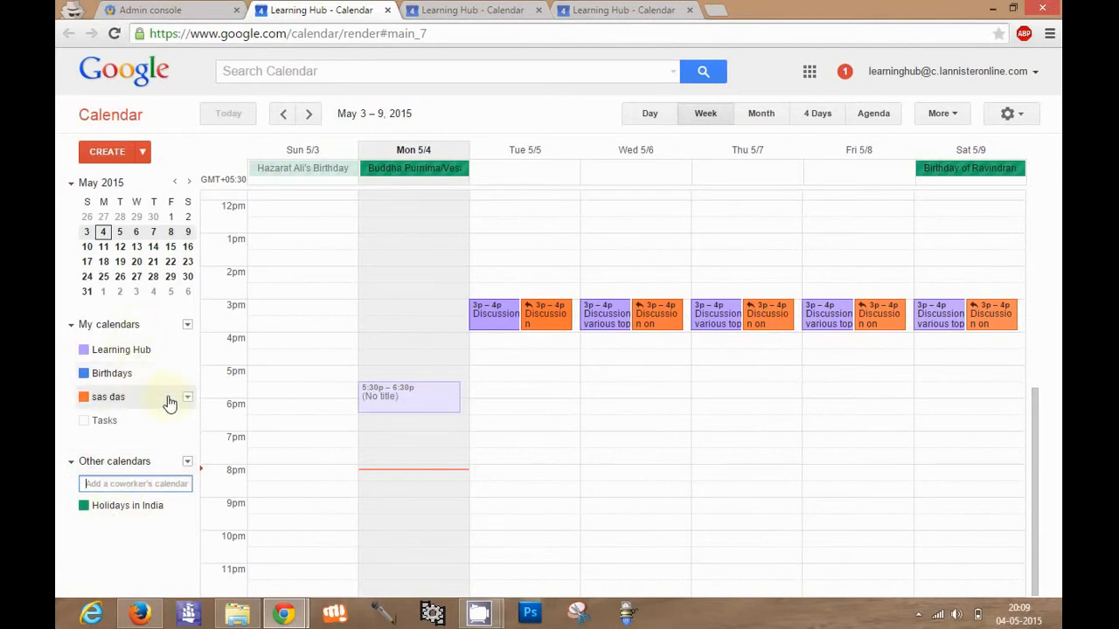
mouse_move(184, 391)
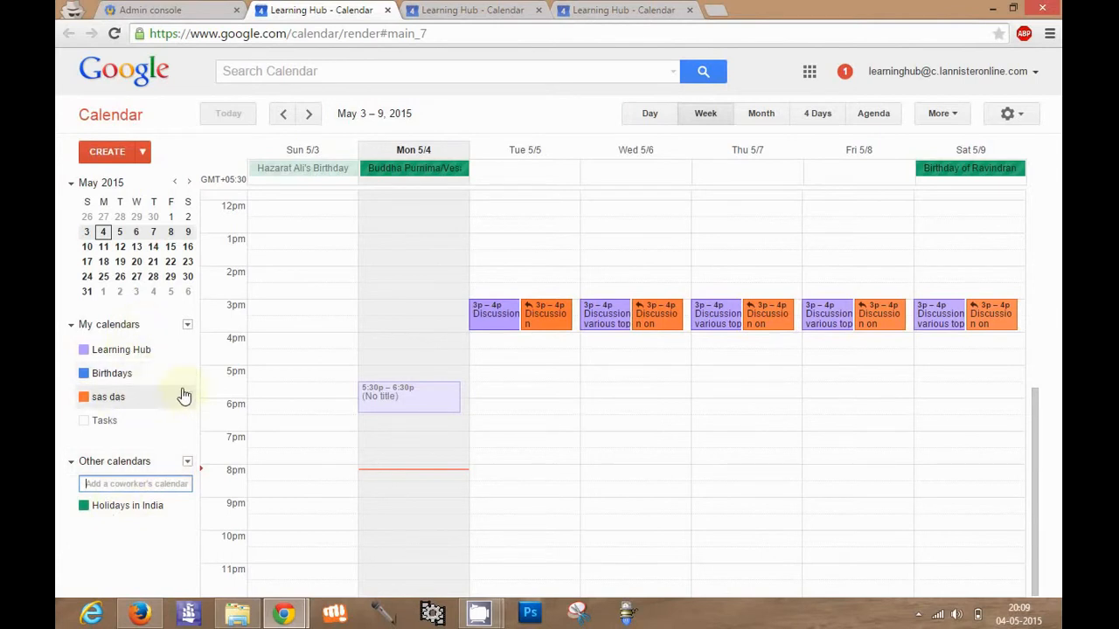
Rename the coworker's calendar to 'sas dash', update its description and location to new york, usa, and save
click(84, 397)
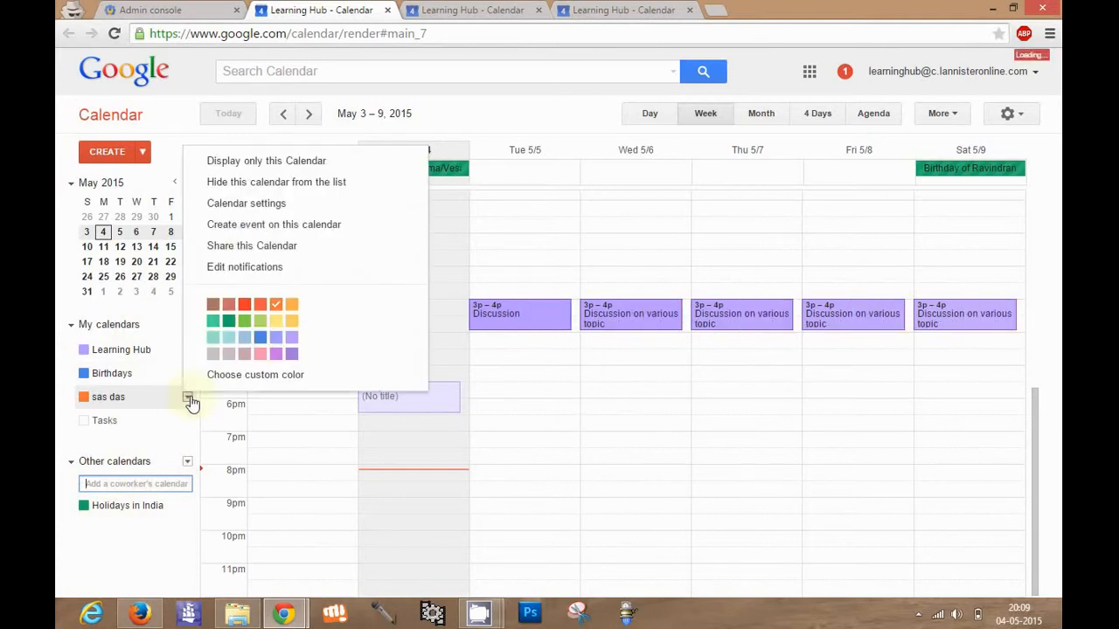
mouse_move(256, 203)
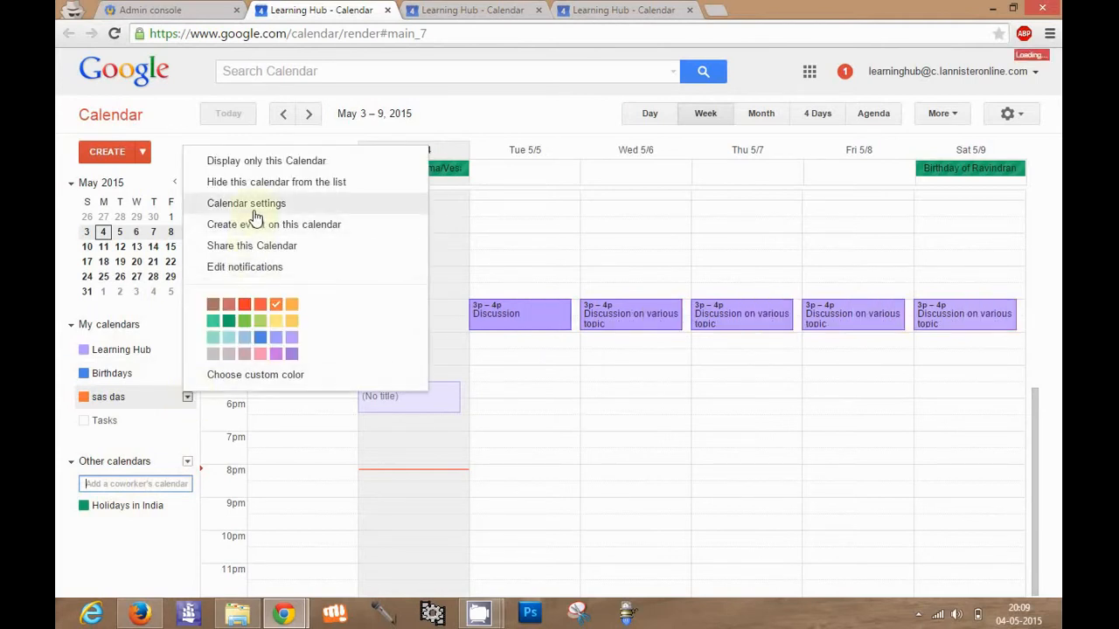
click(245, 202)
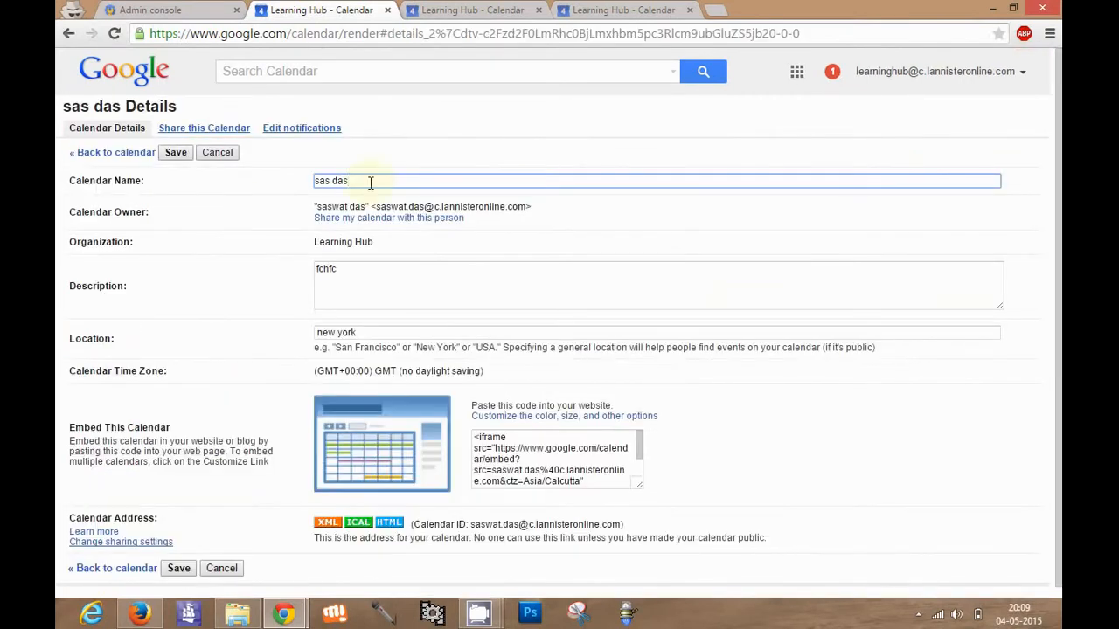
text(h)
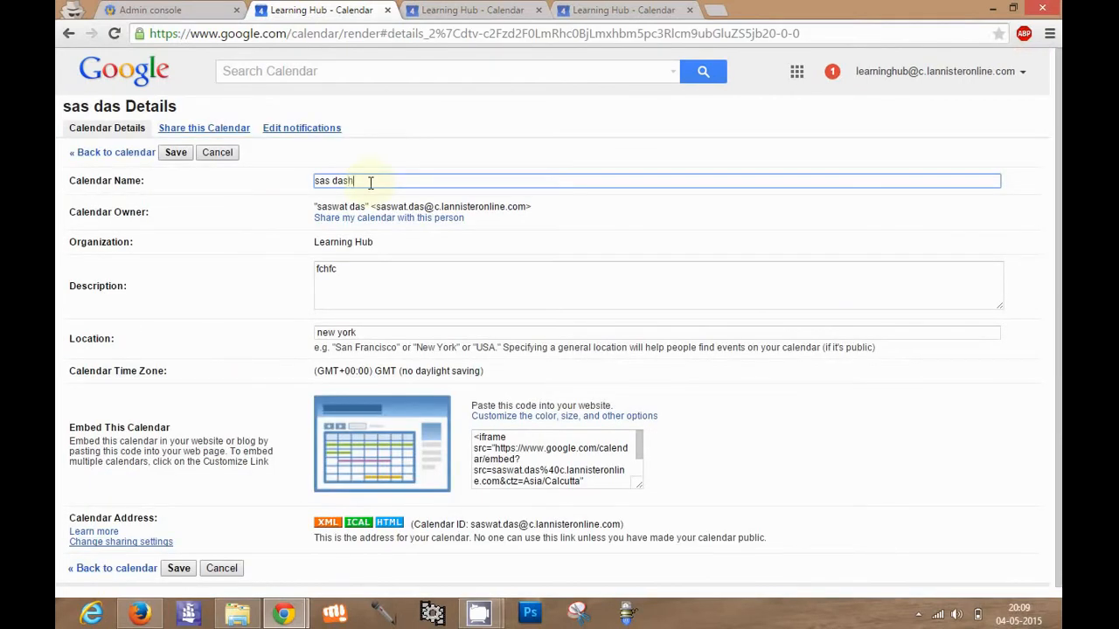
click(382, 286)
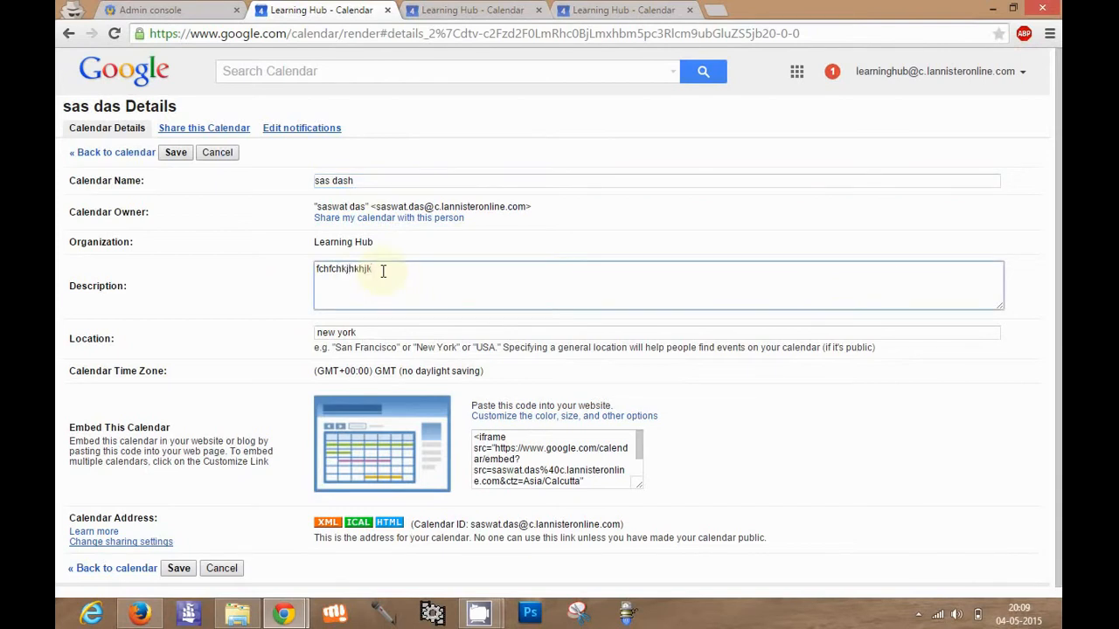
click(395, 333)
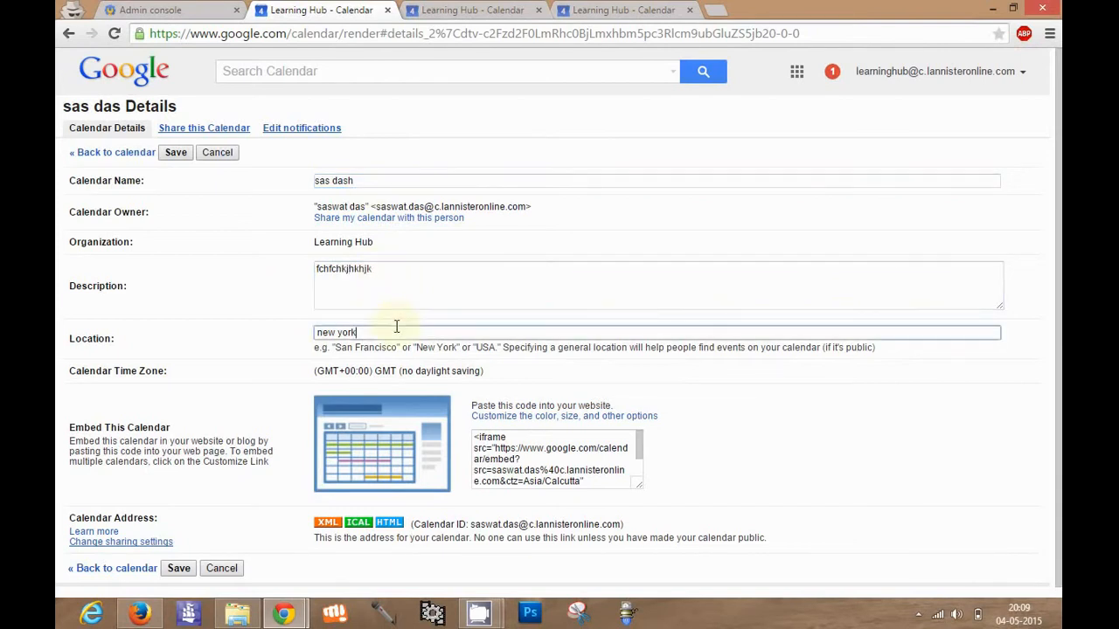
text(, usa)
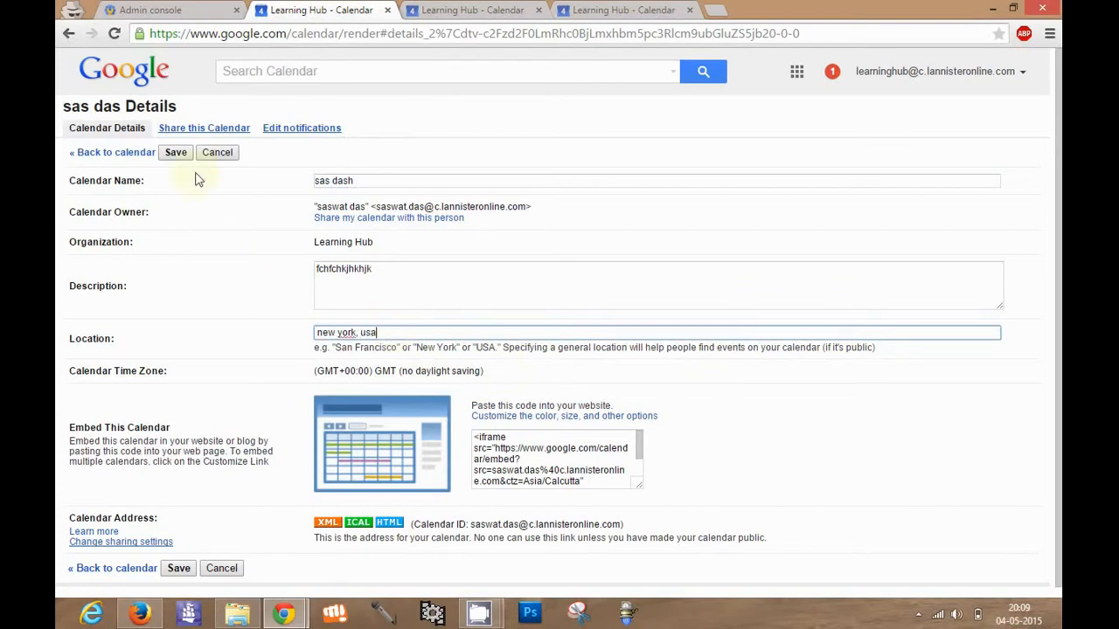
click(174, 152)
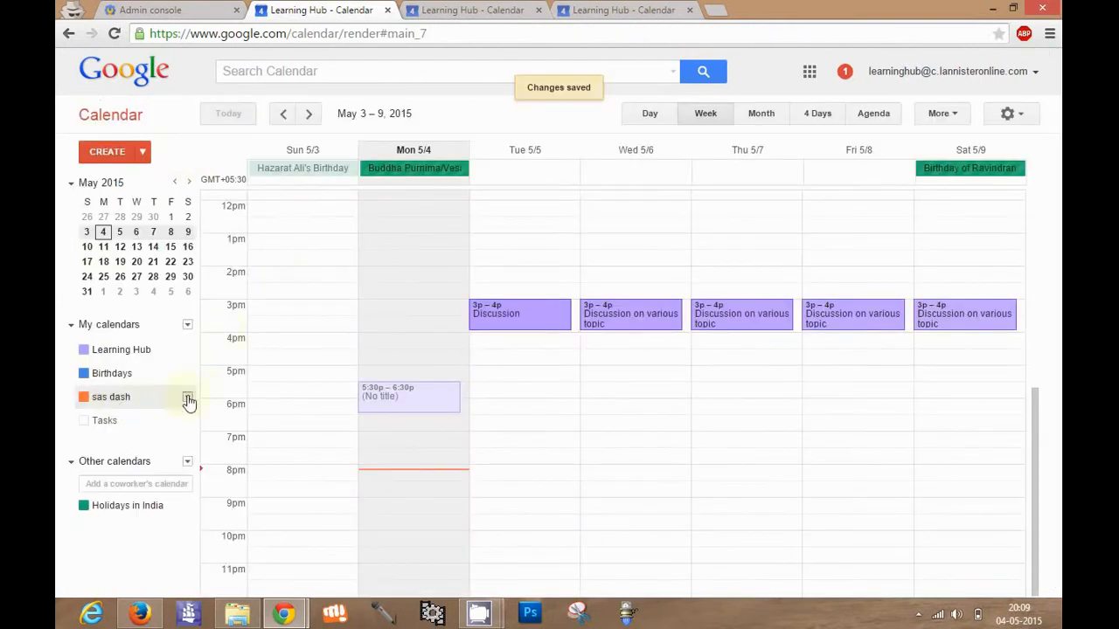
mouse_move(126, 404)
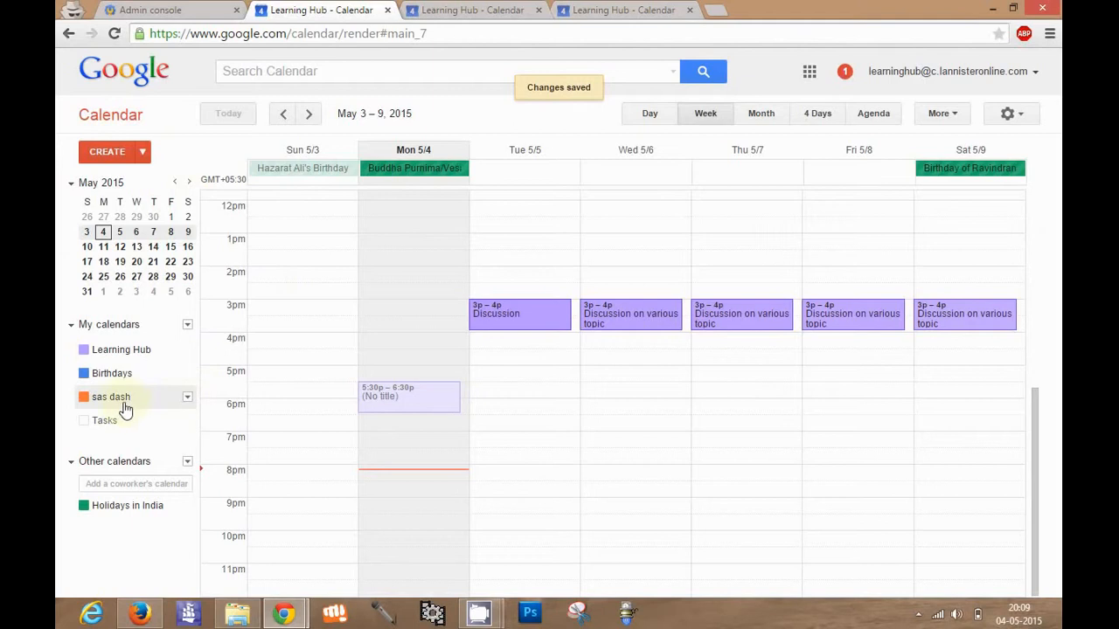
mouse_move(187, 399)
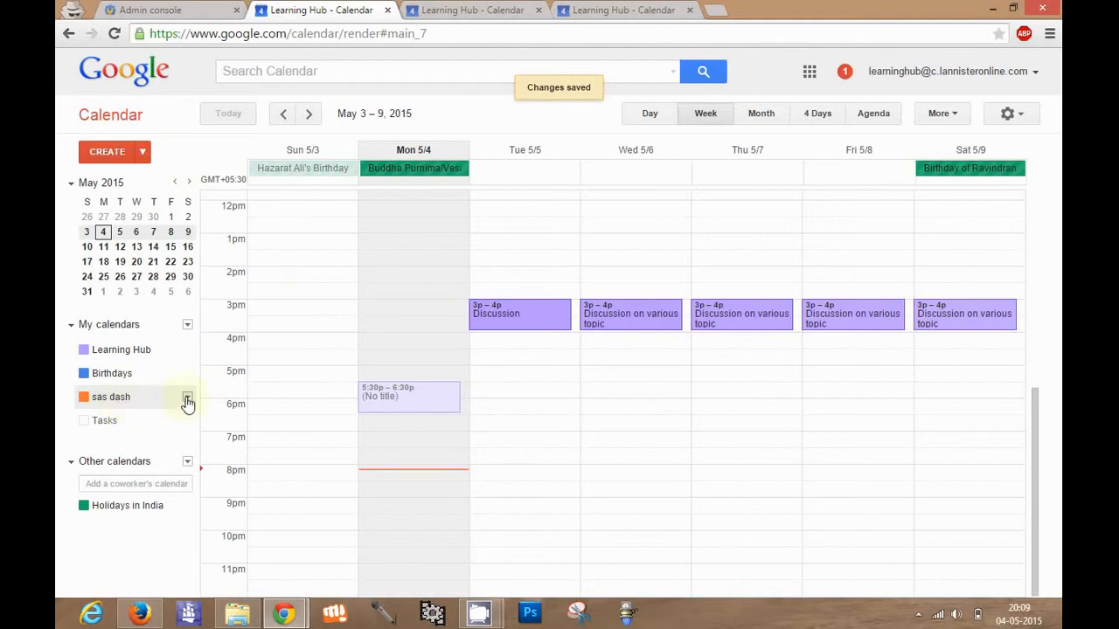
click(187, 401)
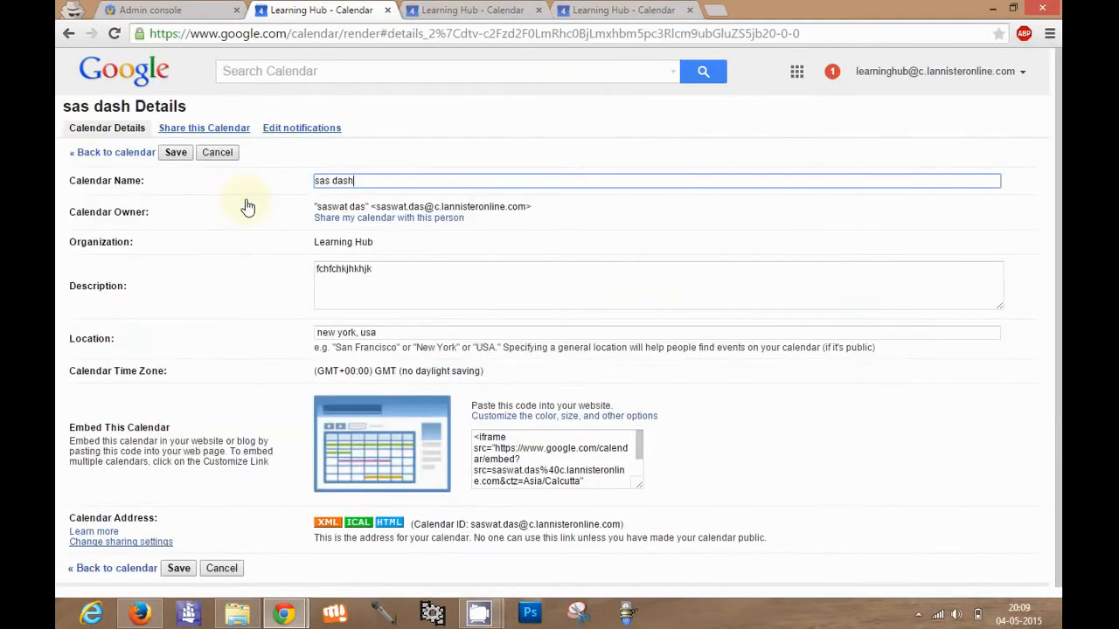
click(203, 128)
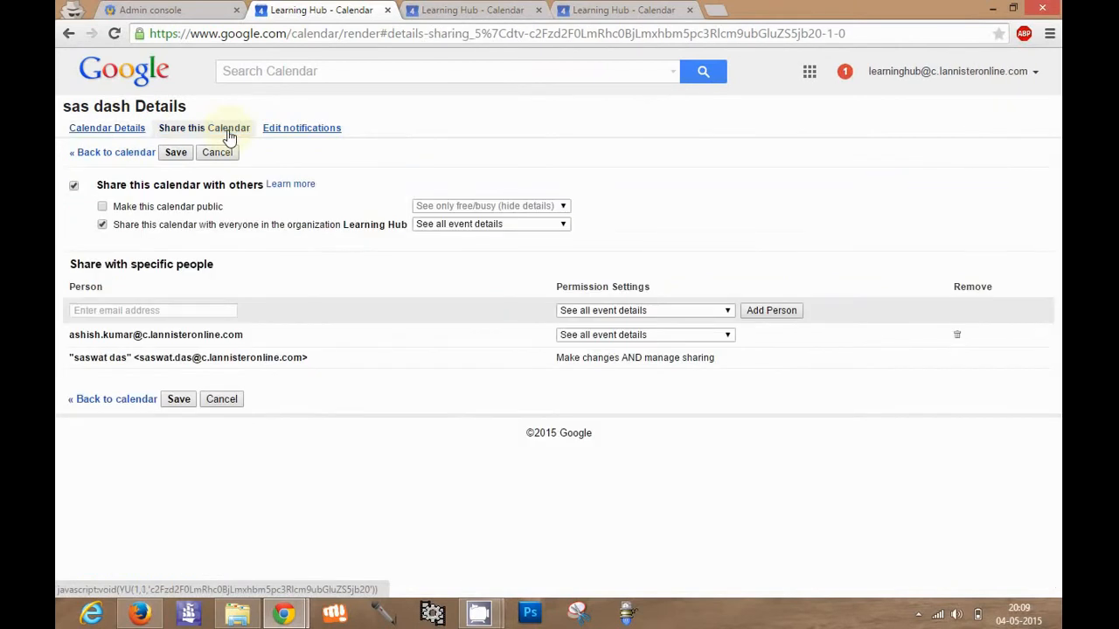
mouse_move(119, 194)
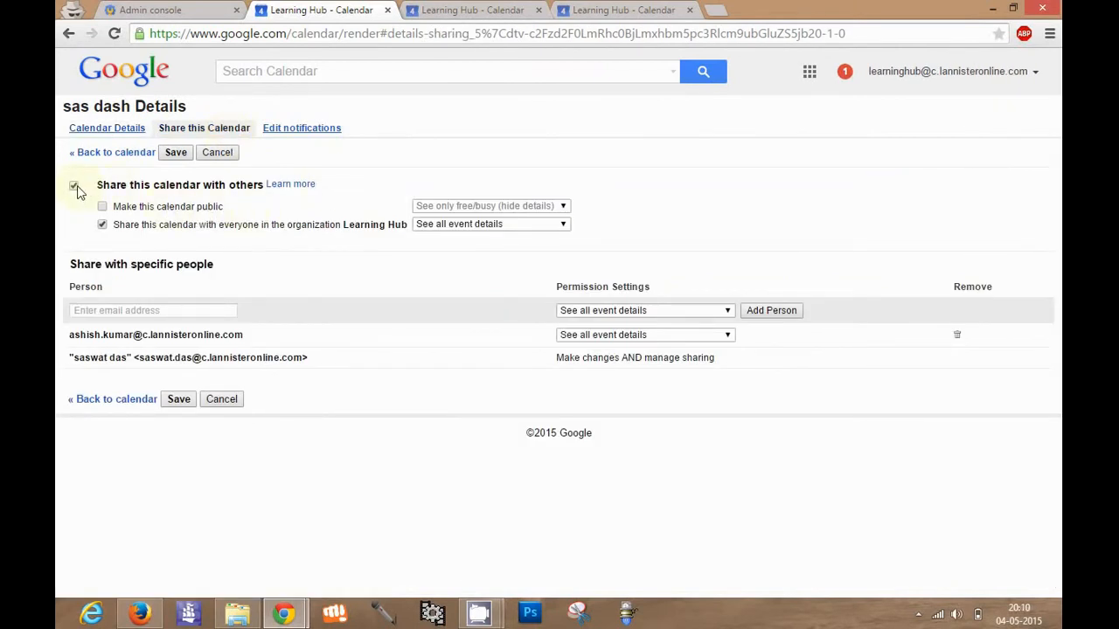
click(74, 186)
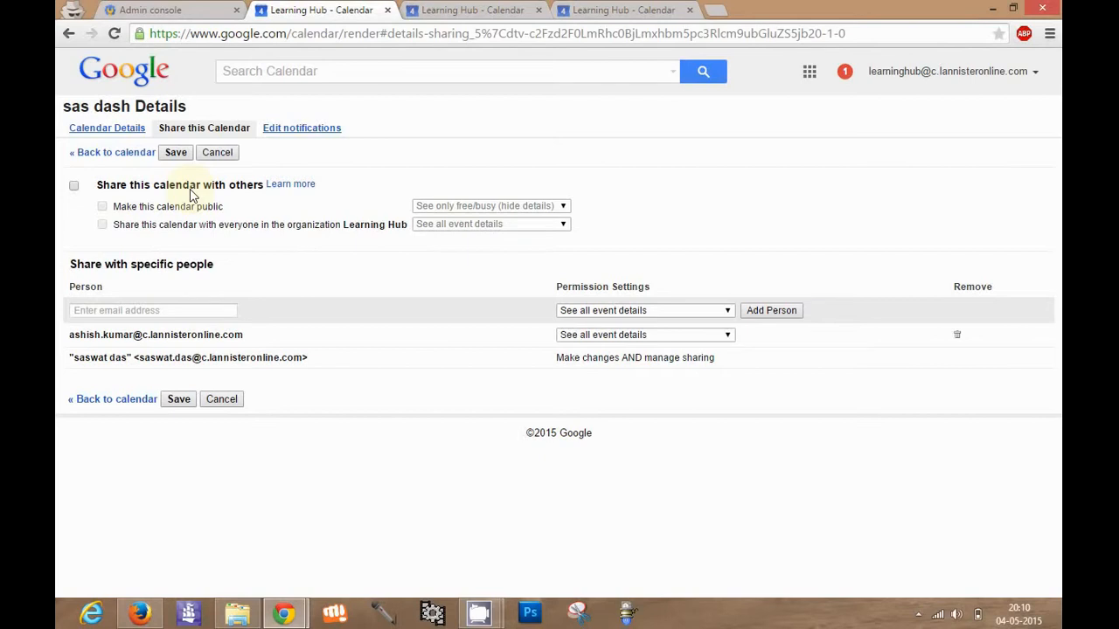
click(74, 185)
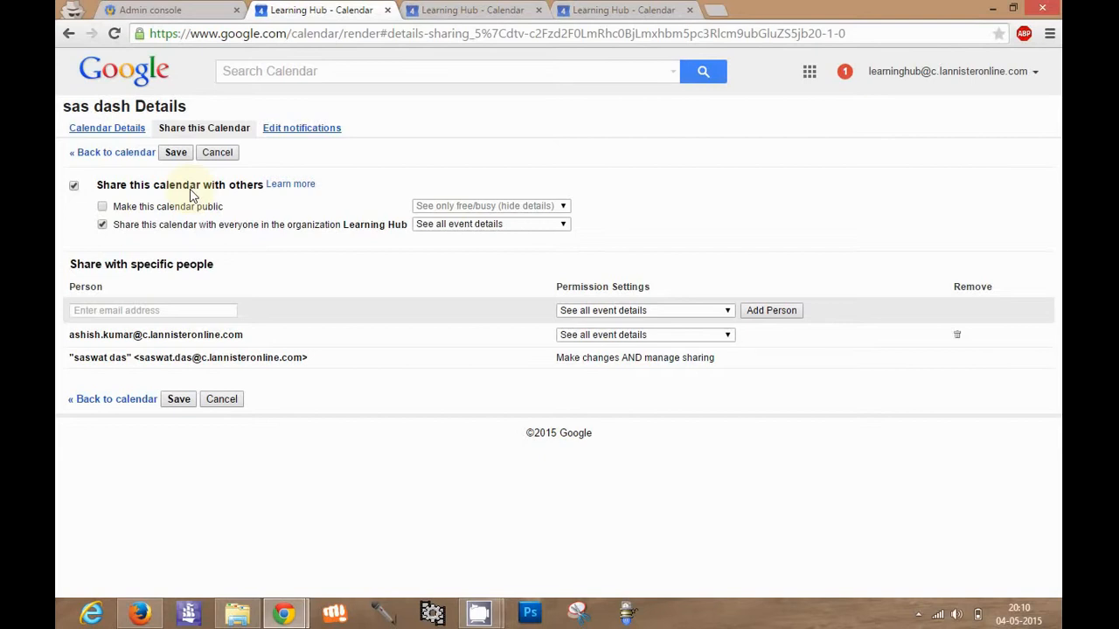
mouse_move(210, 236)
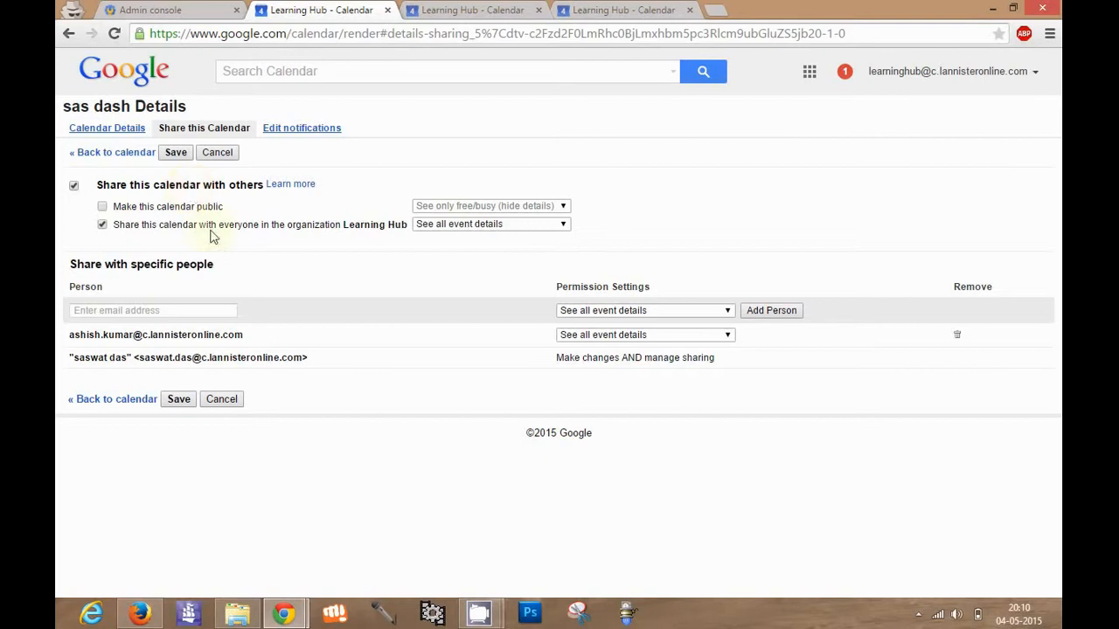
click(490, 224)
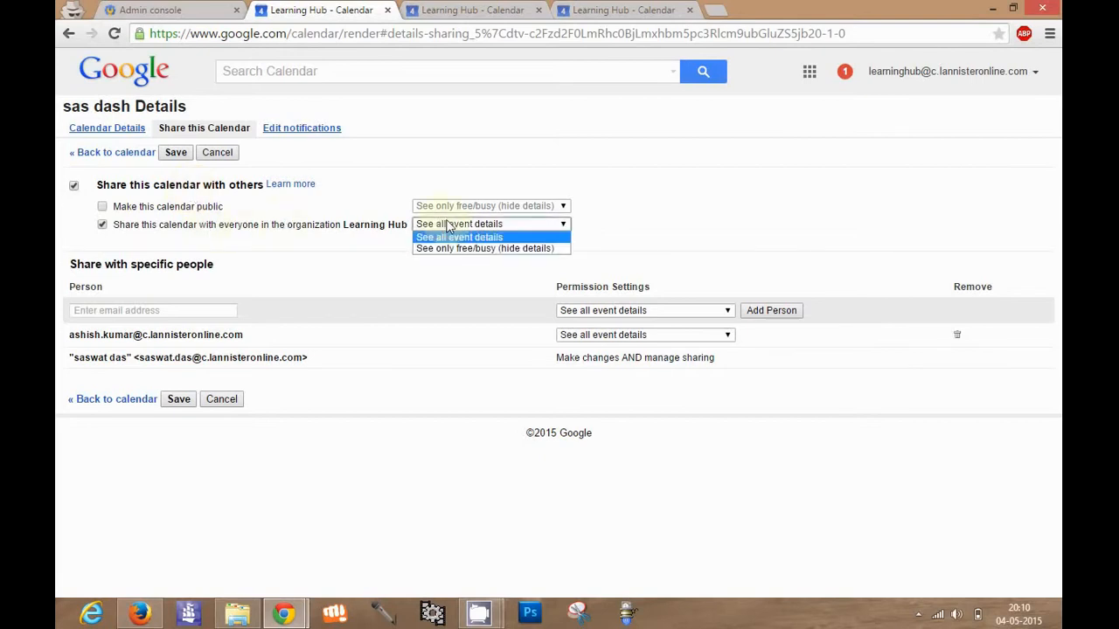
click(458, 238)
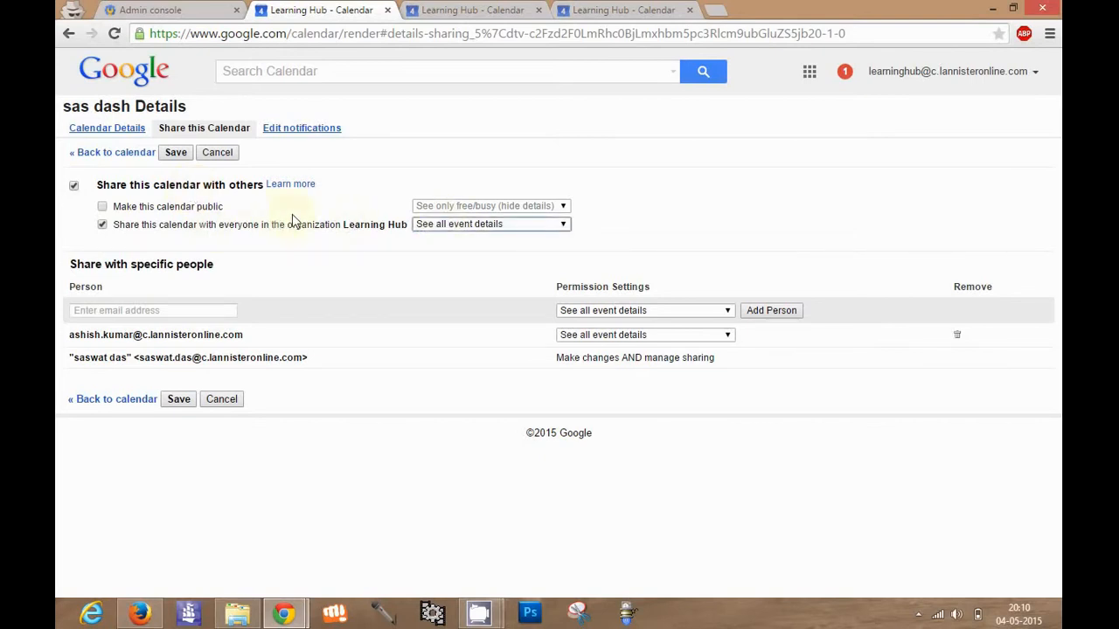
click(101, 206)
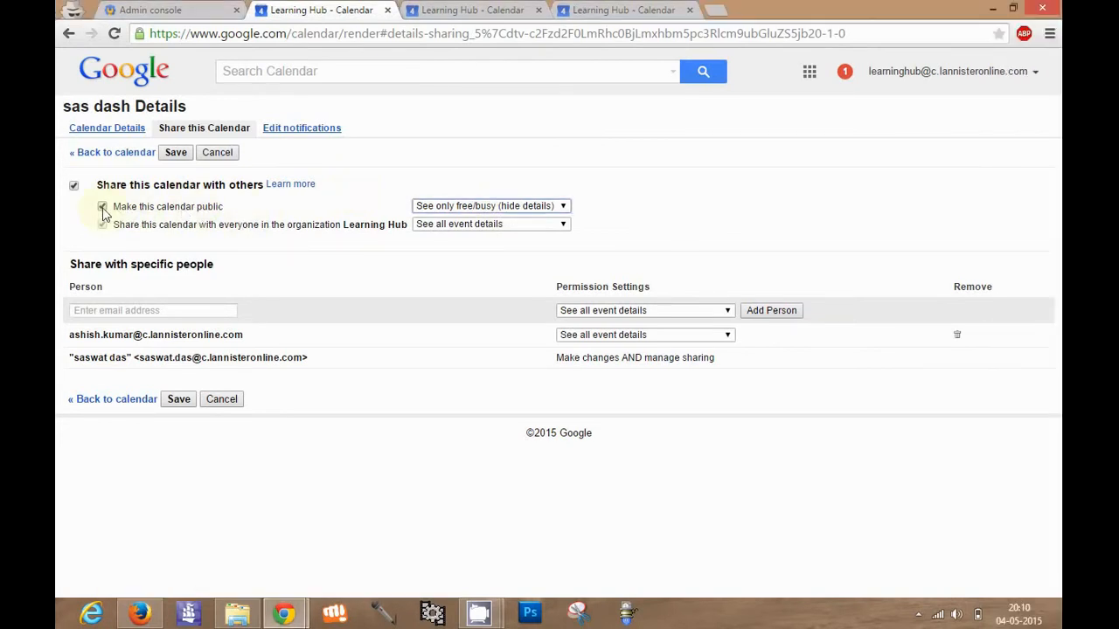
click(102, 224)
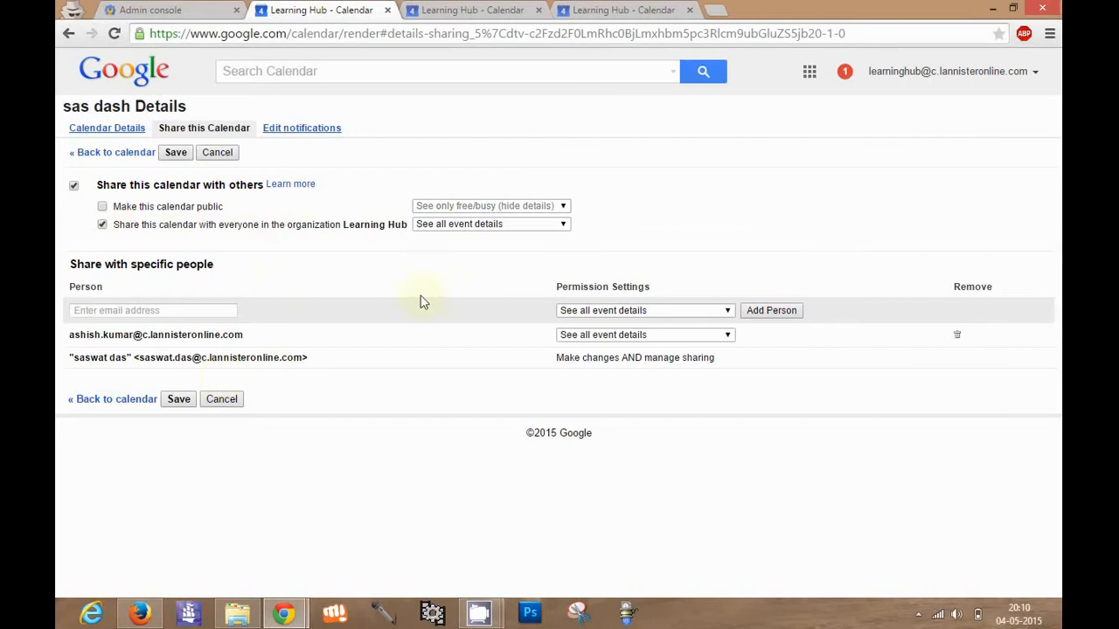
mouse_move(956, 339)
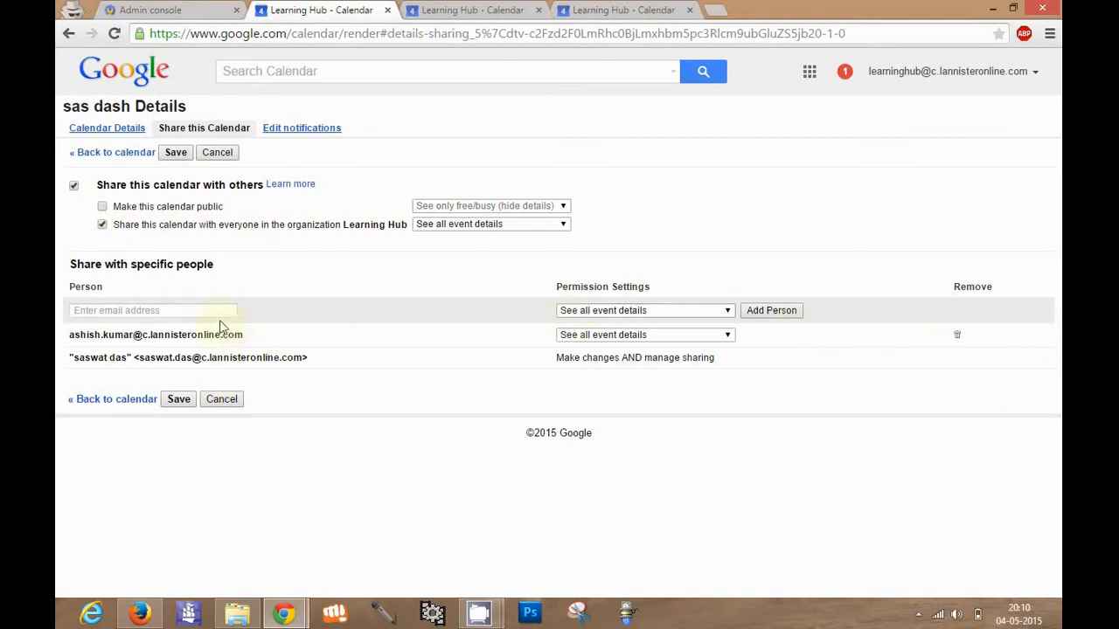
mouse_move(203, 334)
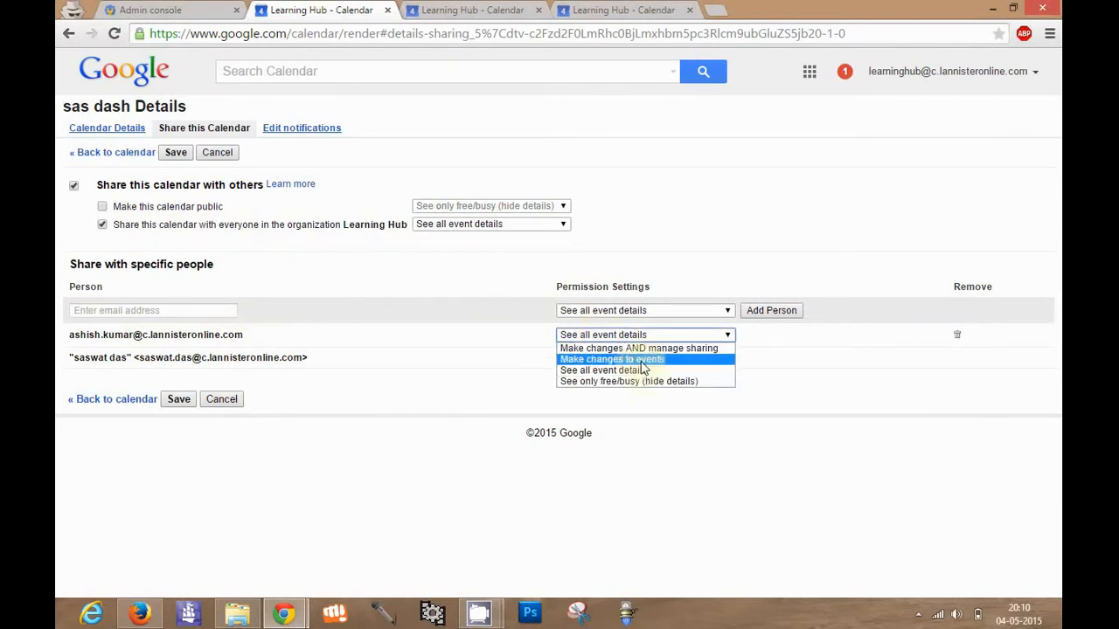
mouse_move(643, 371)
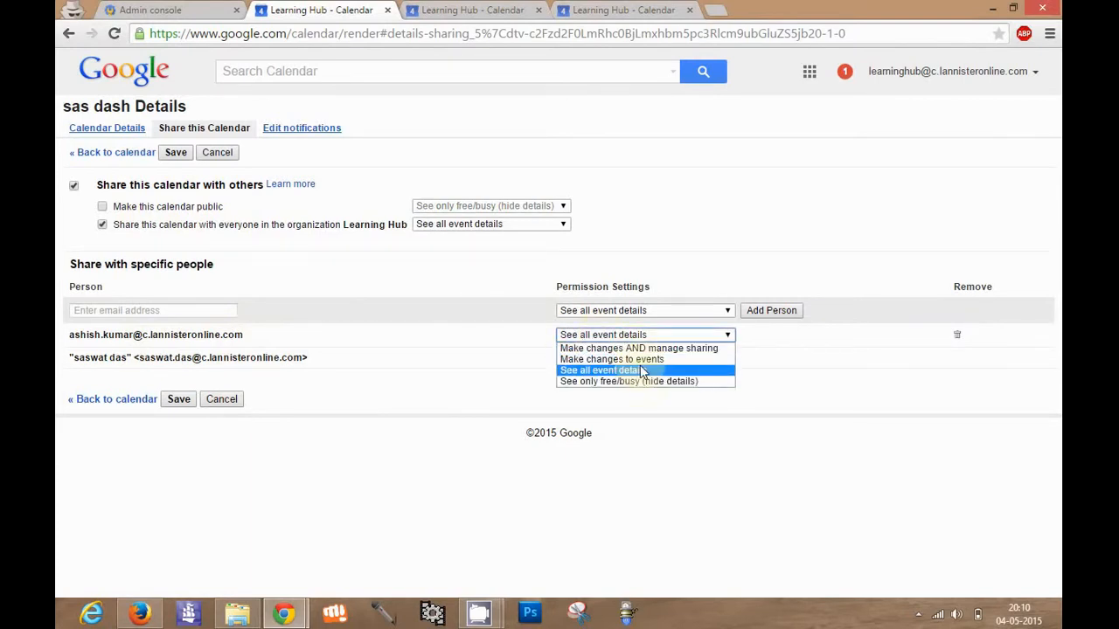
mouse_move(640, 348)
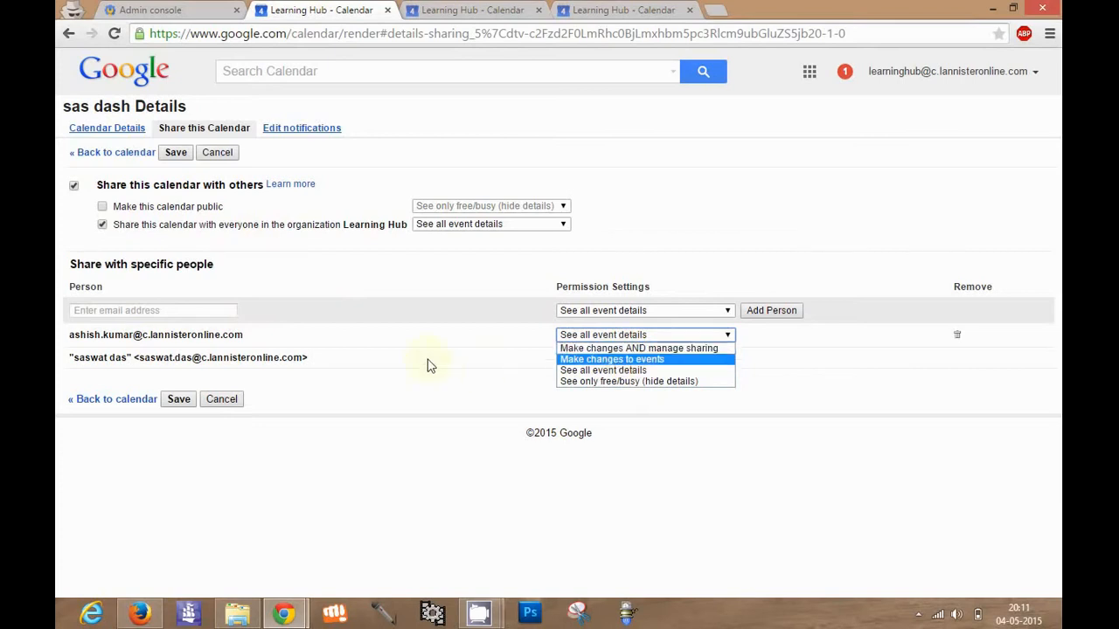
mouse_move(553, 339)
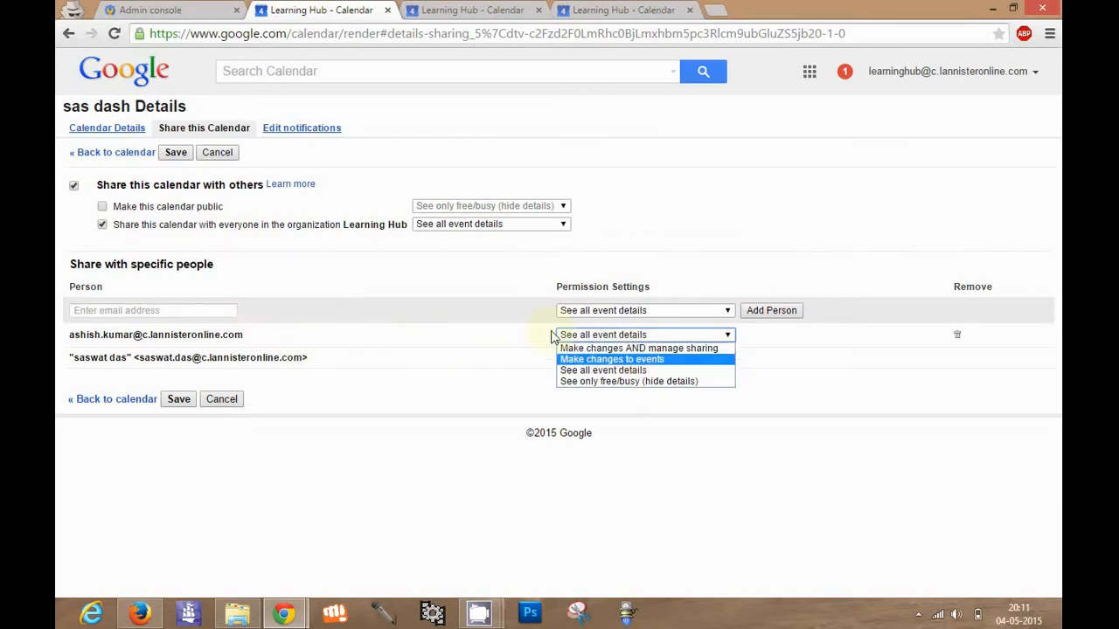
mouse_move(525, 360)
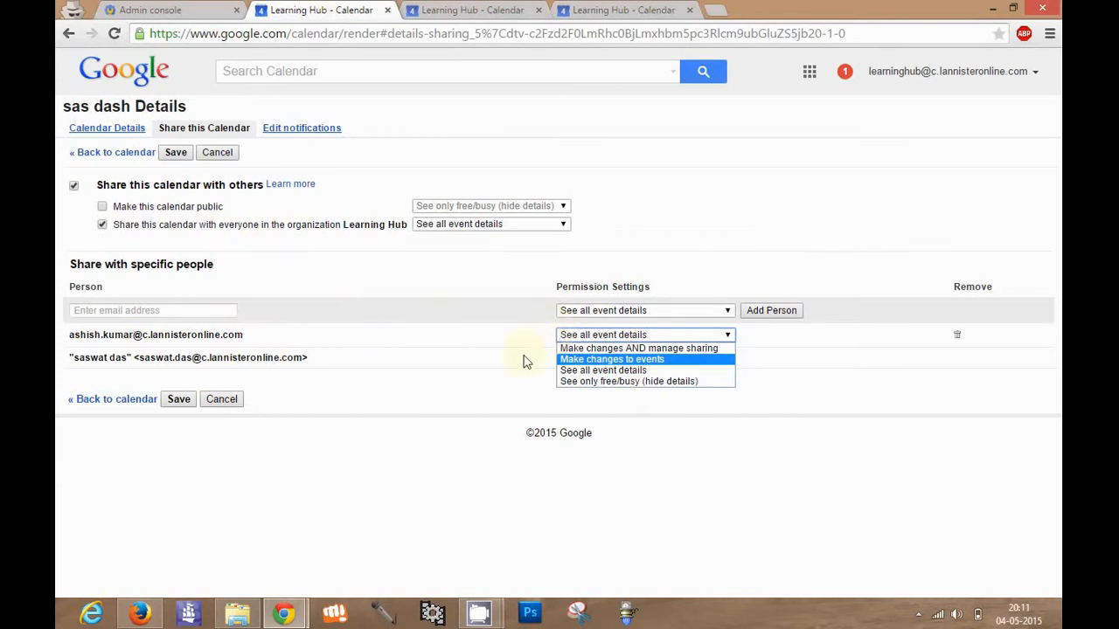
mouse_move(577, 360)
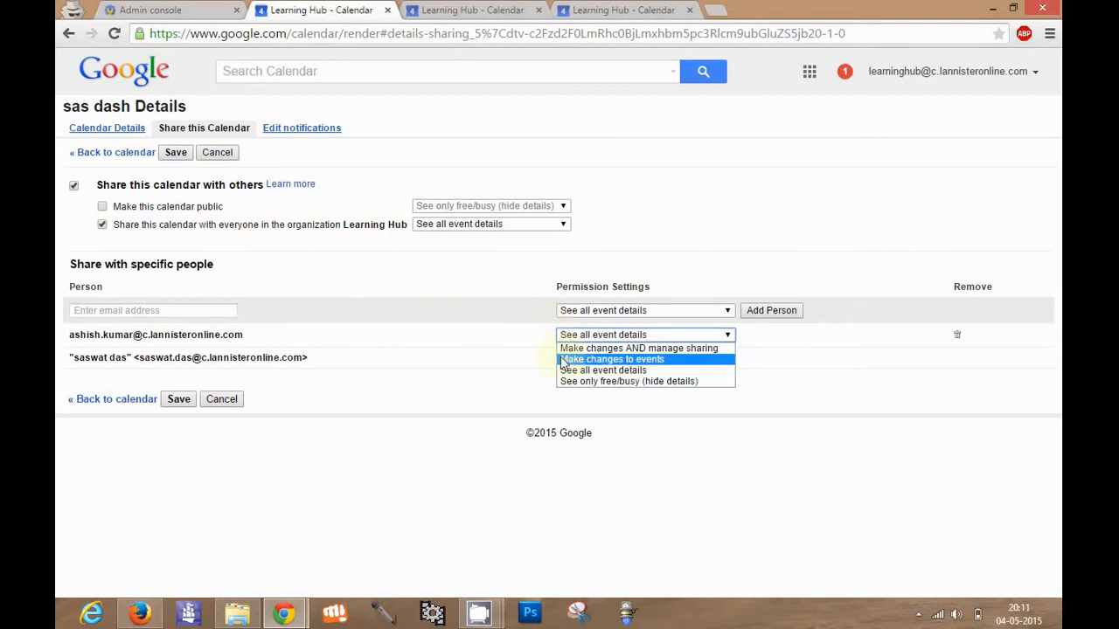
mouse_move(603, 370)
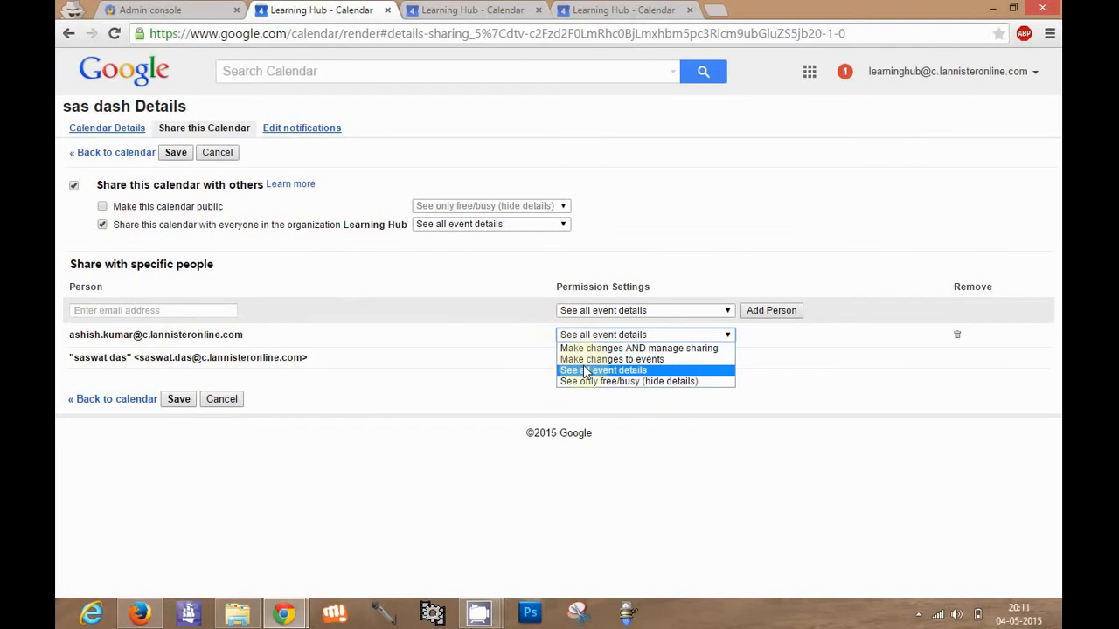
Remove the coworker from sas dash sharing, re-add them with See all event details, and save
click(640, 348)
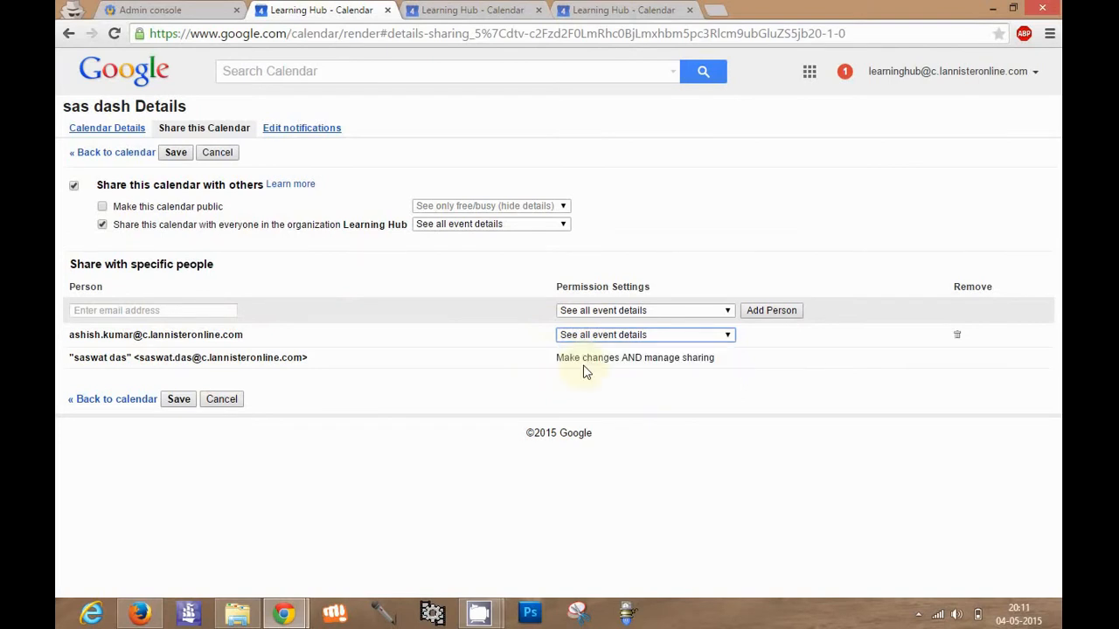
mouse_move(918, 343)
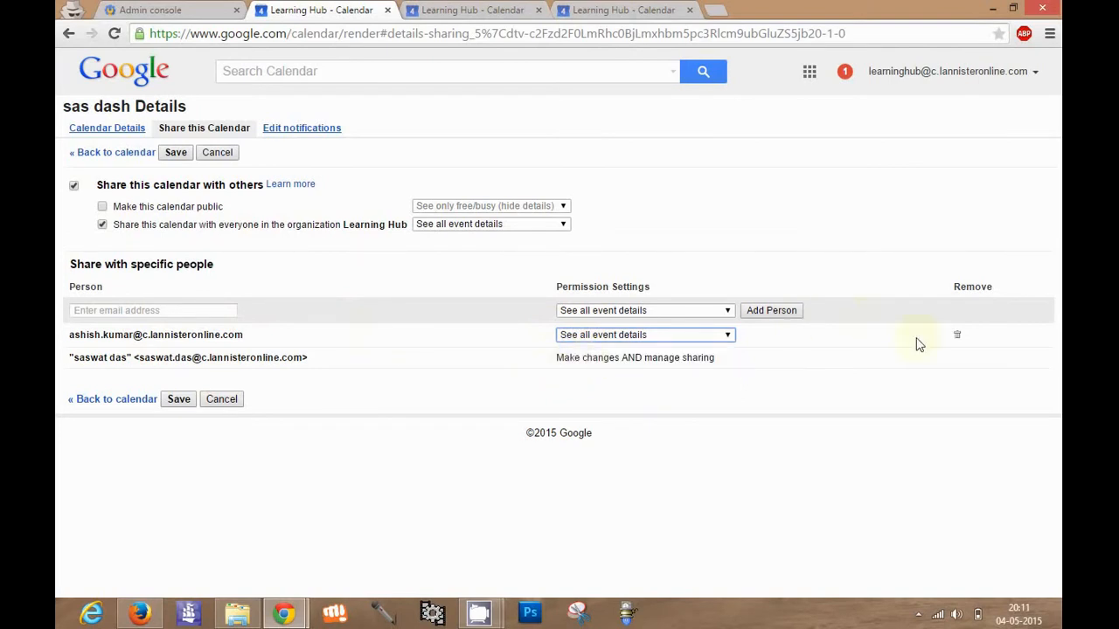
click(958, 336)
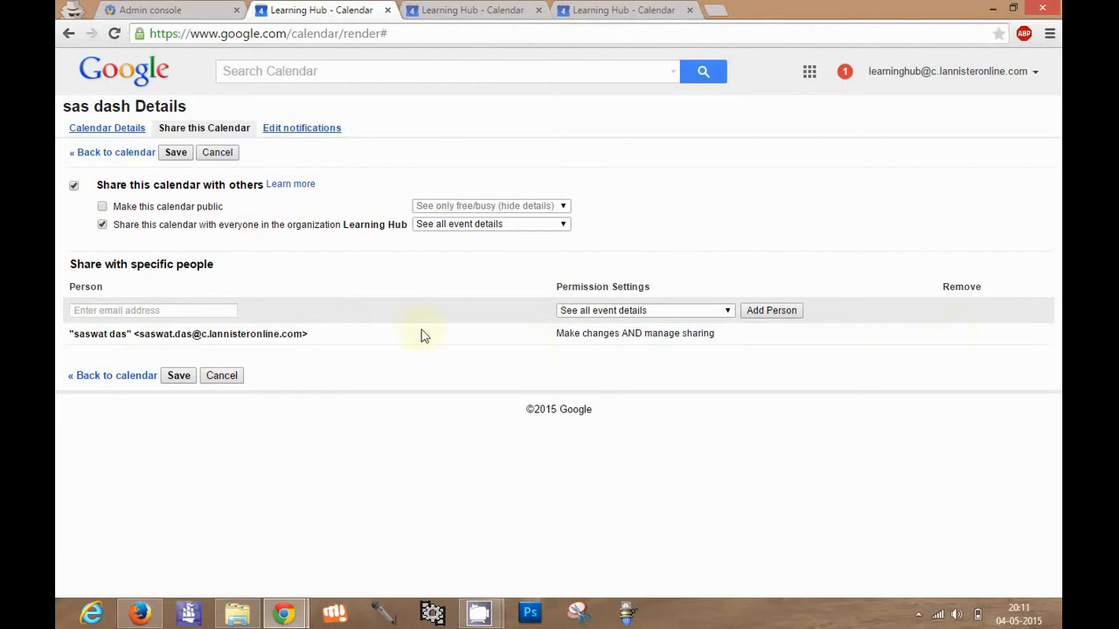
text(as)
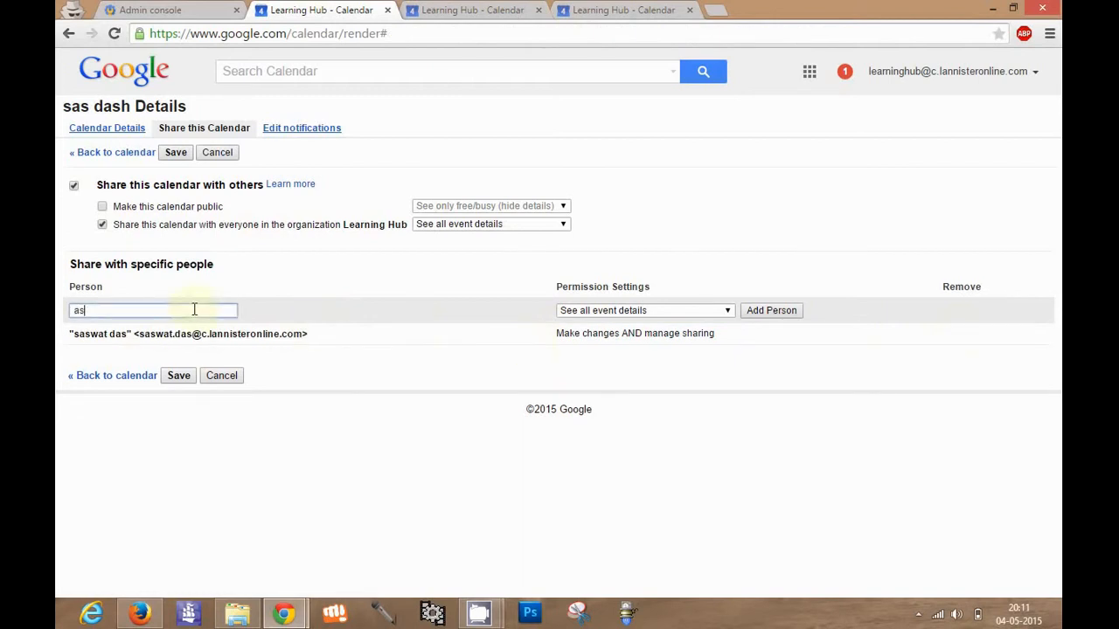
click(771, 311)
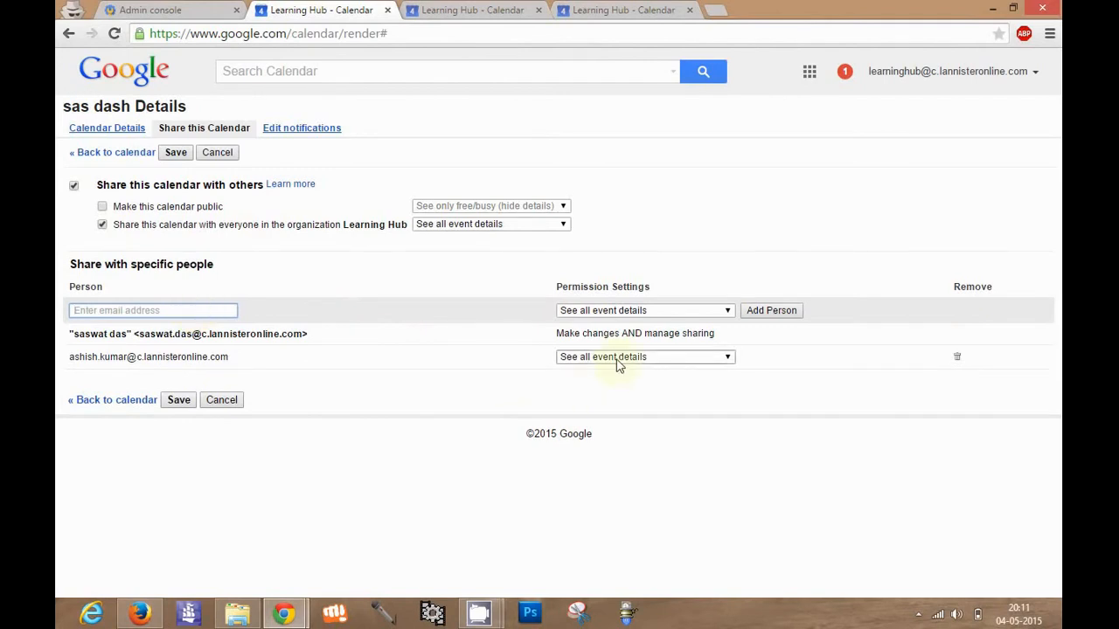
mouse_move(498, 346)
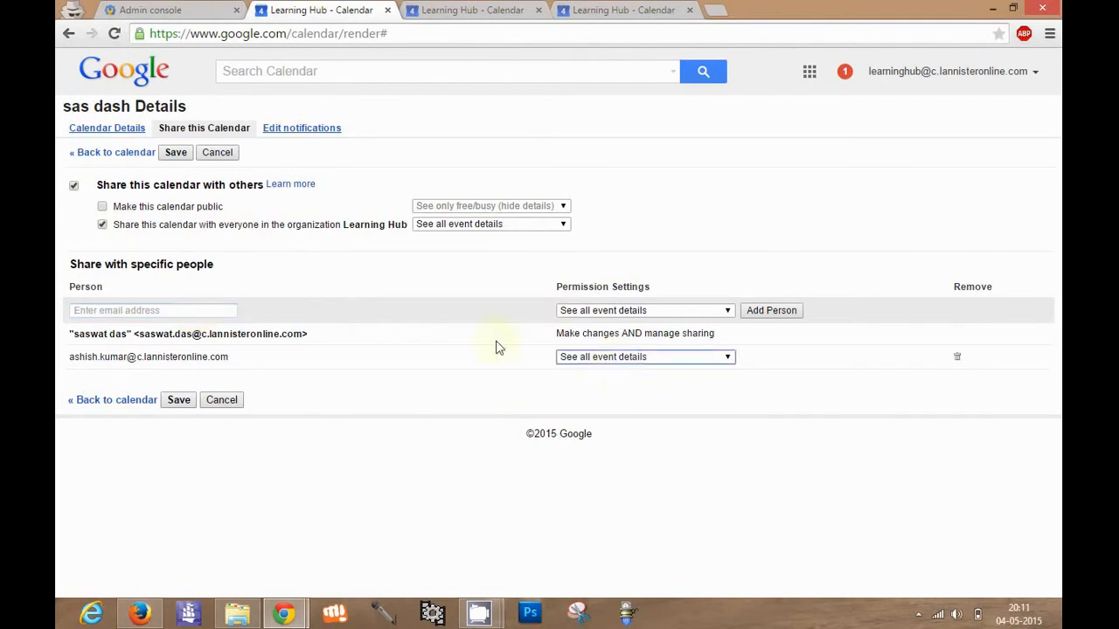
click(178, 398)
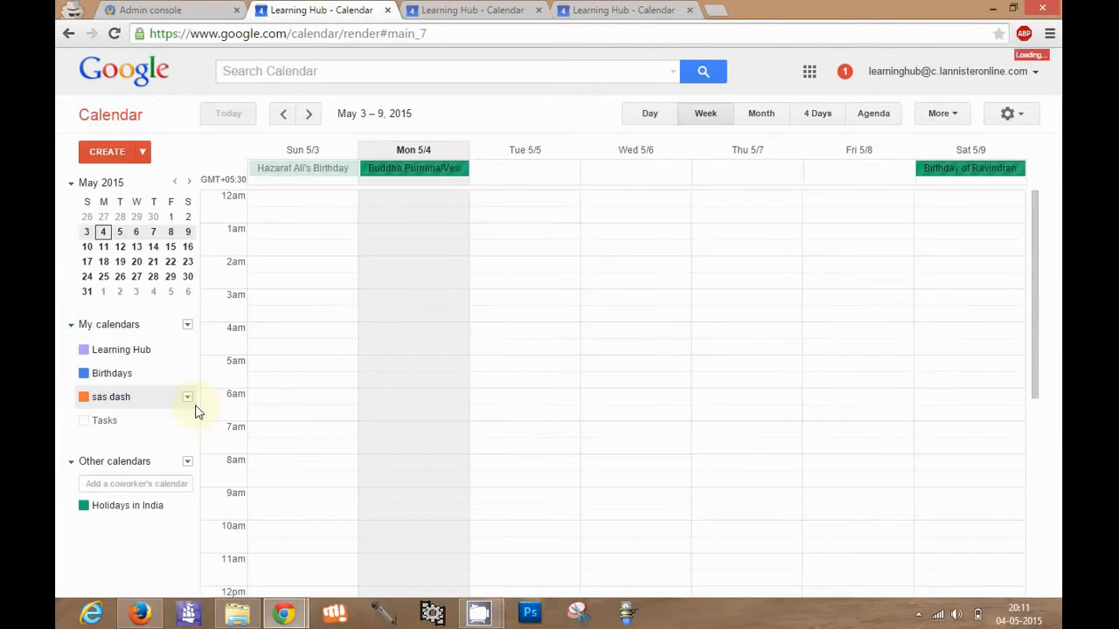
Reopen the sas dash calendar's Details page and save it again, returning to the week view
click(84, 397)
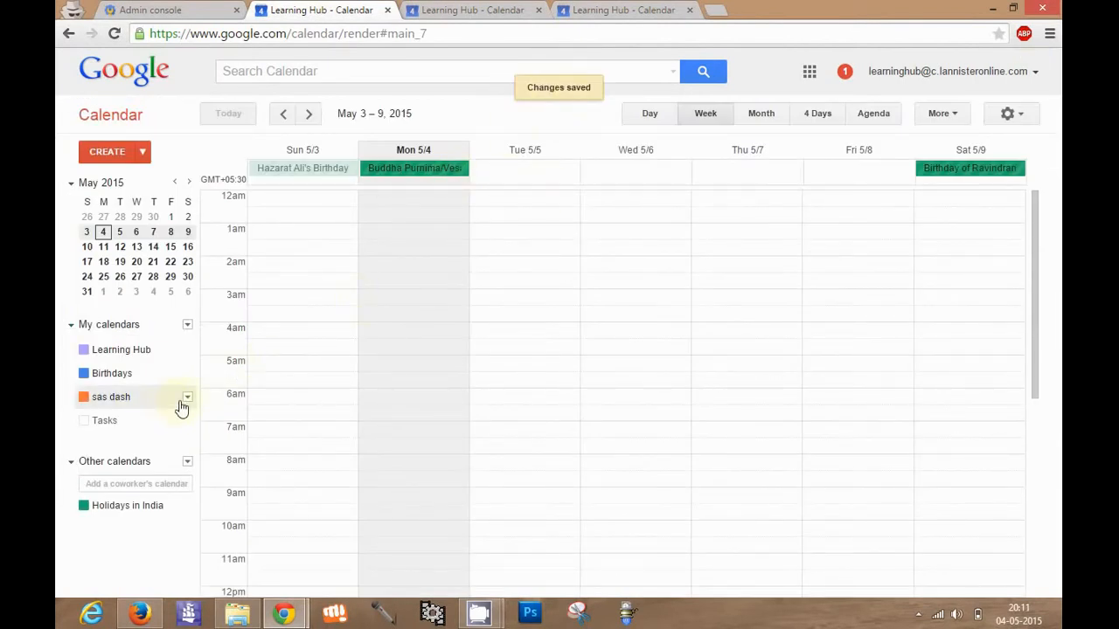
click(188, 397)
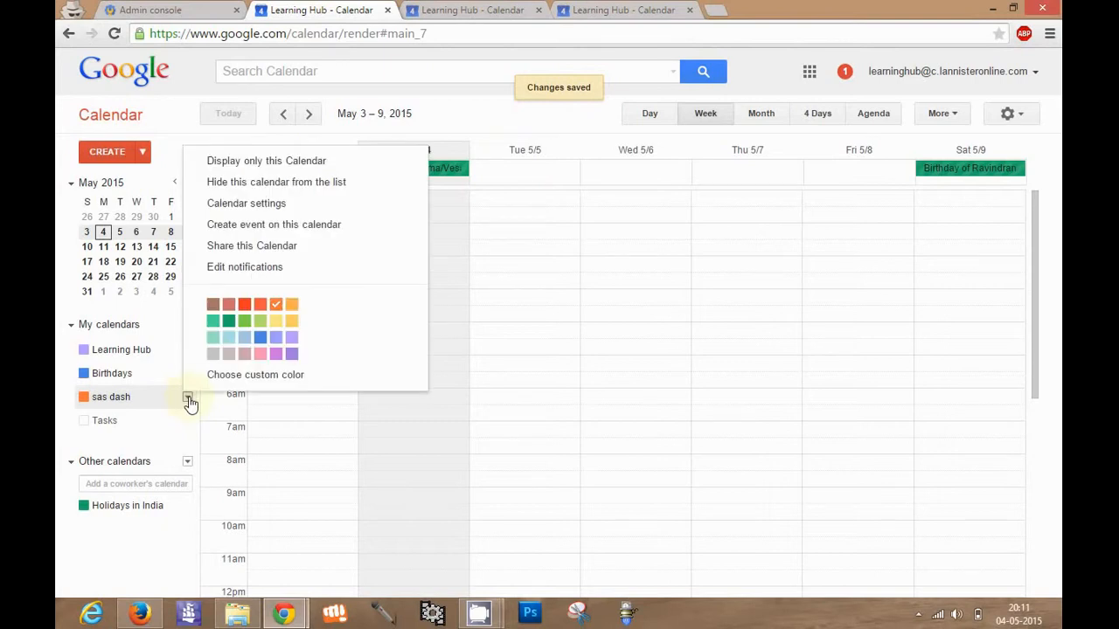
click(246, 203)
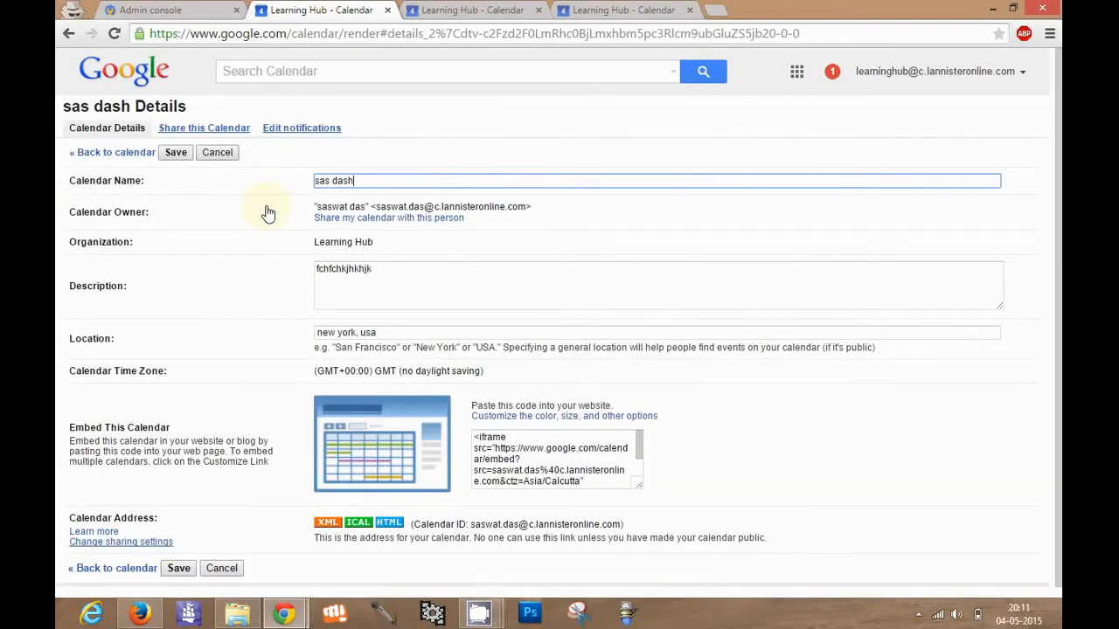
mouse_move(252, 211)
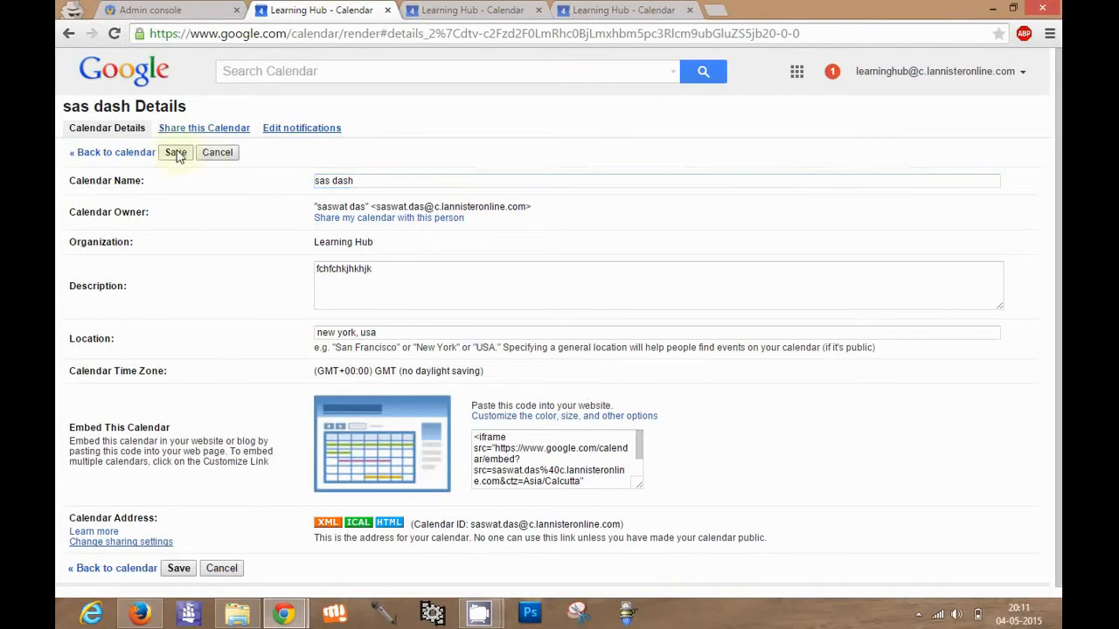
click(175, 152)
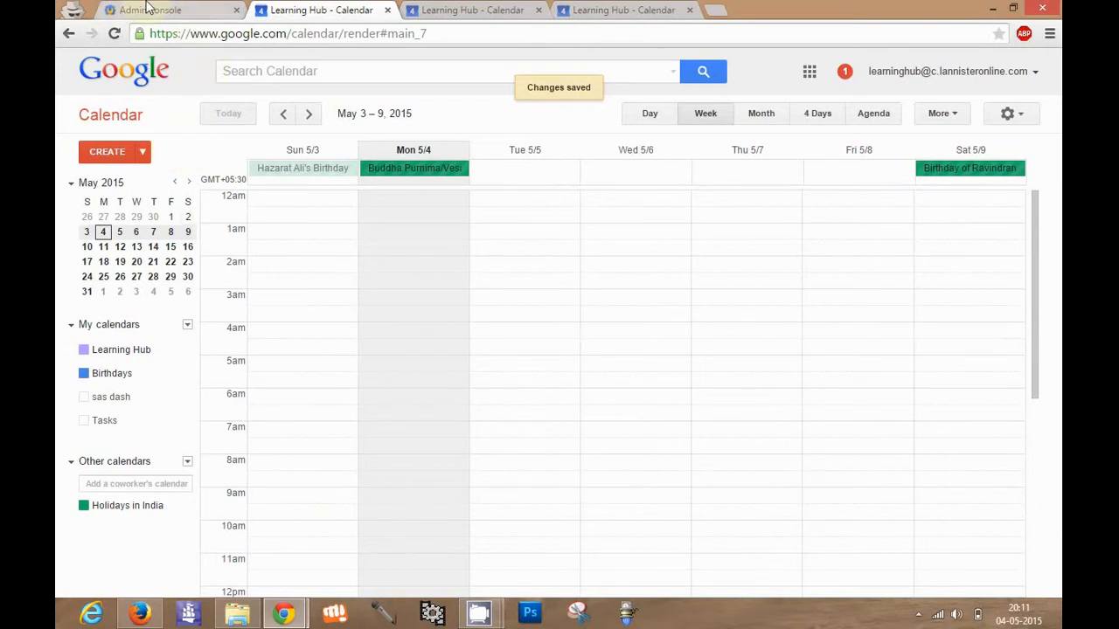
Navigate the Admin console to Apps > Google Apps > Calendar and expand Resources listing Projector room 1
click(161, 11)
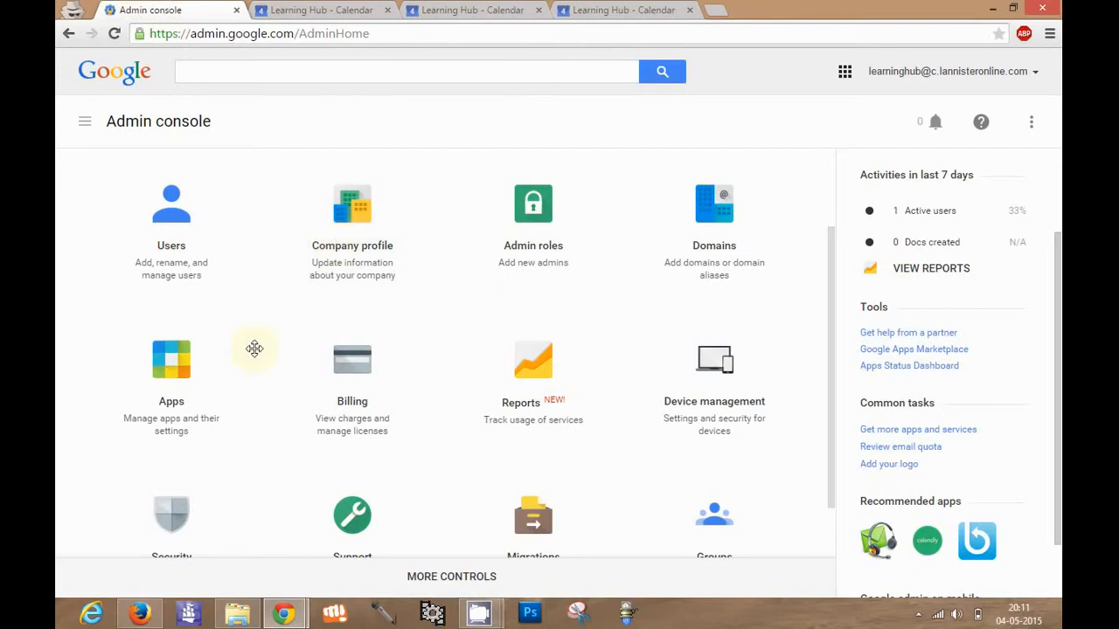
click(171, 360)
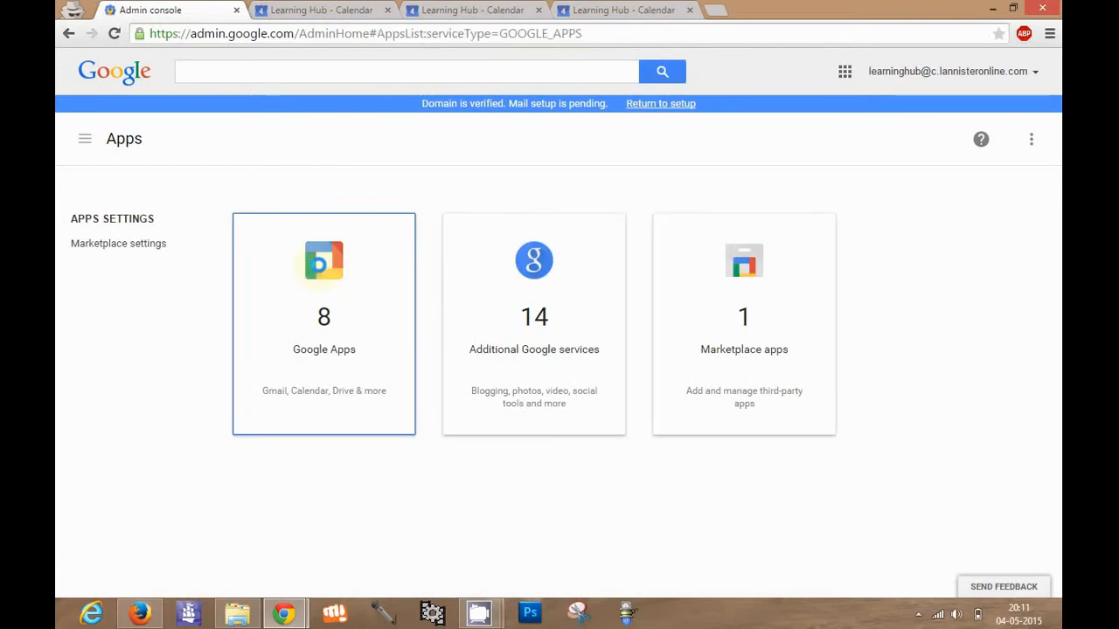
click(324, 323)
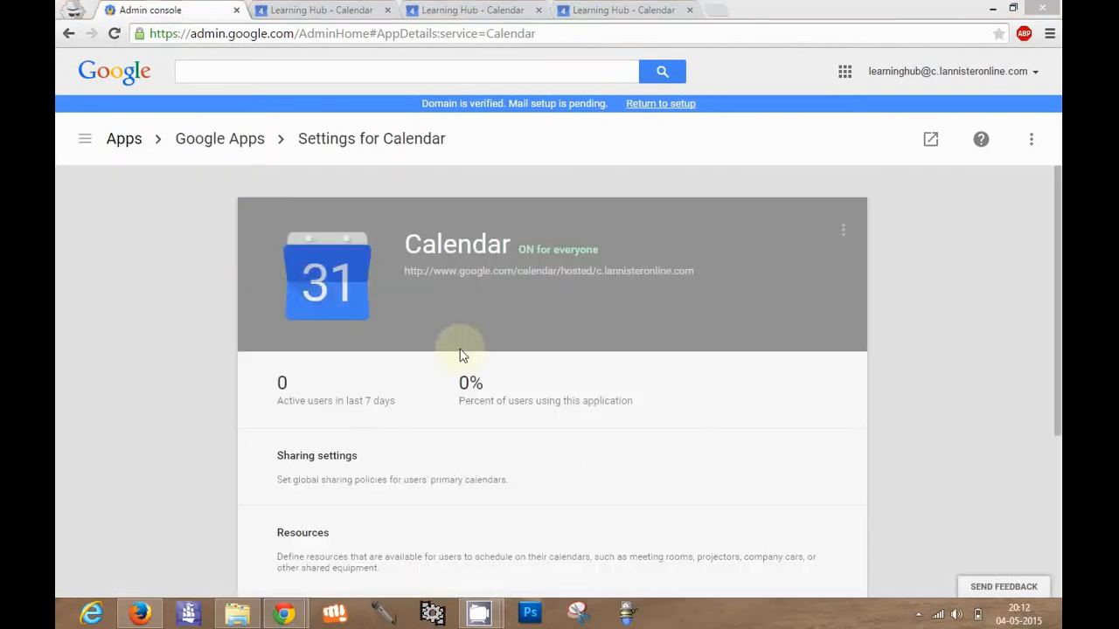
click(303, 531)
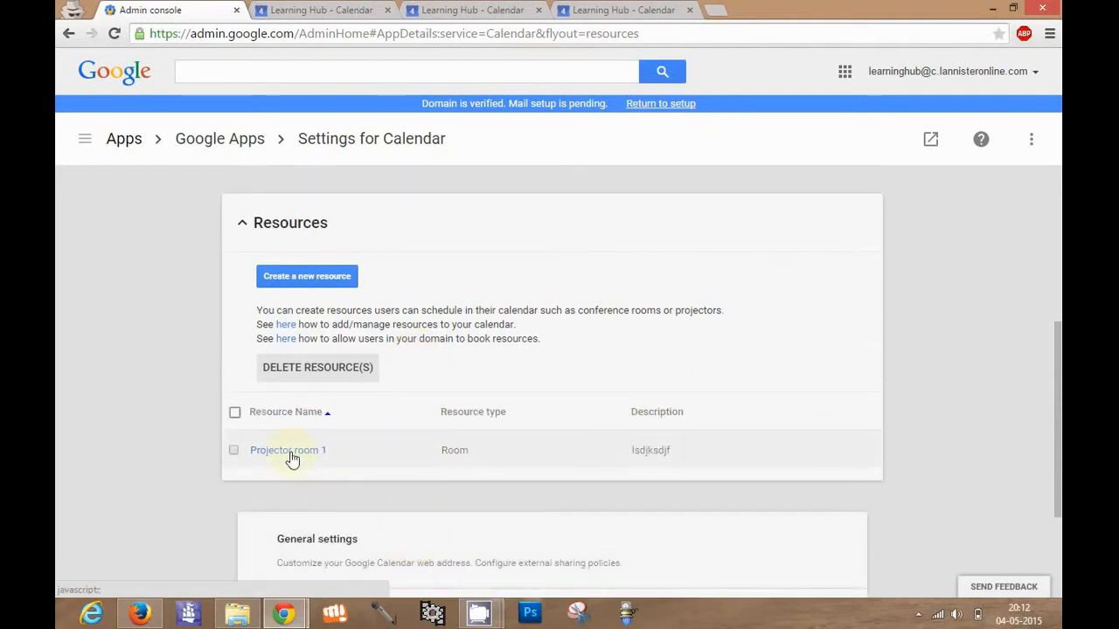
View Projector room 1's resource details, select its email address and resource identifier, and return to Calendar
click(287, 449)
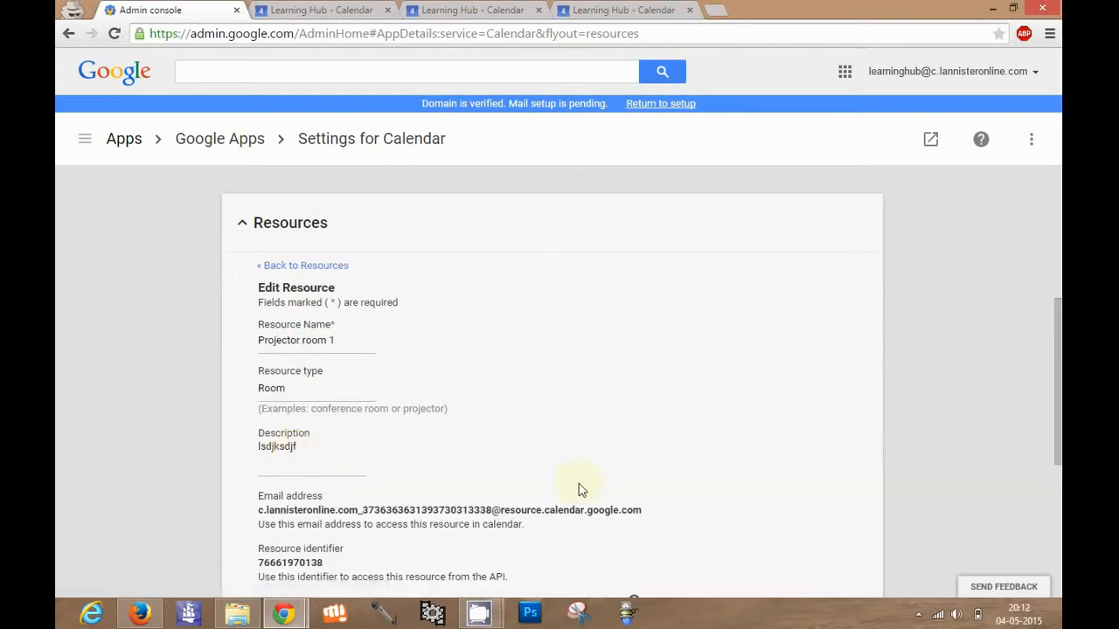
mouse_move(658, 516)
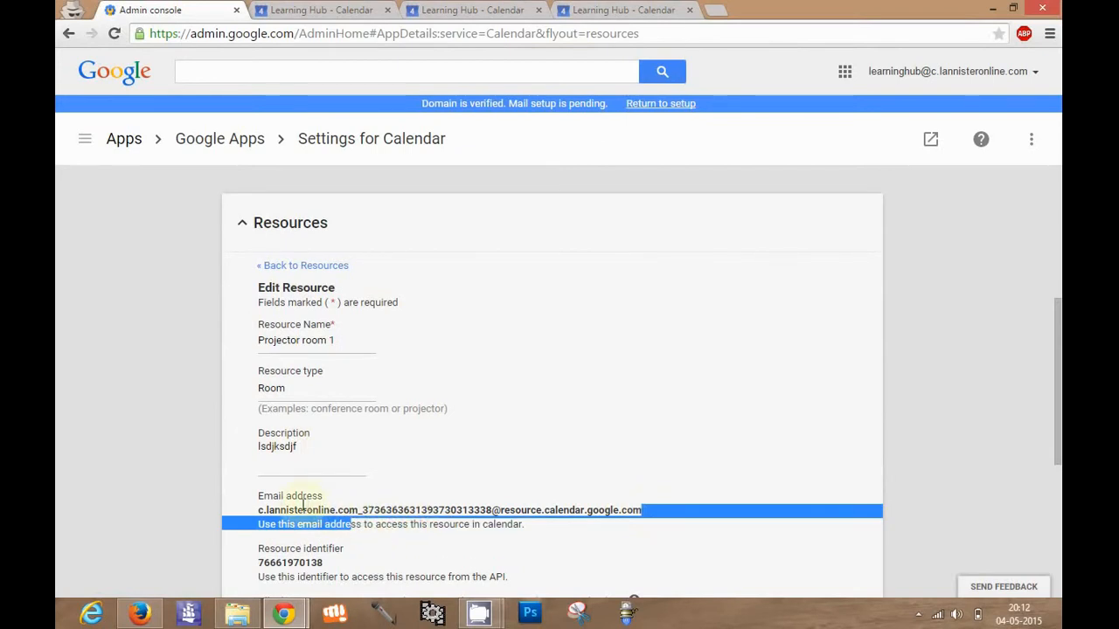
click(651, 510)
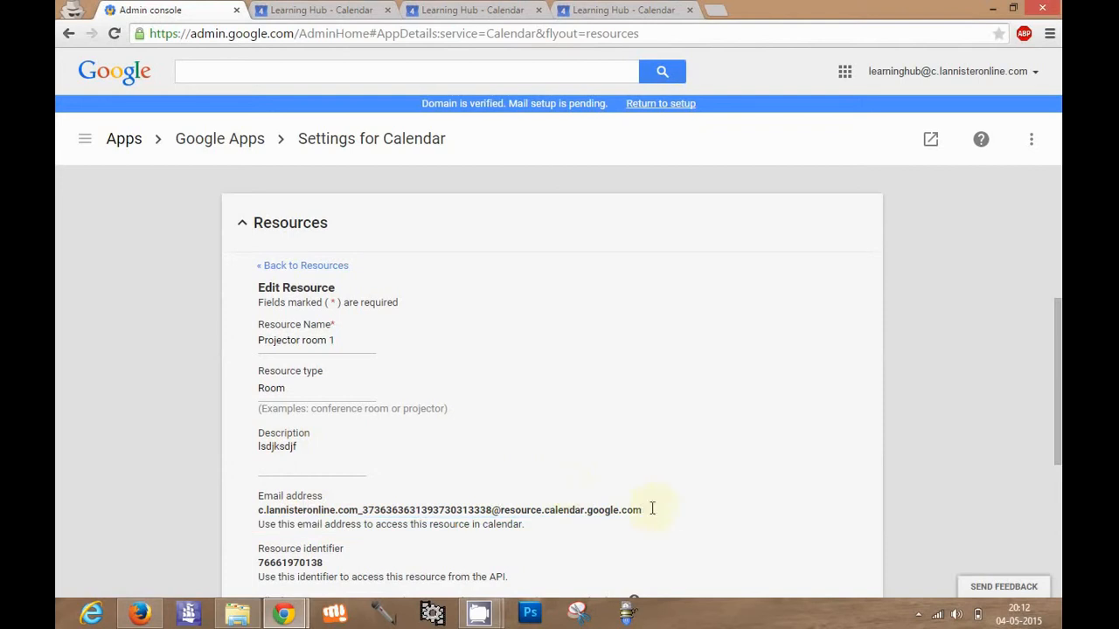
triple_click(448, 510)
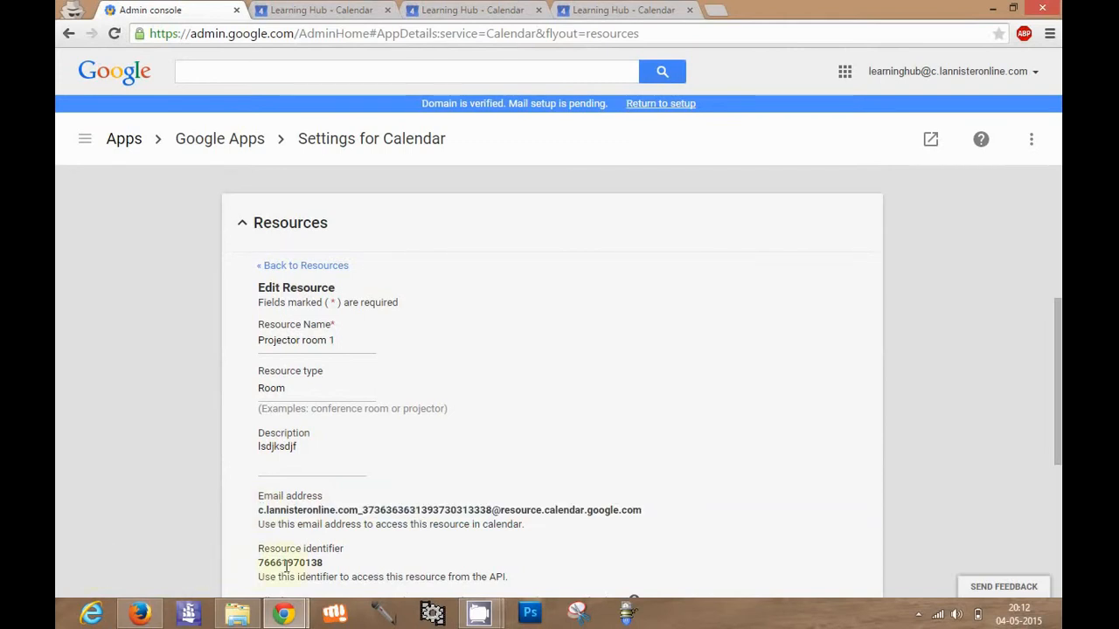
double_click(290, 563)
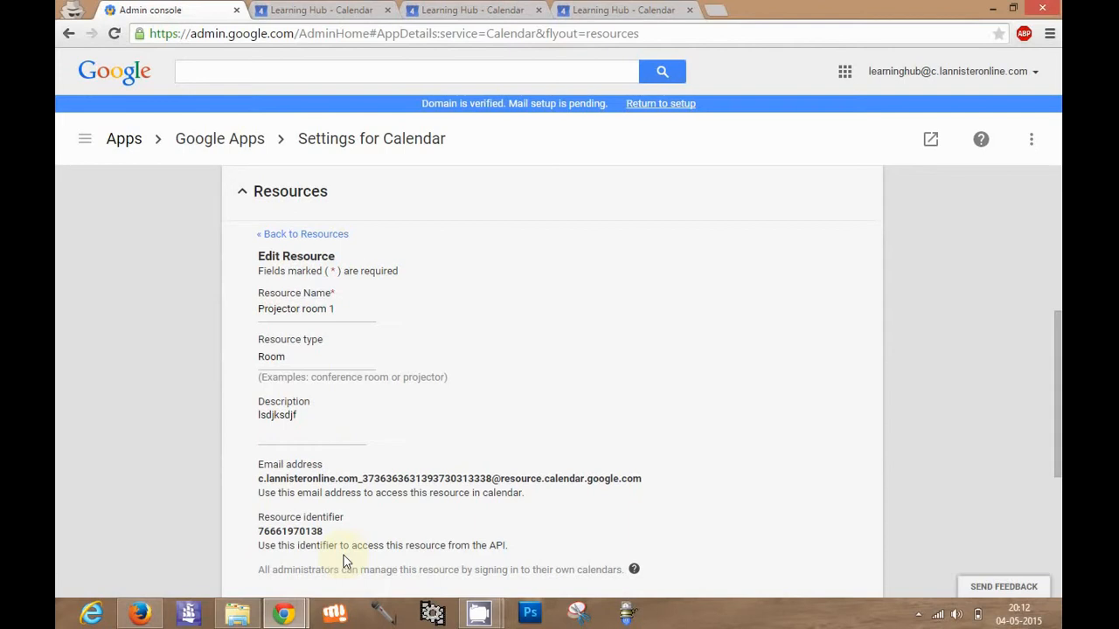
mouse_move(322, 472)
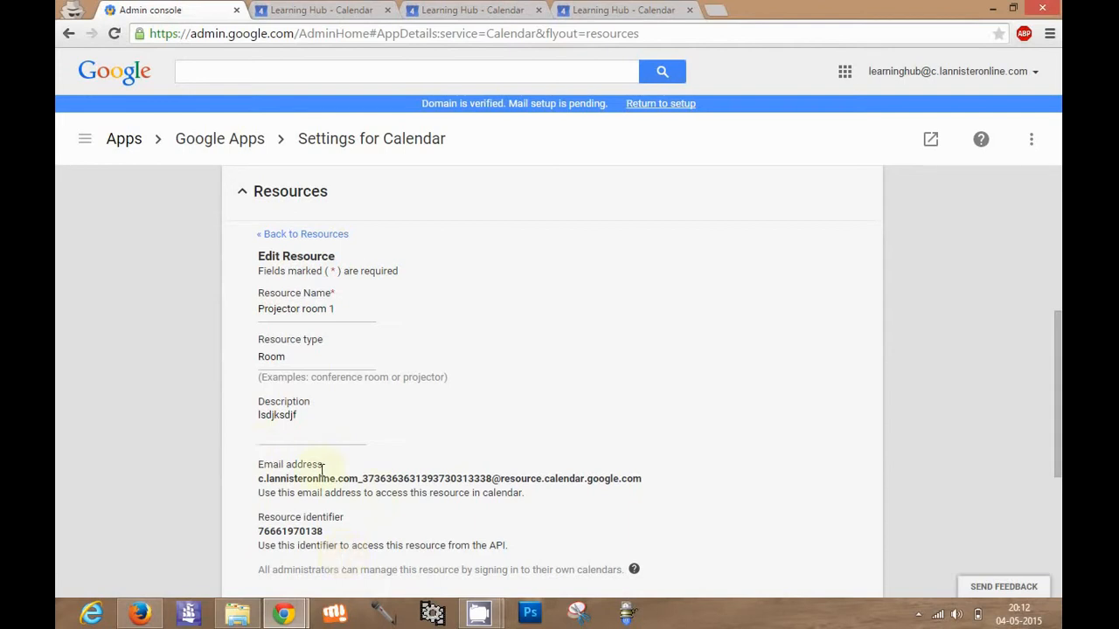
click(318, 11)
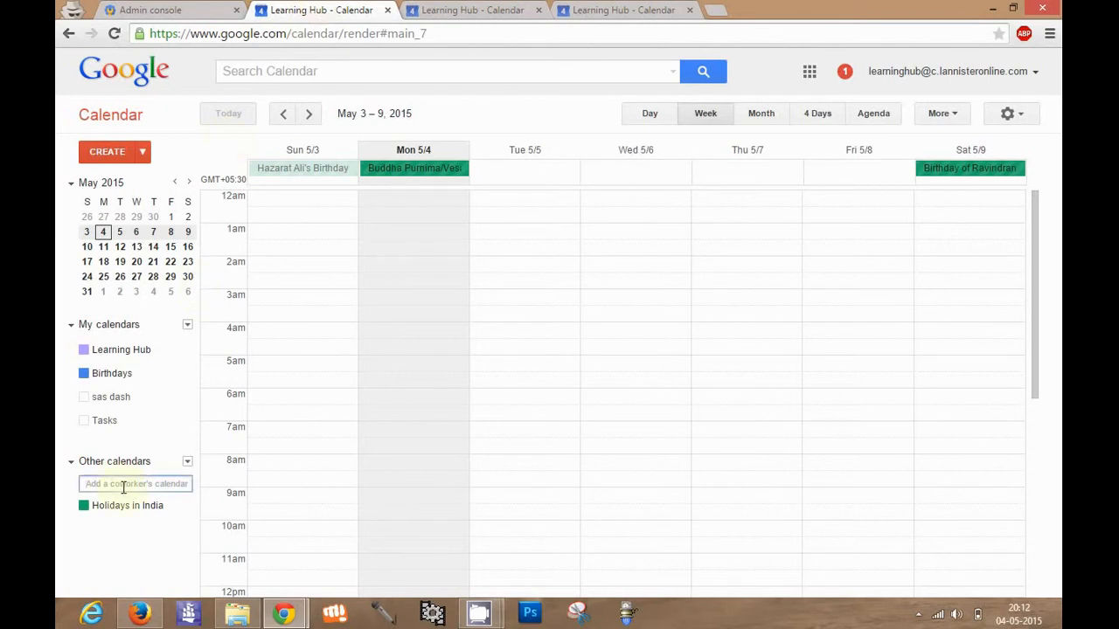
Add the Projector room 1 calendar by its resource email and go to its Share this Calendar settings
text(source.calendar.google.com)
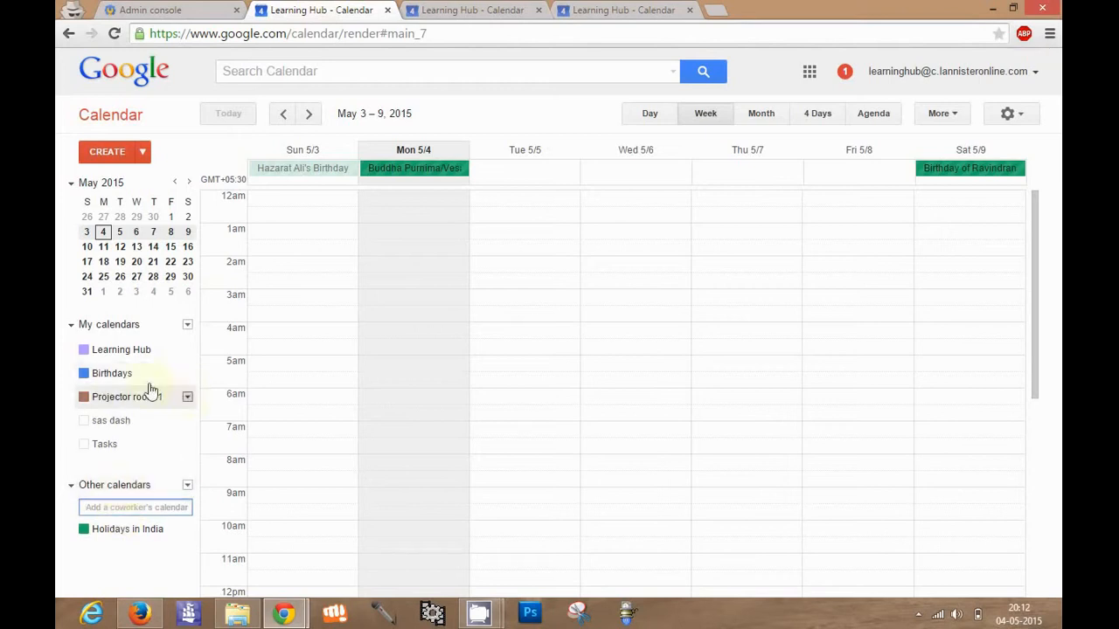
click(187, 395)
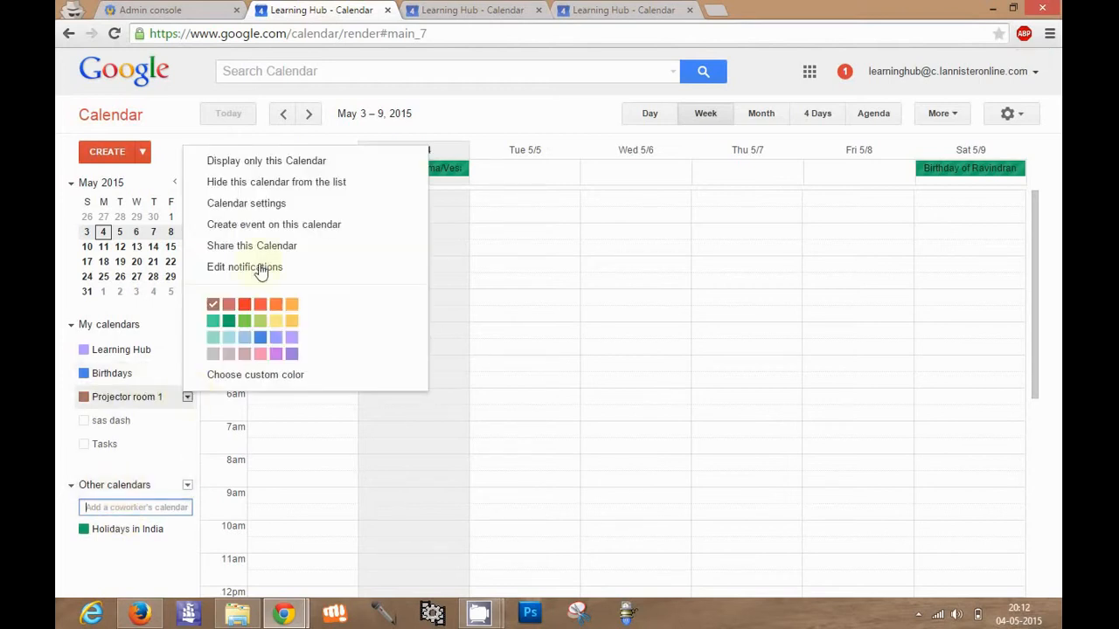
click(245, 203)
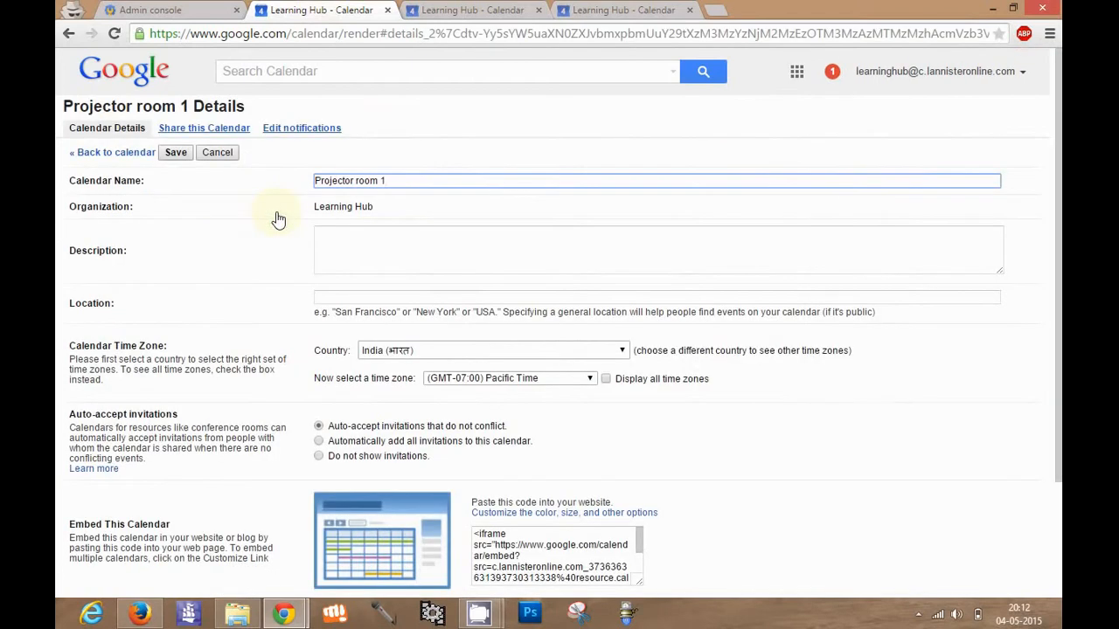
click(203, 127)
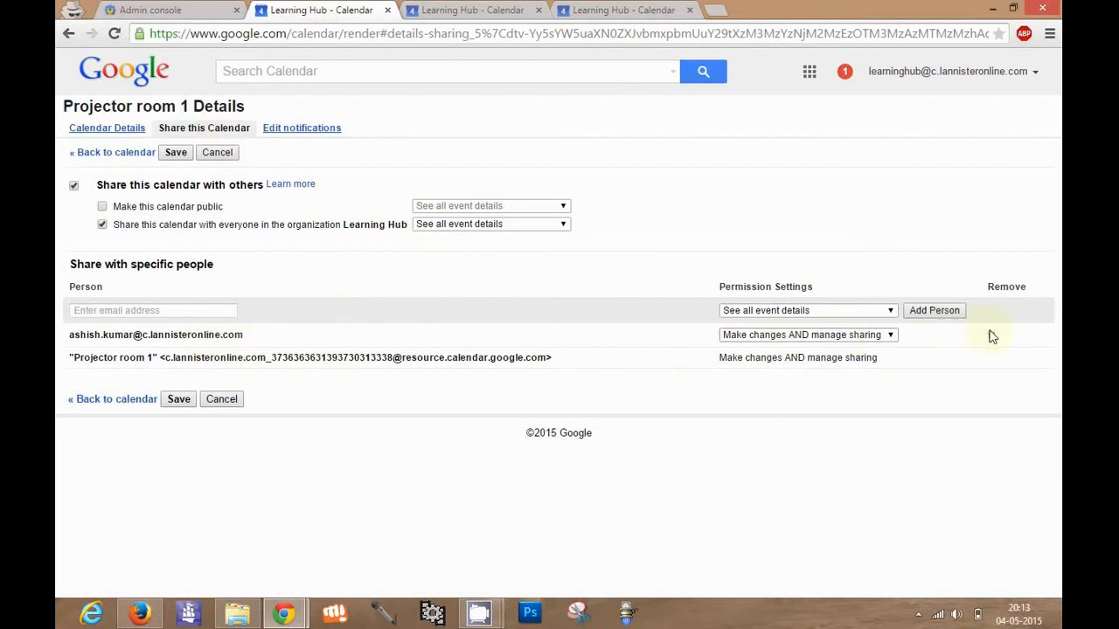
Share Projector room 1 with the coworker at Make changes AND manage sharing, and save
click(993, 336)
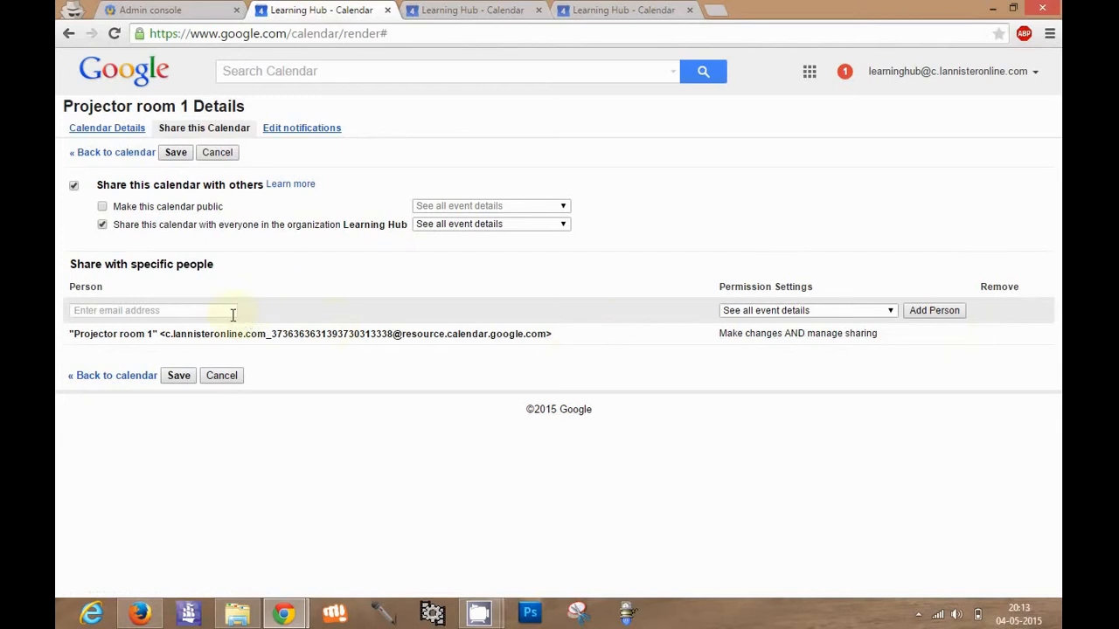
text(ash)
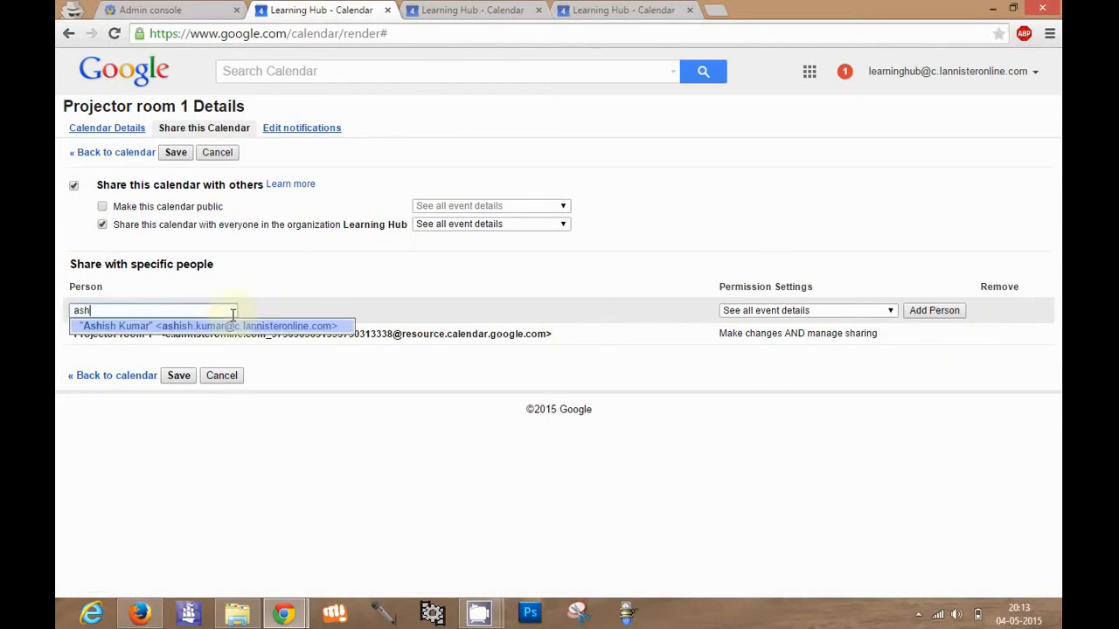
click(207, 325)
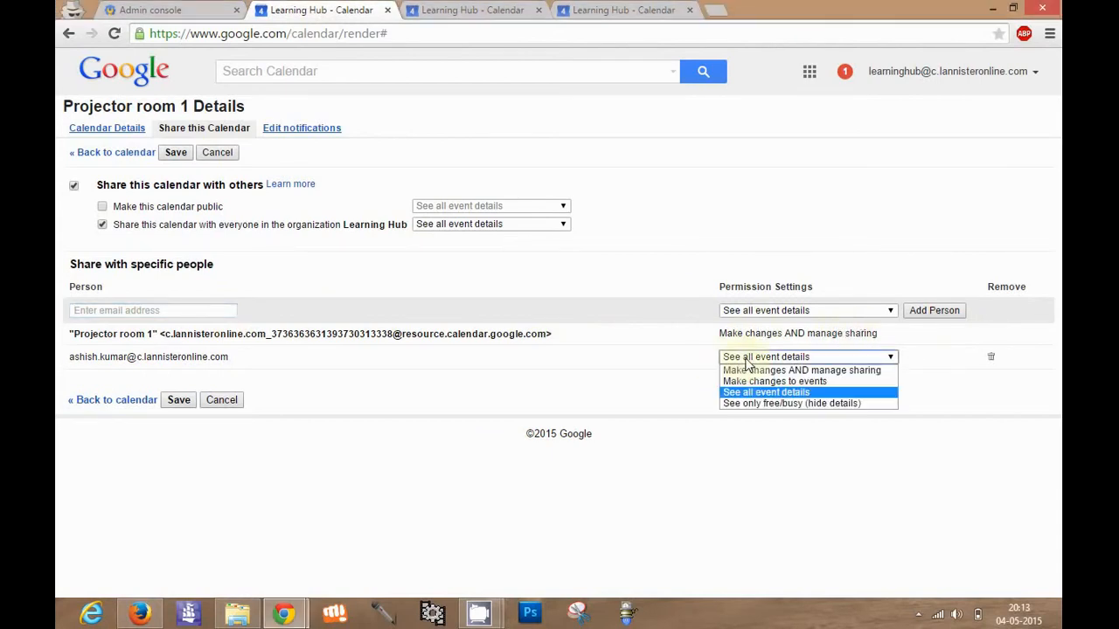
click(766, 392)
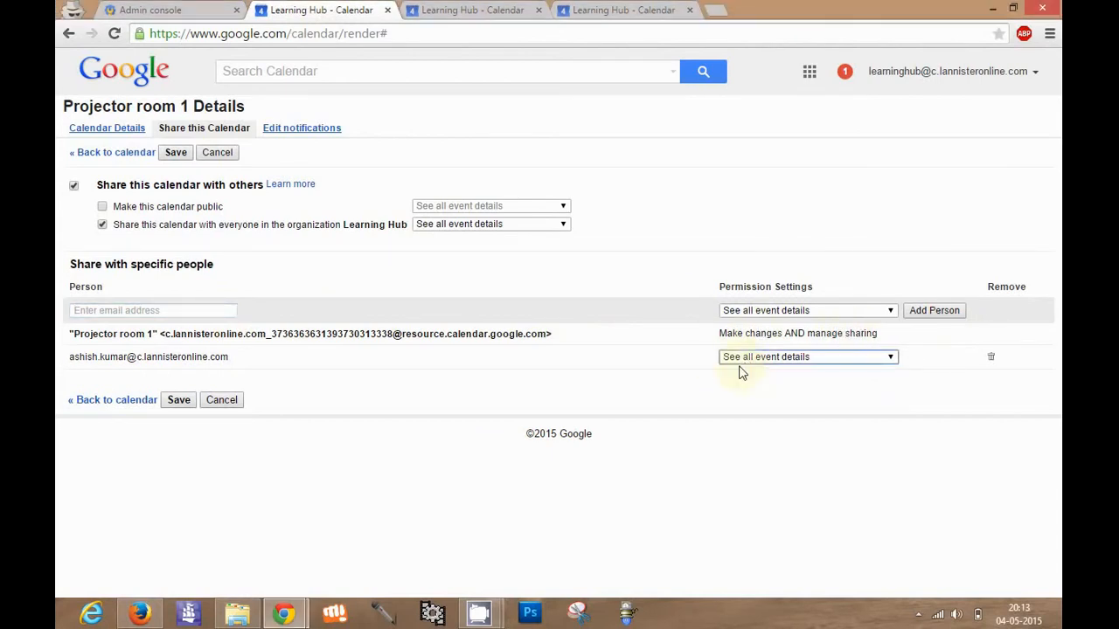
click(804, 357)
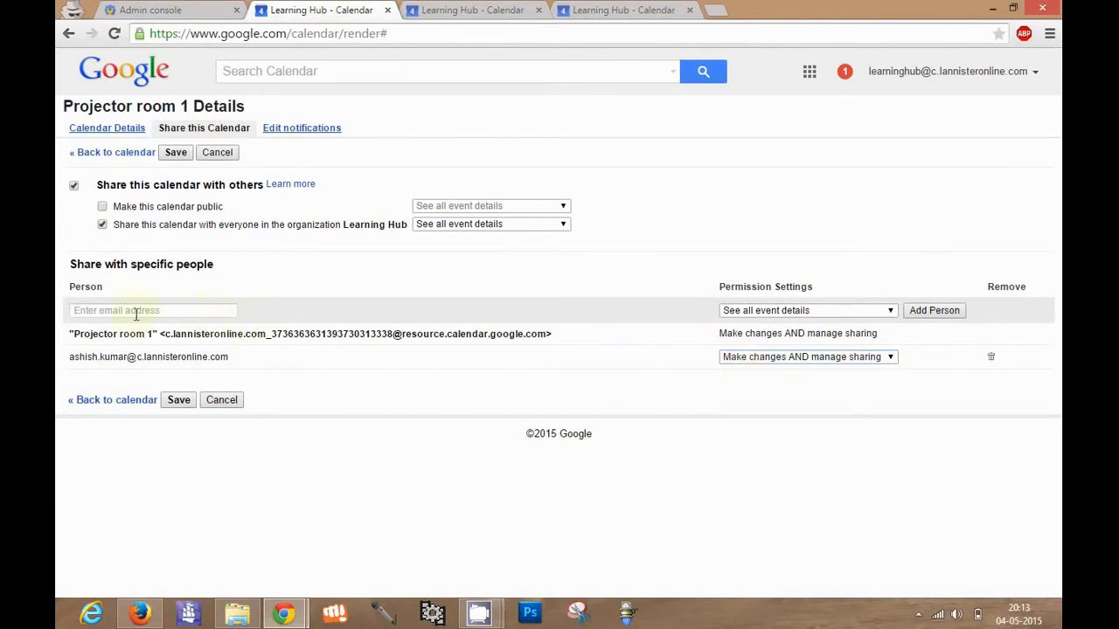
mouse_move(228, 334)
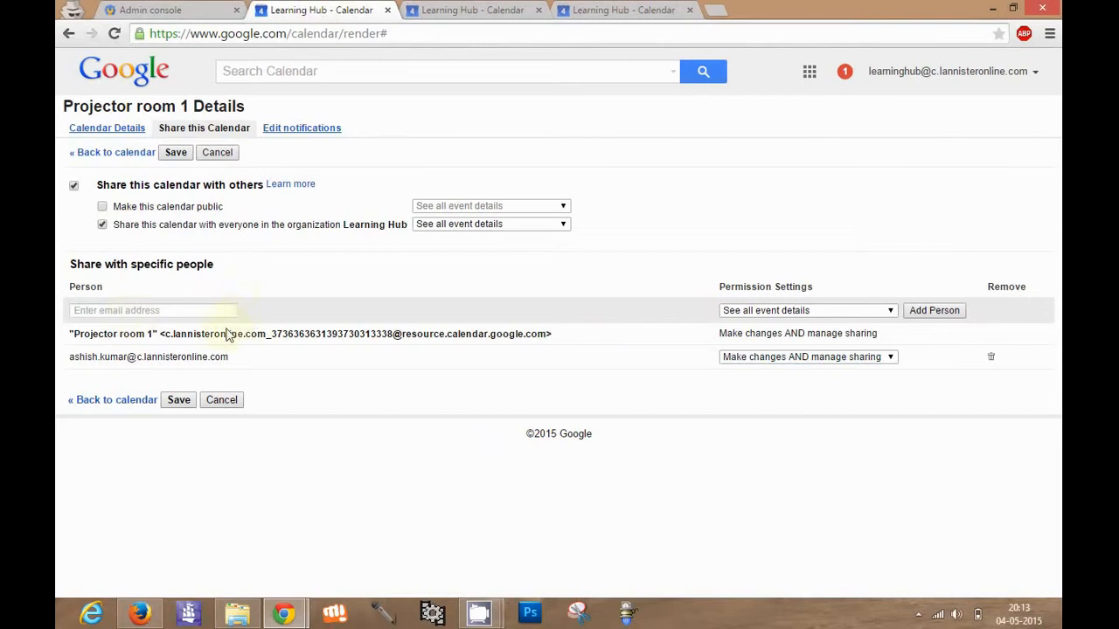
mouse_move(231, 362)
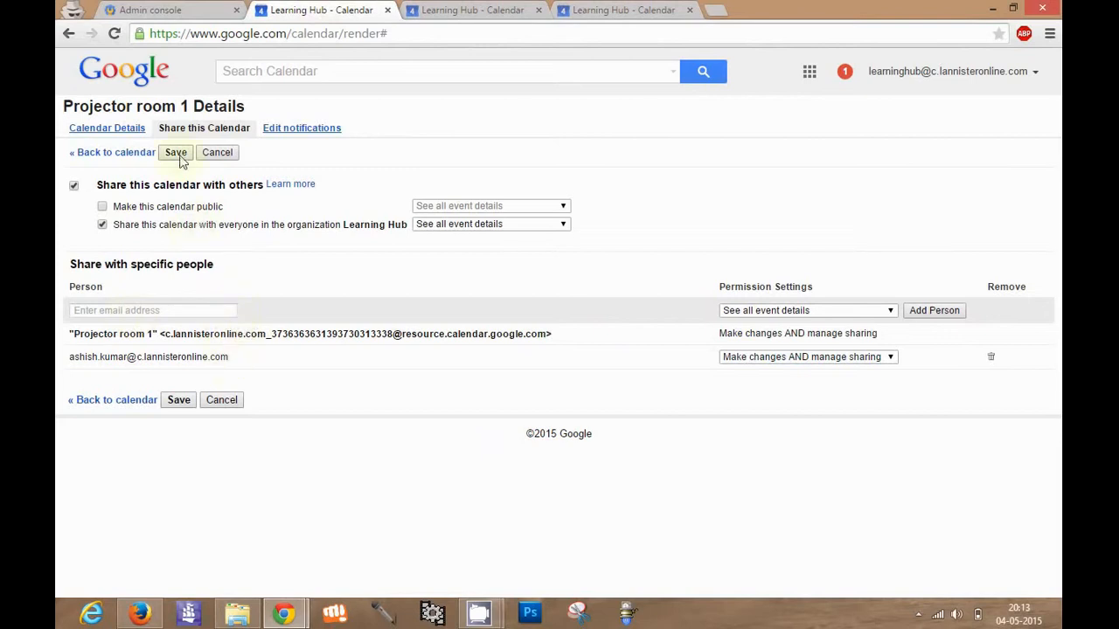
click(174, 152)
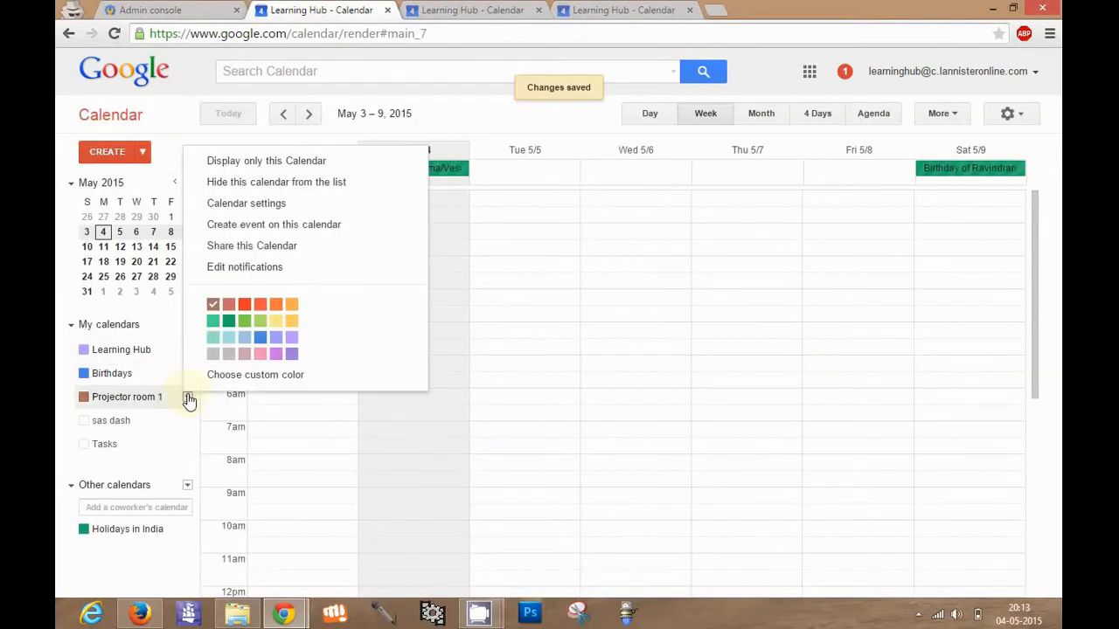
Set Projector room 1's country to Greenland and time zone to (GMT-07:00) Mountain Time - Dawson Creek, showing all zones, and save
click(247, 203)
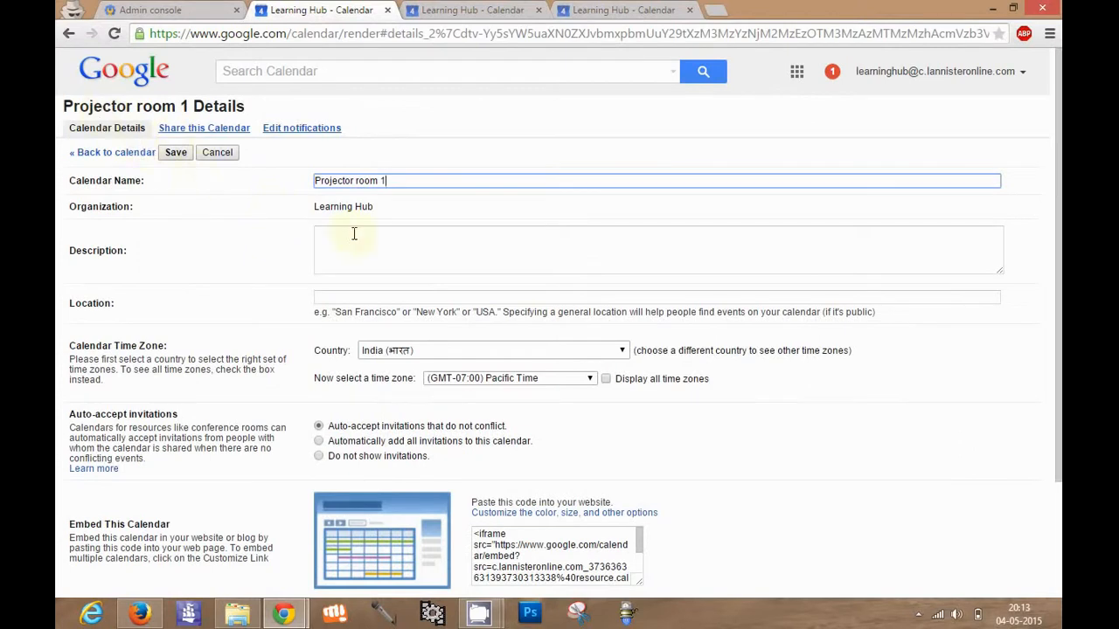
mouse_move(383, 234)
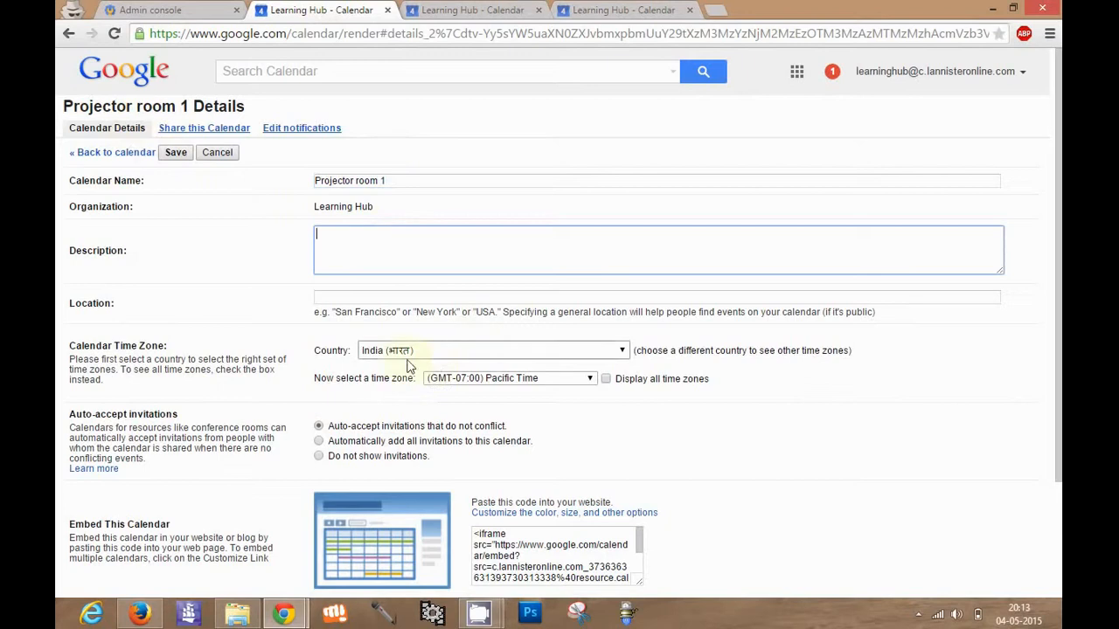
mouse_move(438, 468)
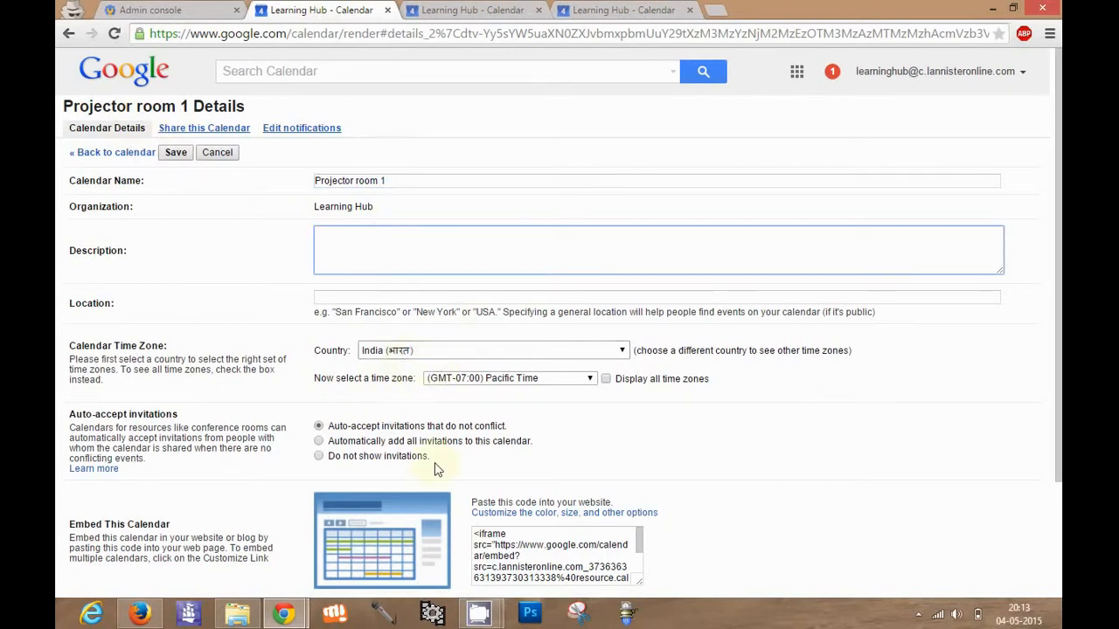
click(318, 455)
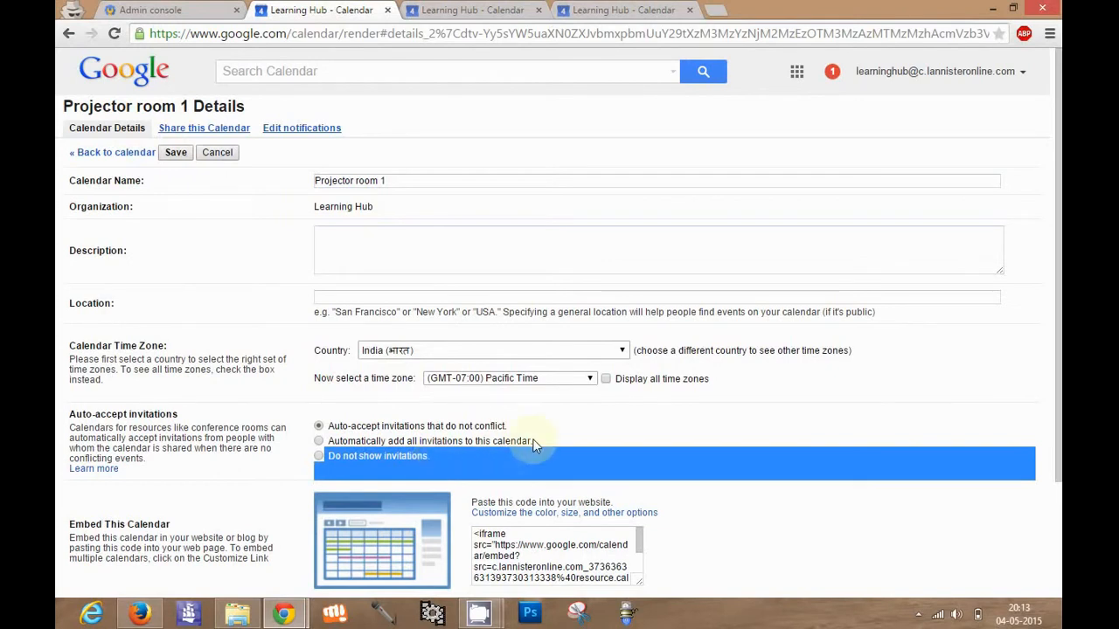
mouse_move(423, 358)
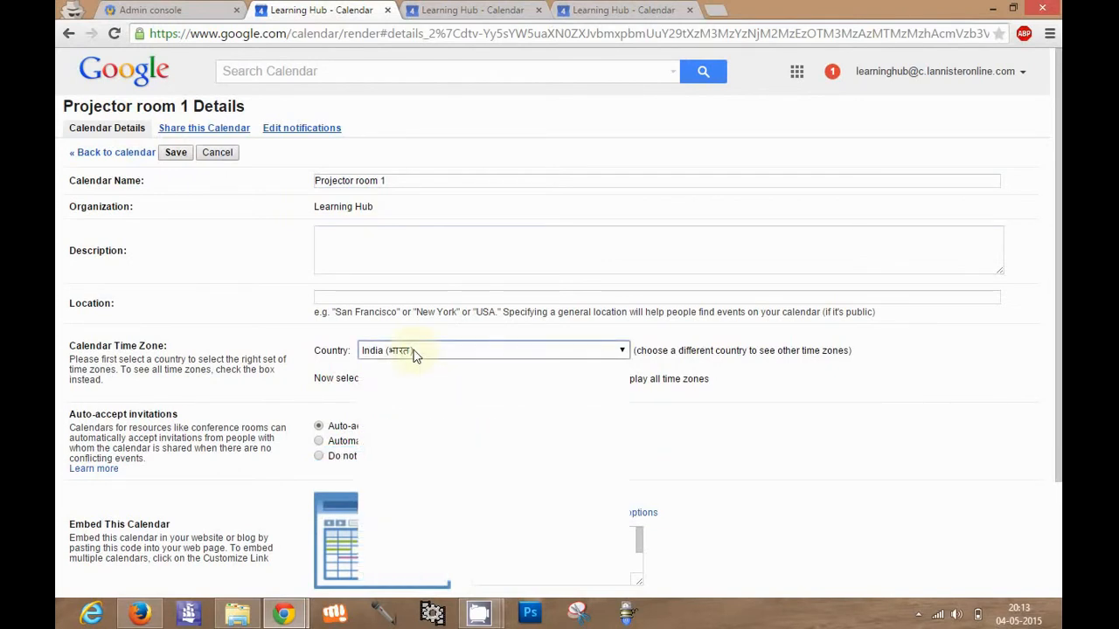
click(493, 350)
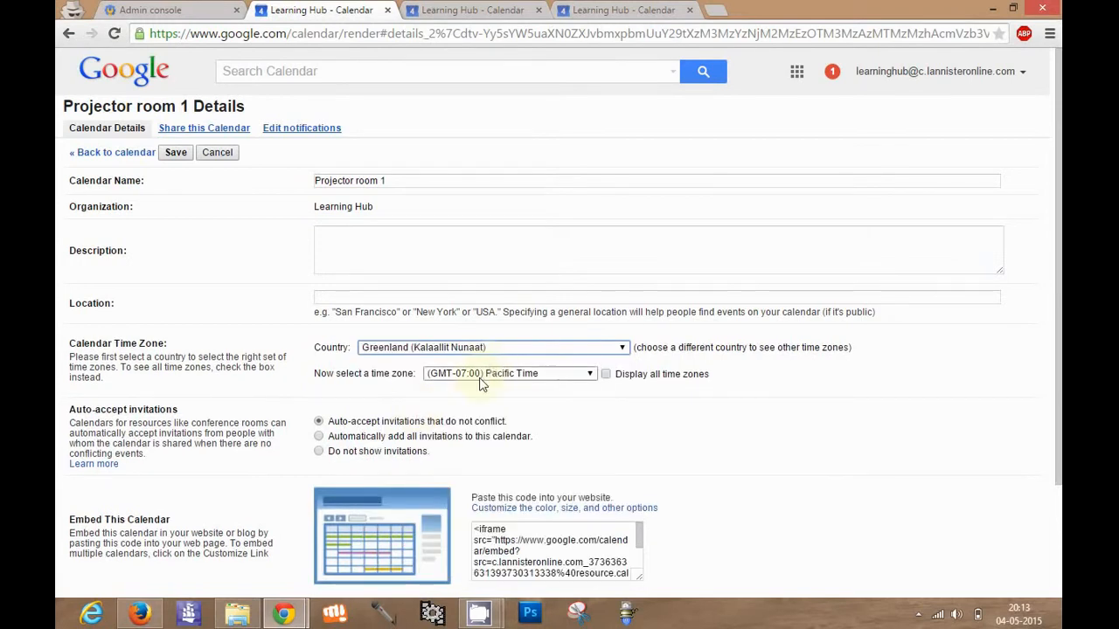
click(507, 375)
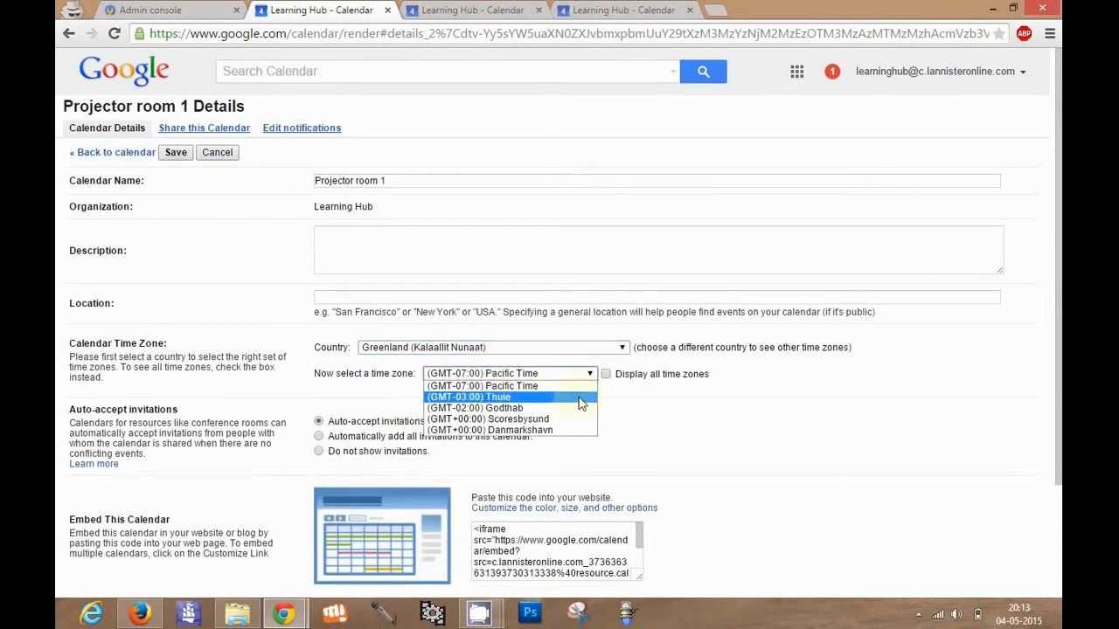
click(605, 374)
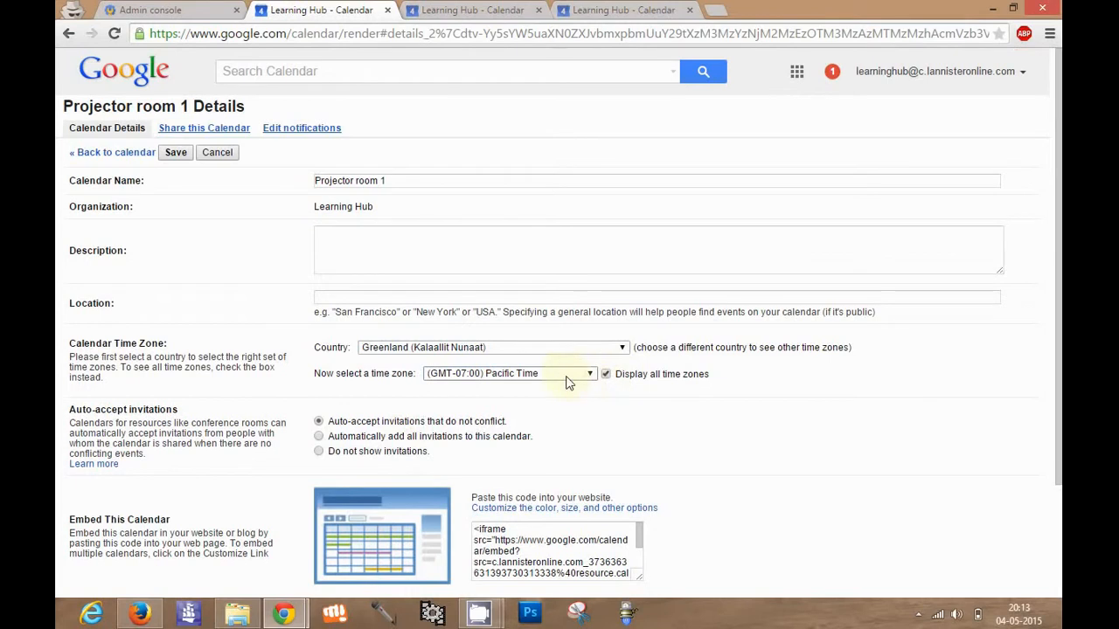
click(589, 374)
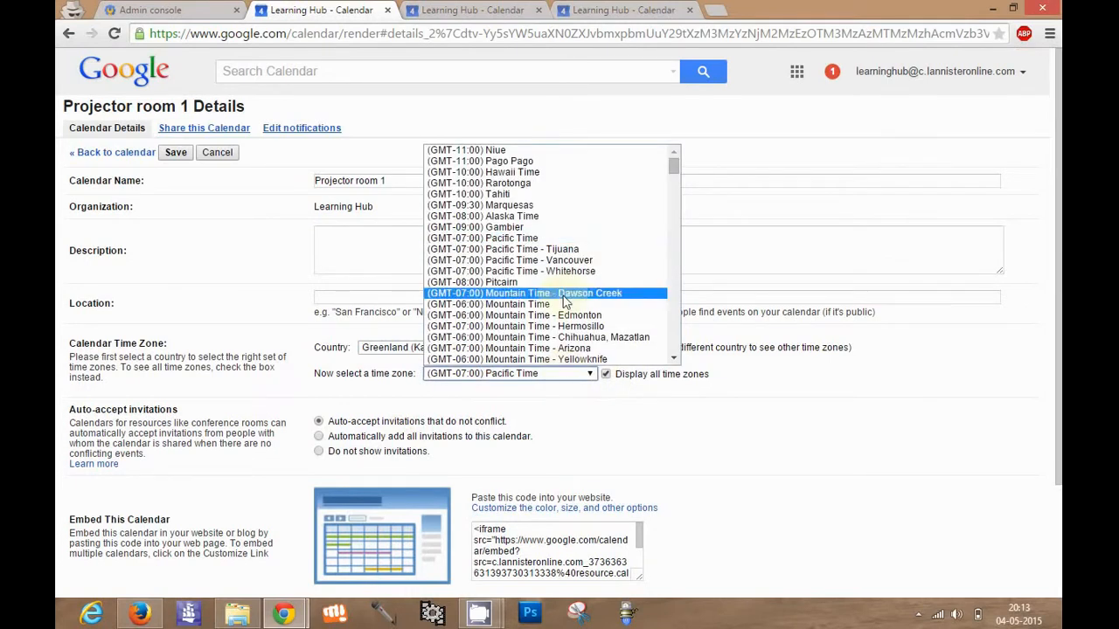
click(523, 294)
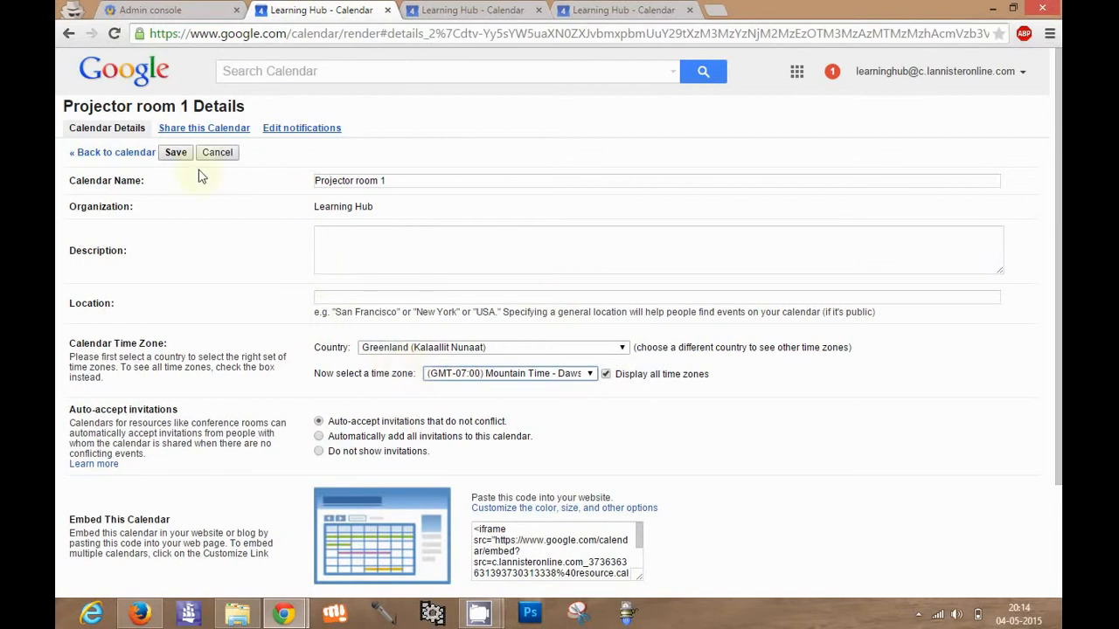
click(175, 152)
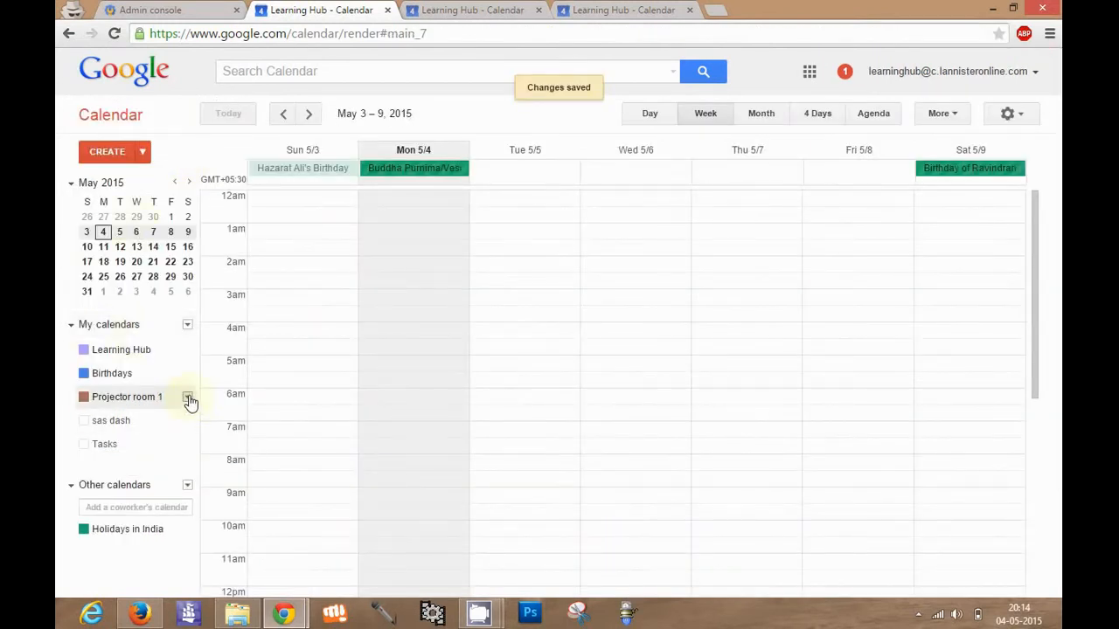
Reopen Projector room 1's details, confirming India as country with Mountain Time, and return to week view
click(188, 396)
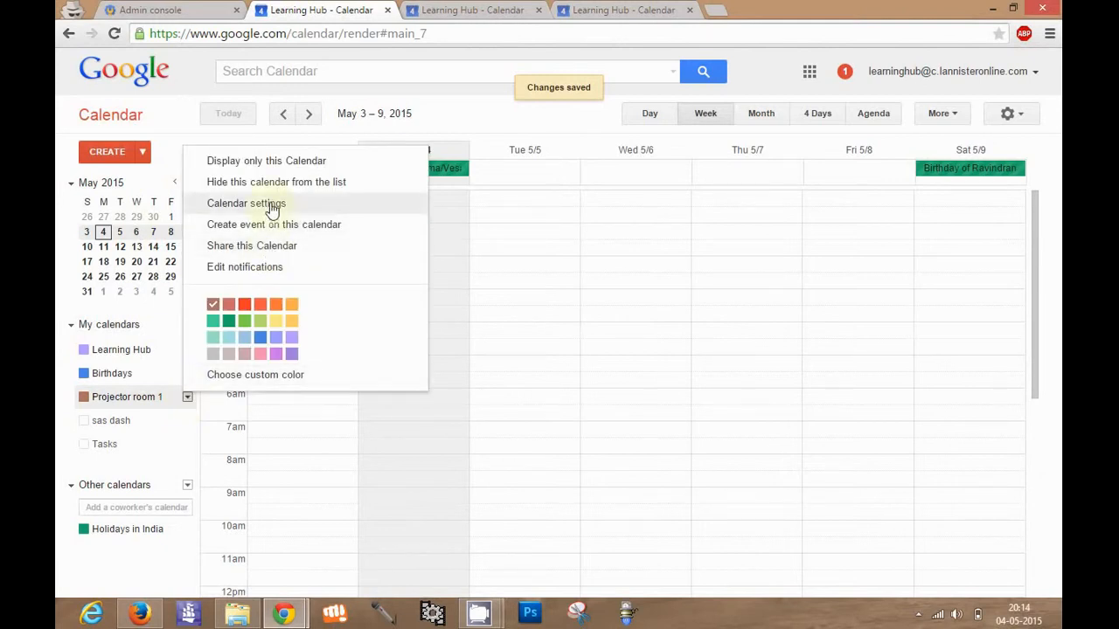
click(246, 203)
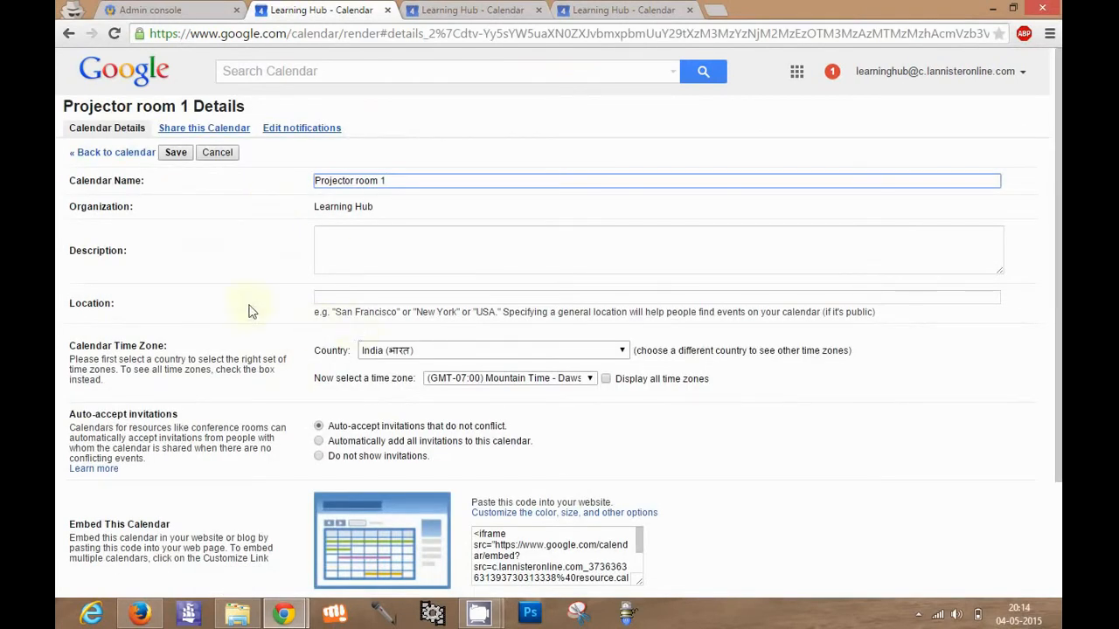
click(175, 152)
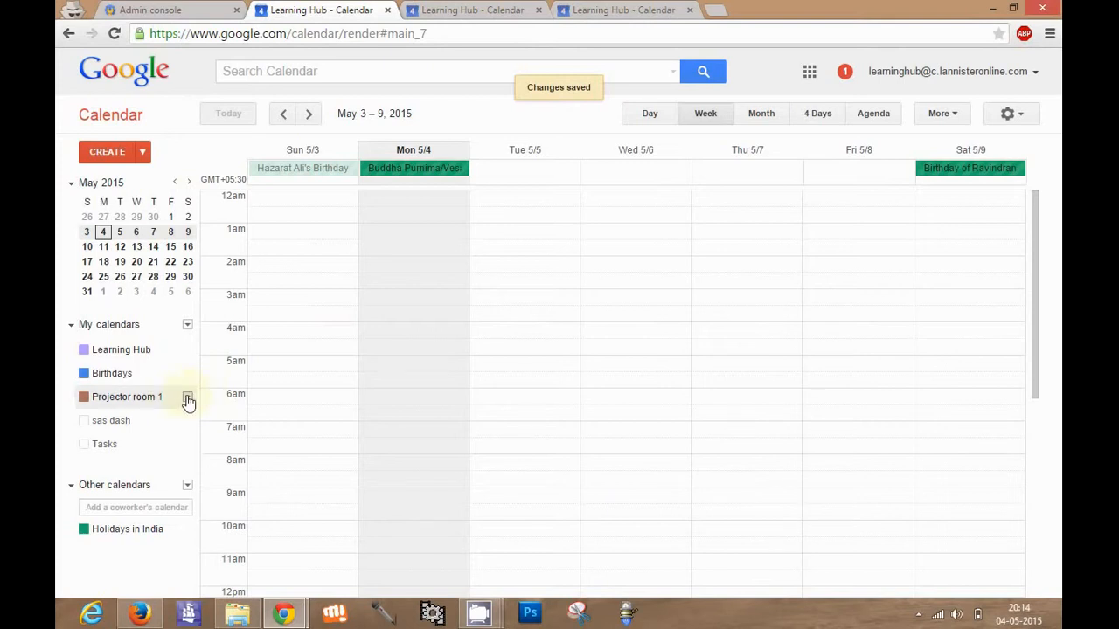
Hide Projector room 1 from the list via its menu, then reach the My calendars options
click(187, 397)
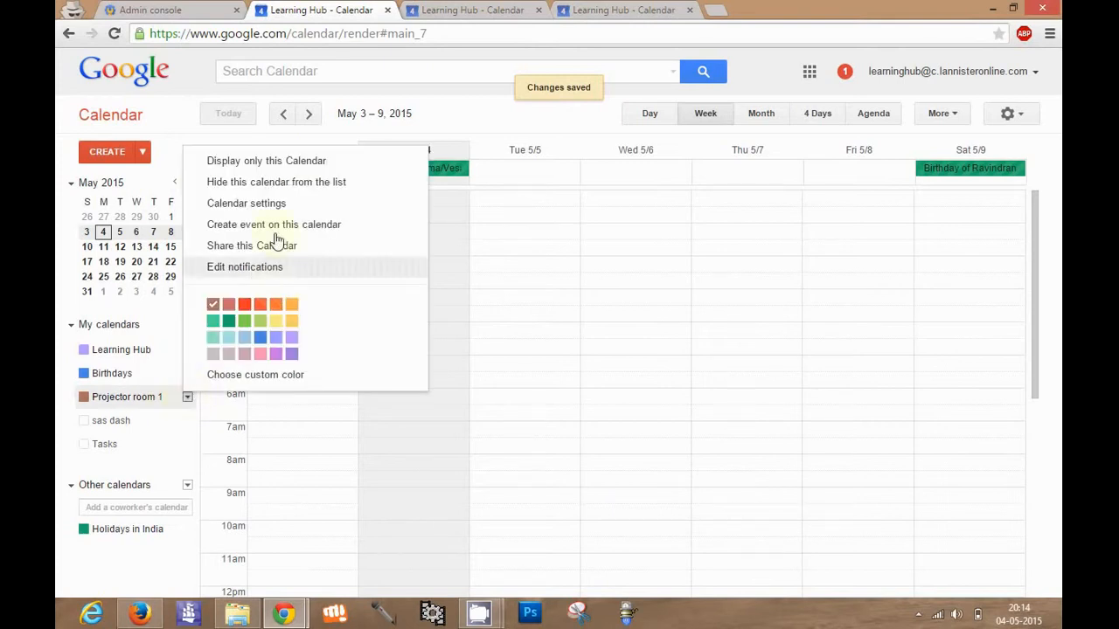
mouse_move(288, 182)
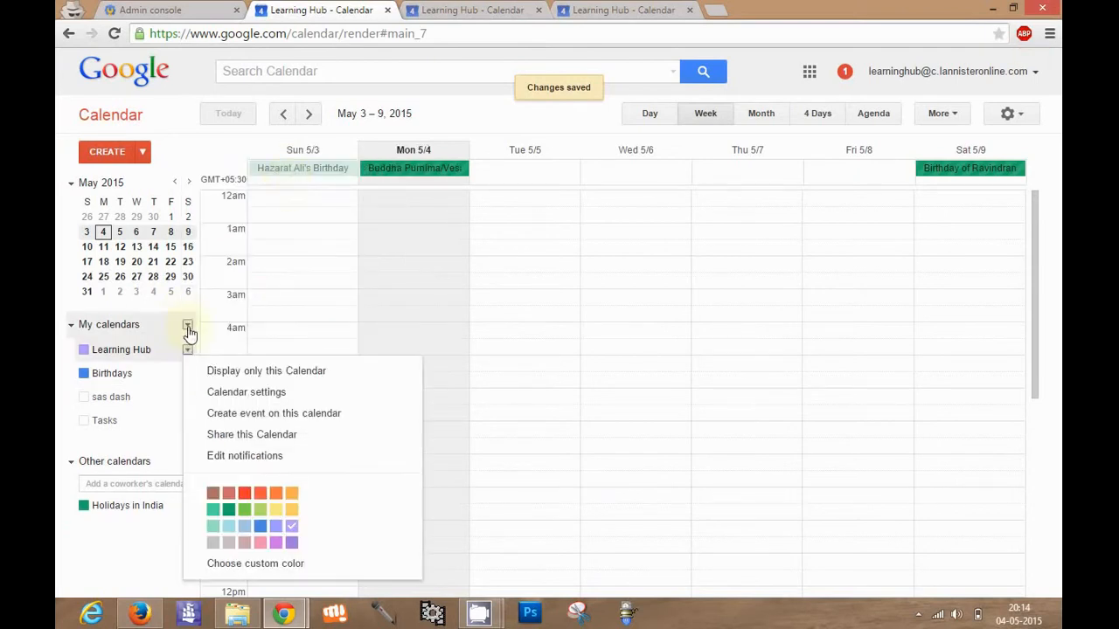
click(187, 323)
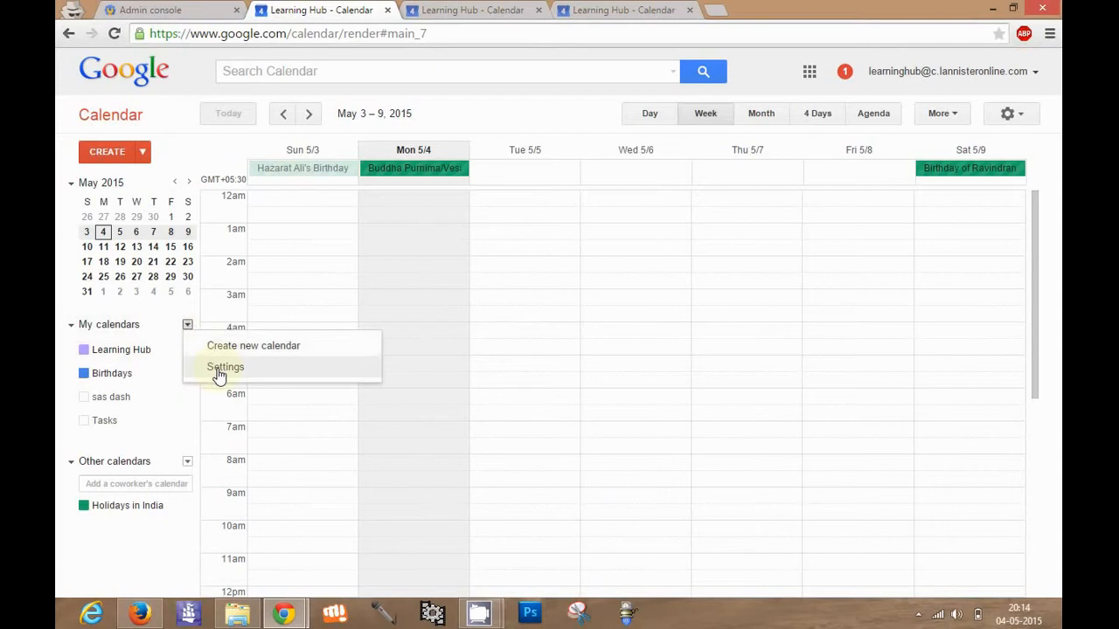
Unsubscribe from Projector room 1 in calendar settings, confirm it, and return to the week view
click(226, 367)
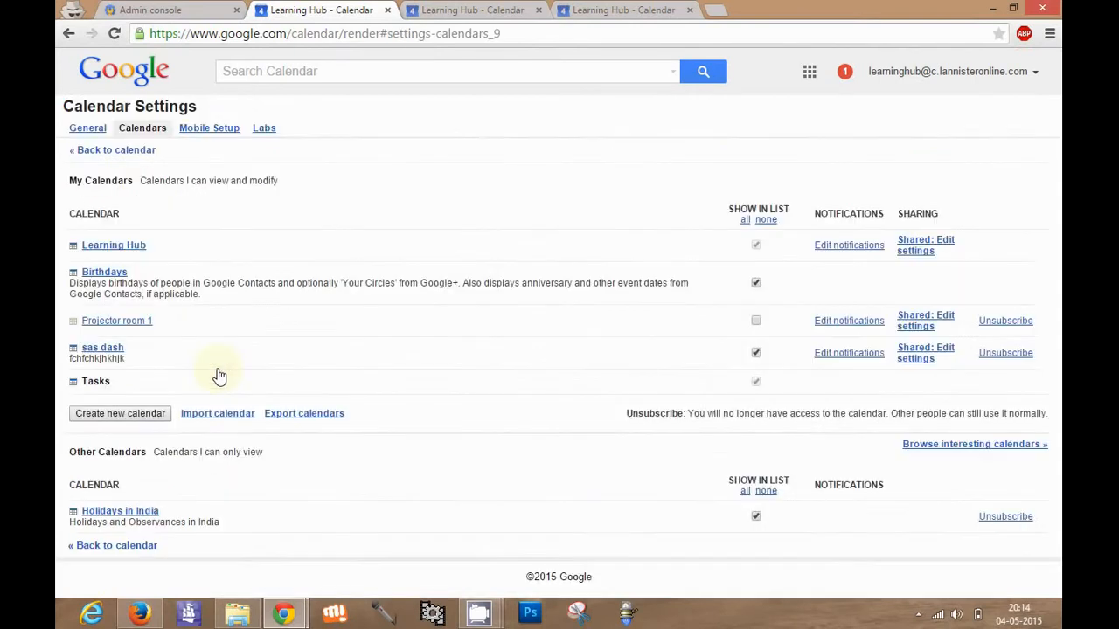
mouse_move(985, 365)
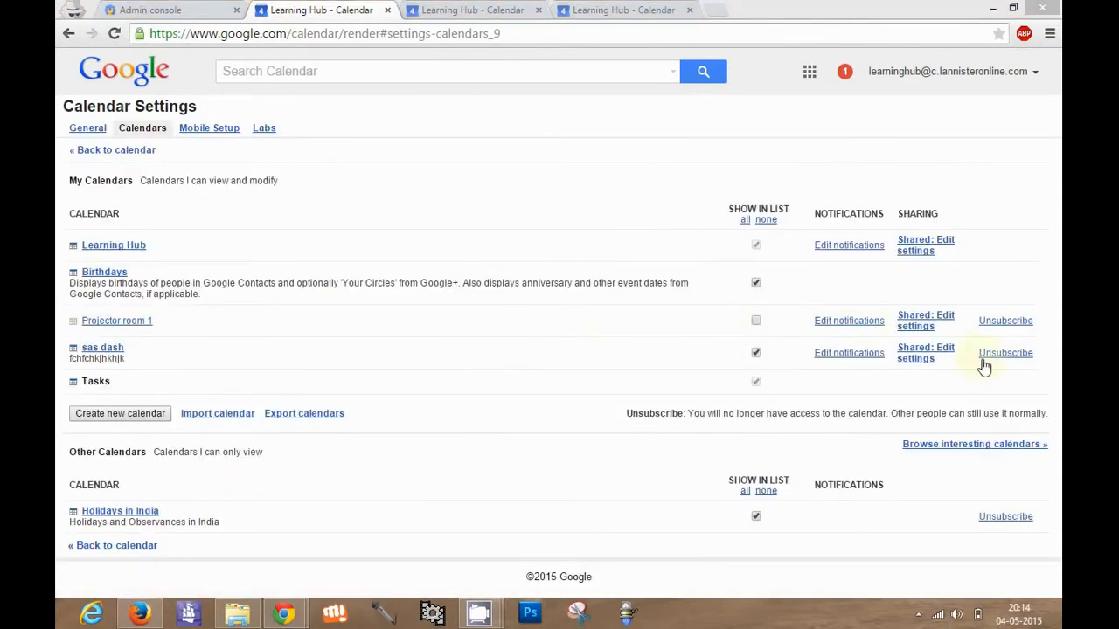
click(1005, 321)
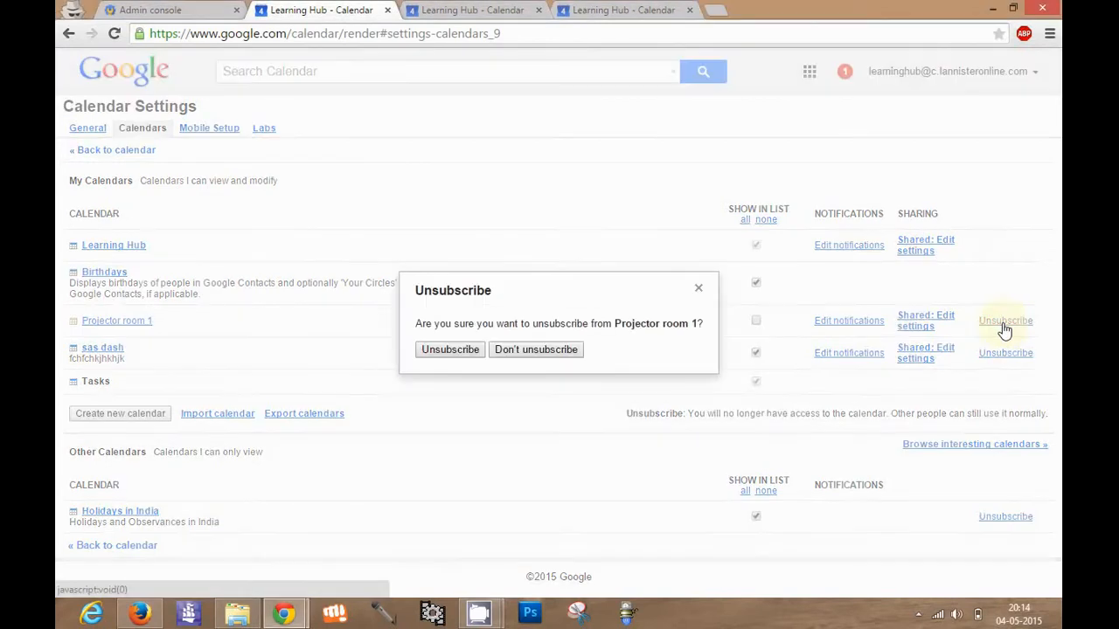
mouse_move(451, 350)
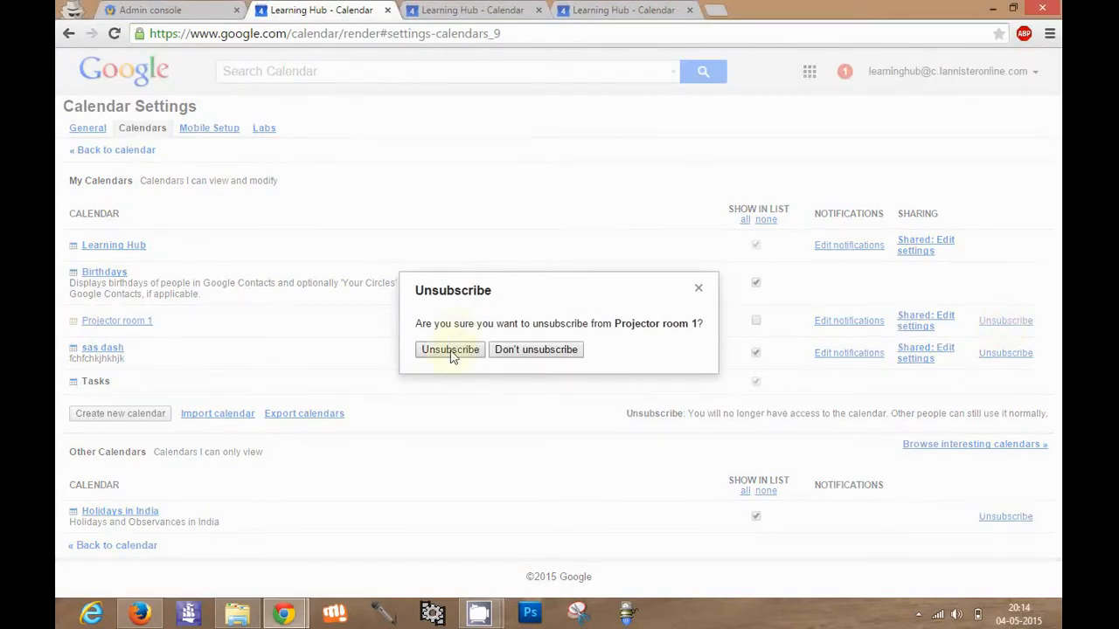
click(449, 350)
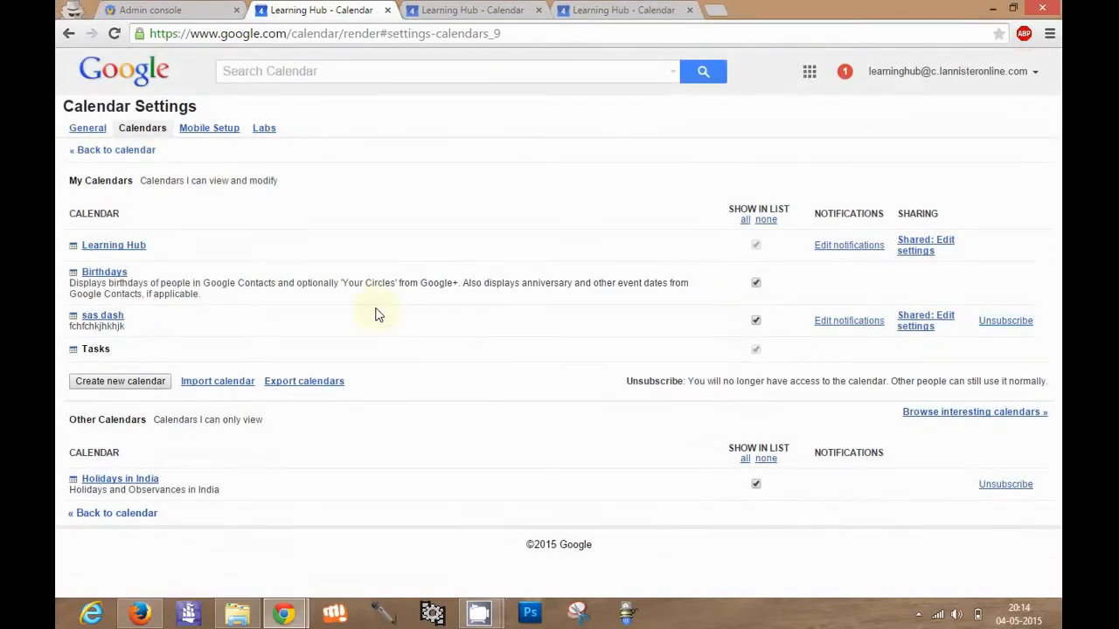
click(111, 150)
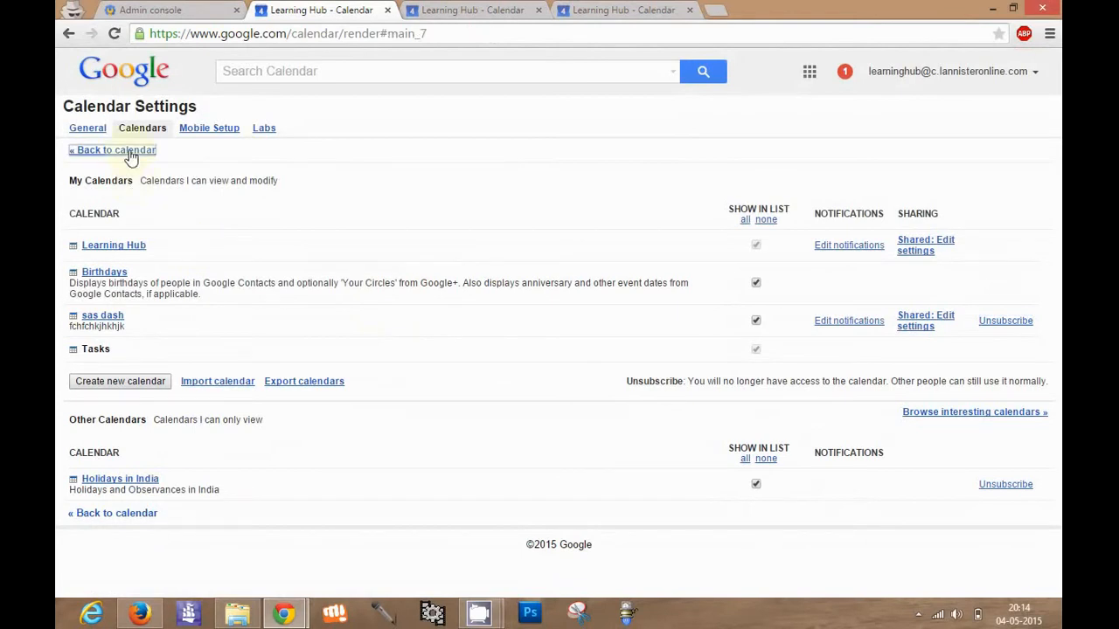
click(112, 151)
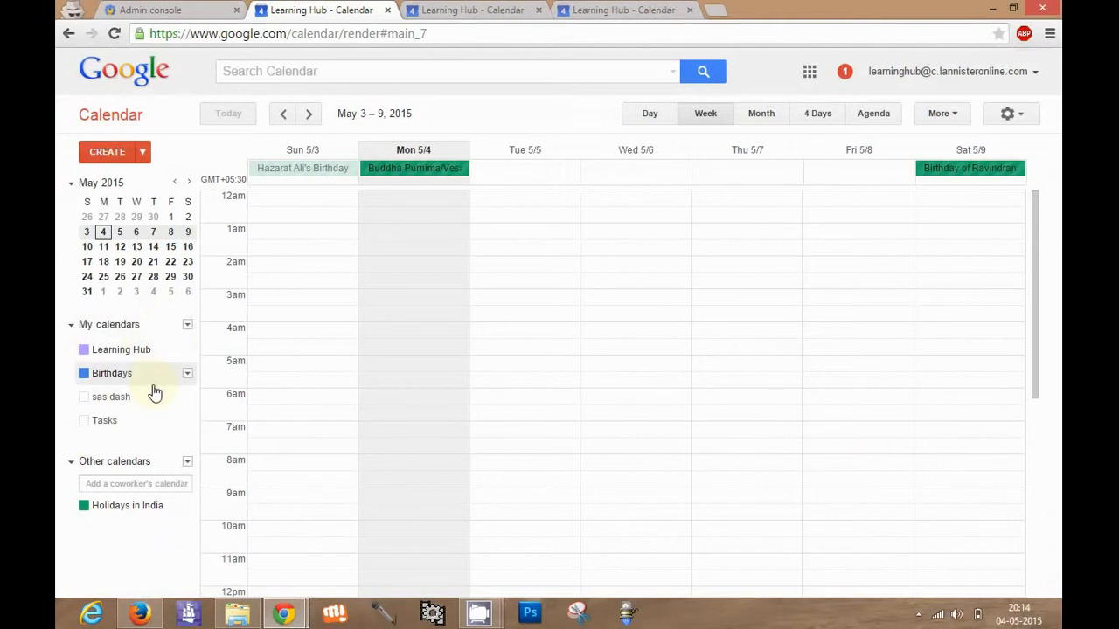
mouse_move(173, 388)
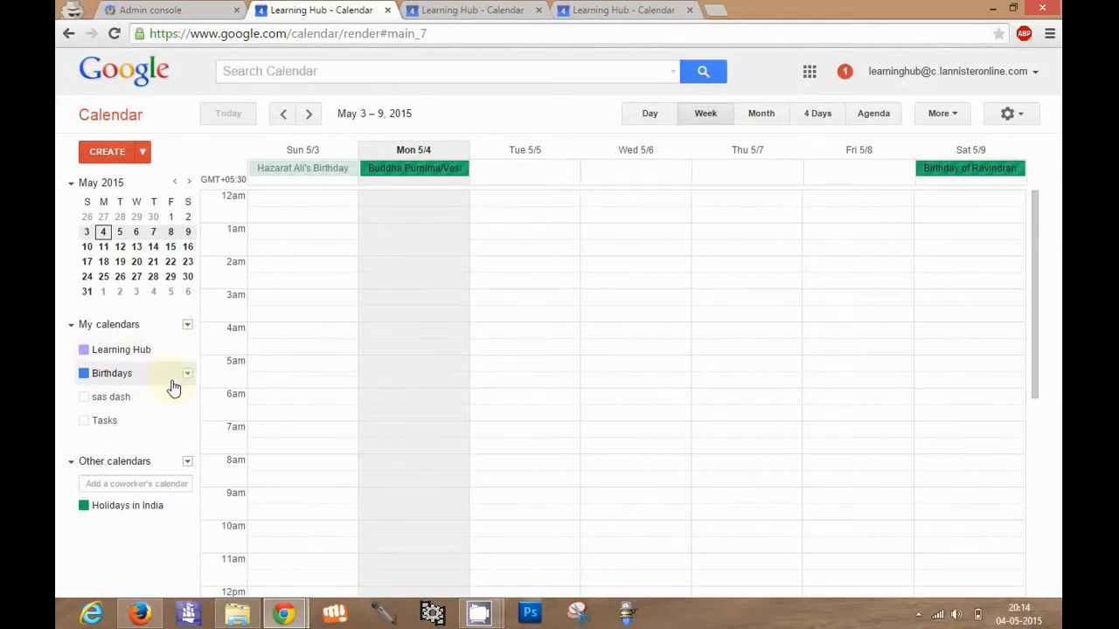
mouse_move(181, 368)
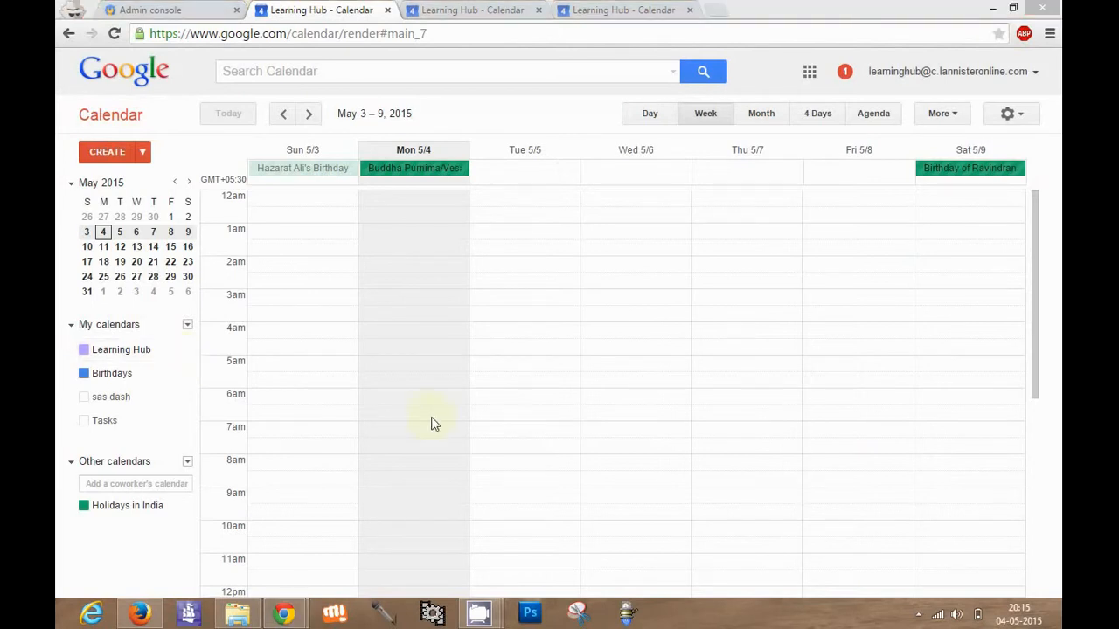
mouse_move(178, 339)
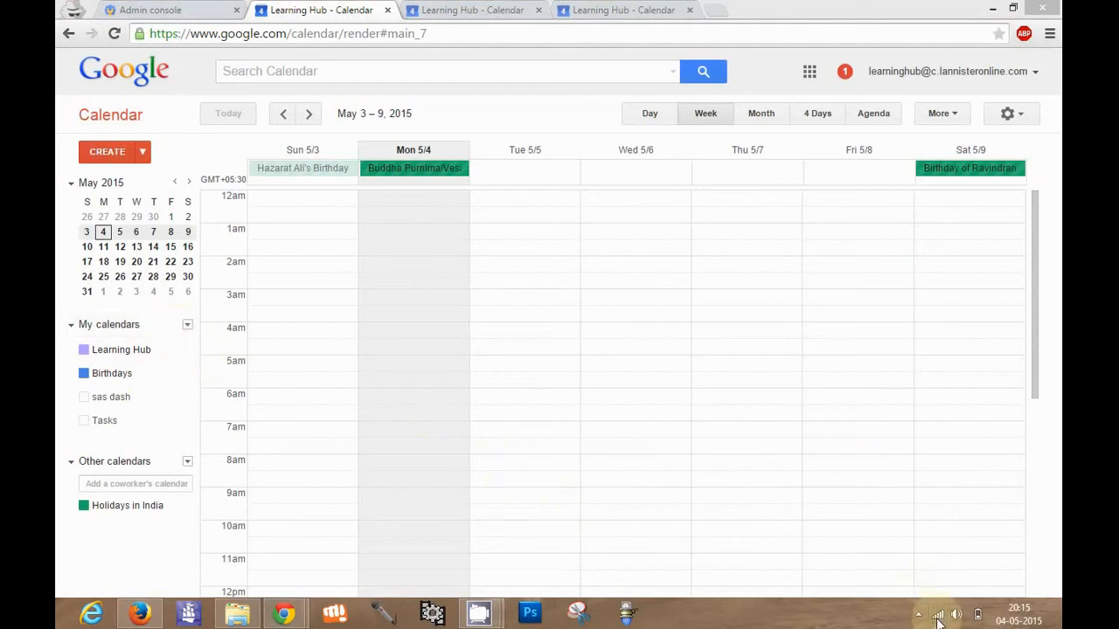
mouse_move(843, 554)
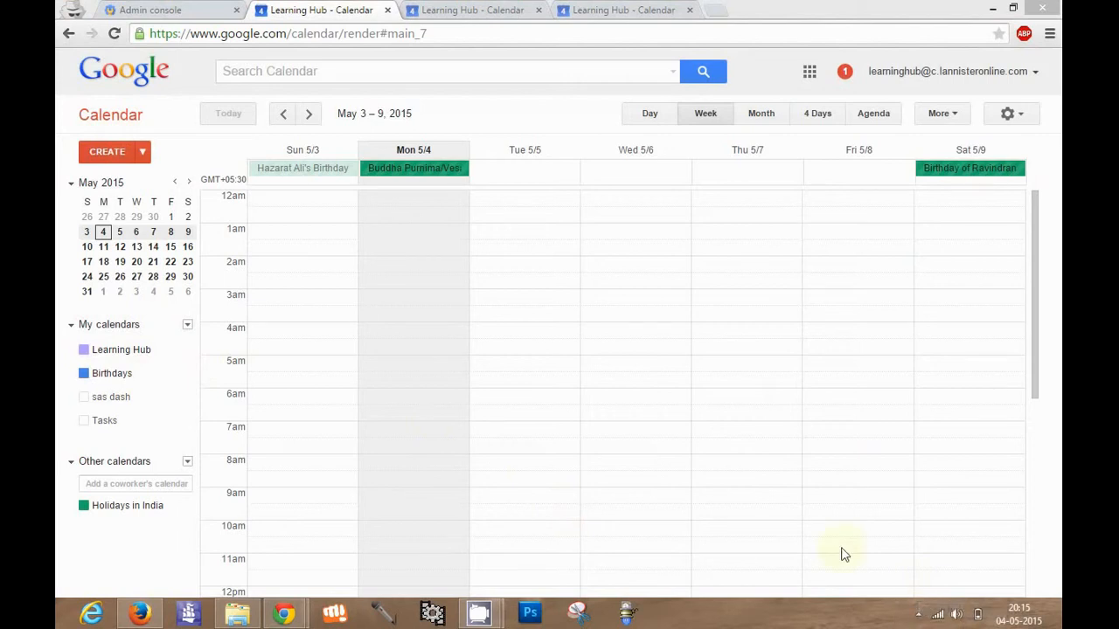